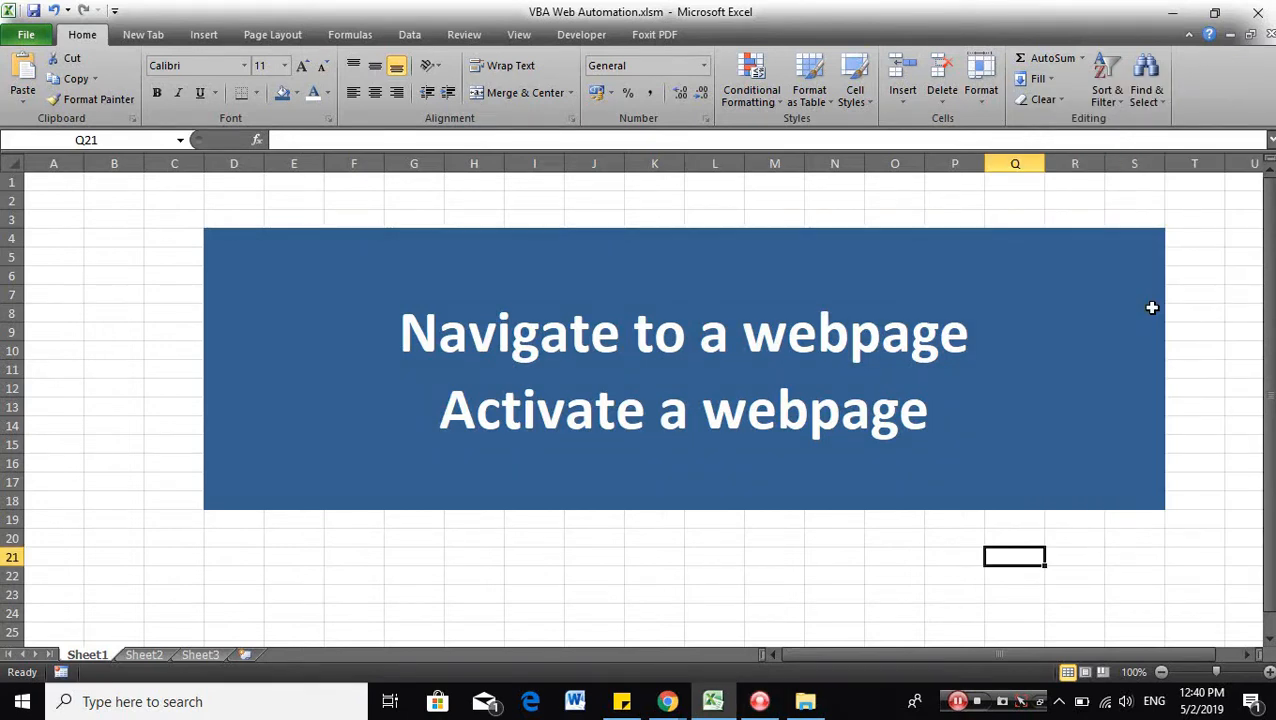
mouse_move(745, 681)
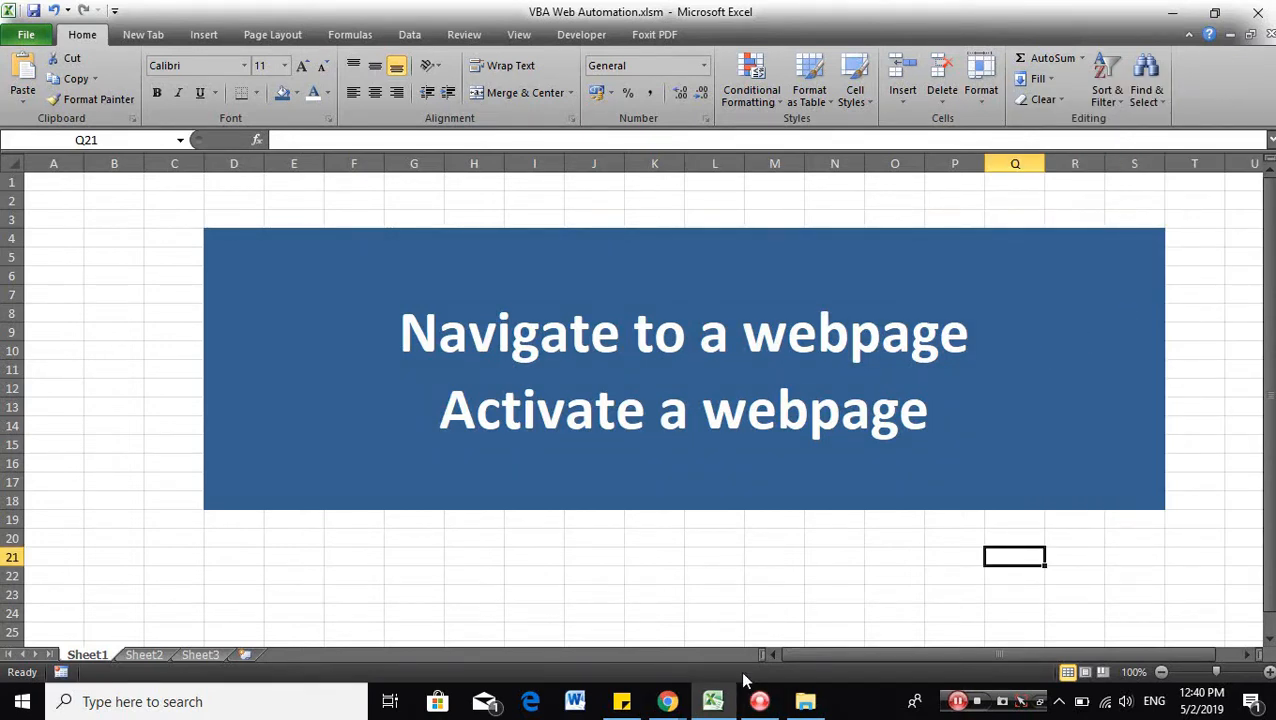
mouse_move(666, 701)
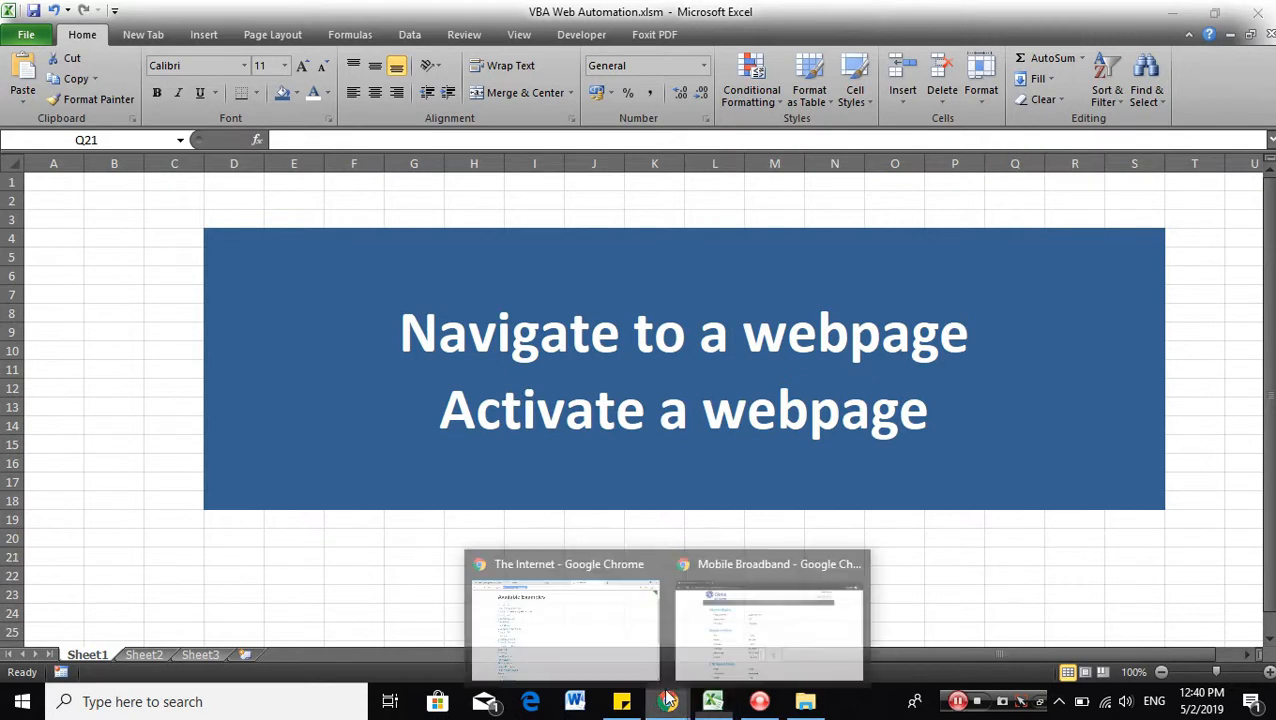
Grab The Internet page's address in Chrome, then shrink the 'Navigate to a webpage' heading.
left_click(565, 625)
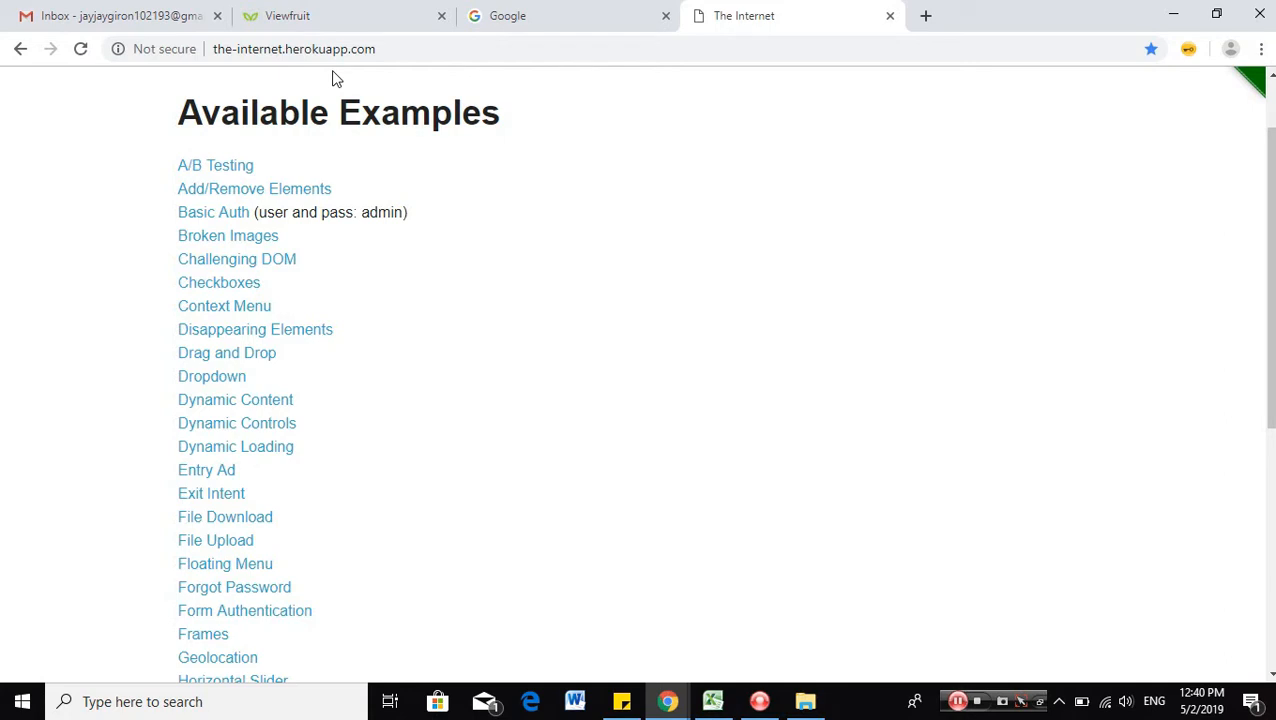
mouse_move(1124, 112)
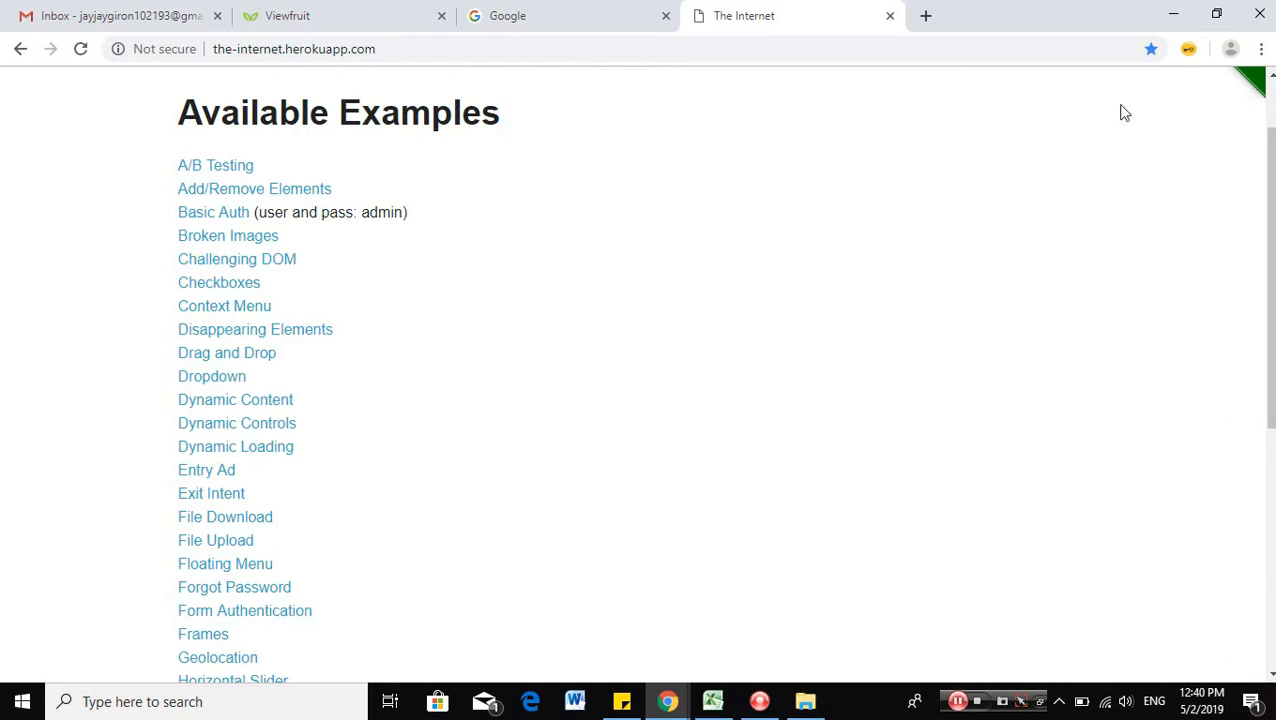
mouse_move(757, 16)
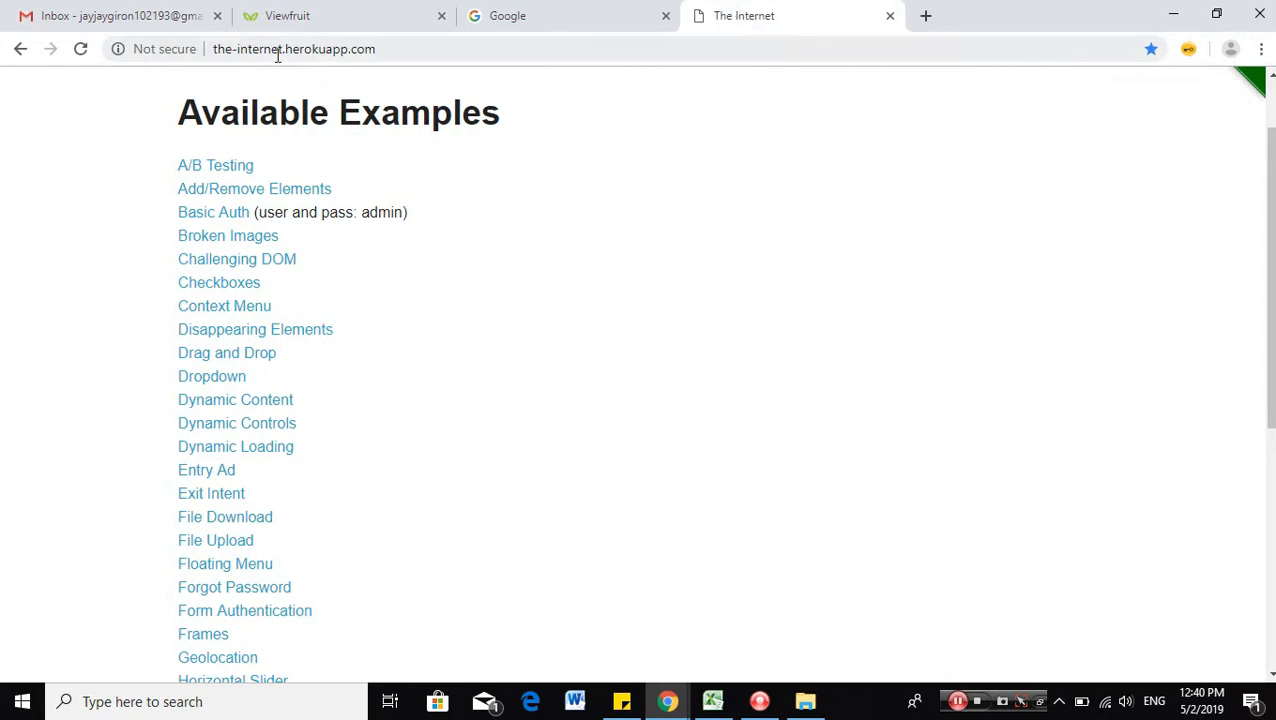
left_click(294, 48)
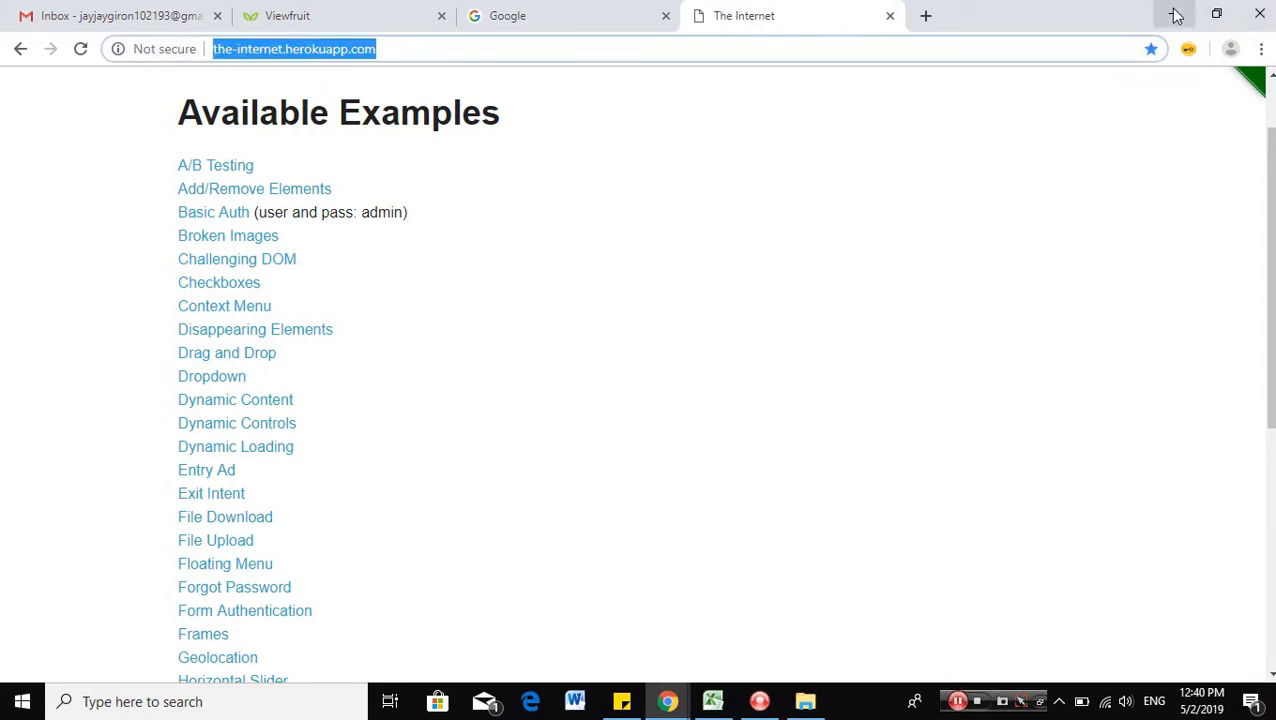
left_click(712, 701)
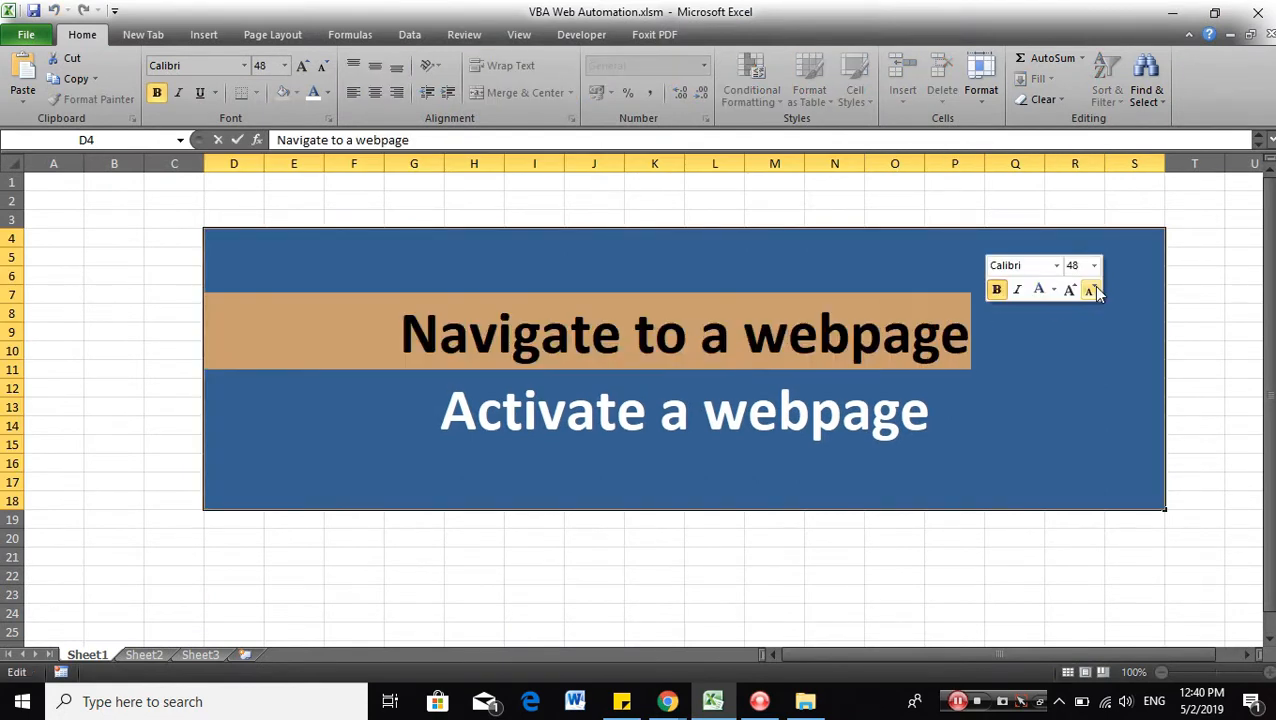
left_click(894, 218)
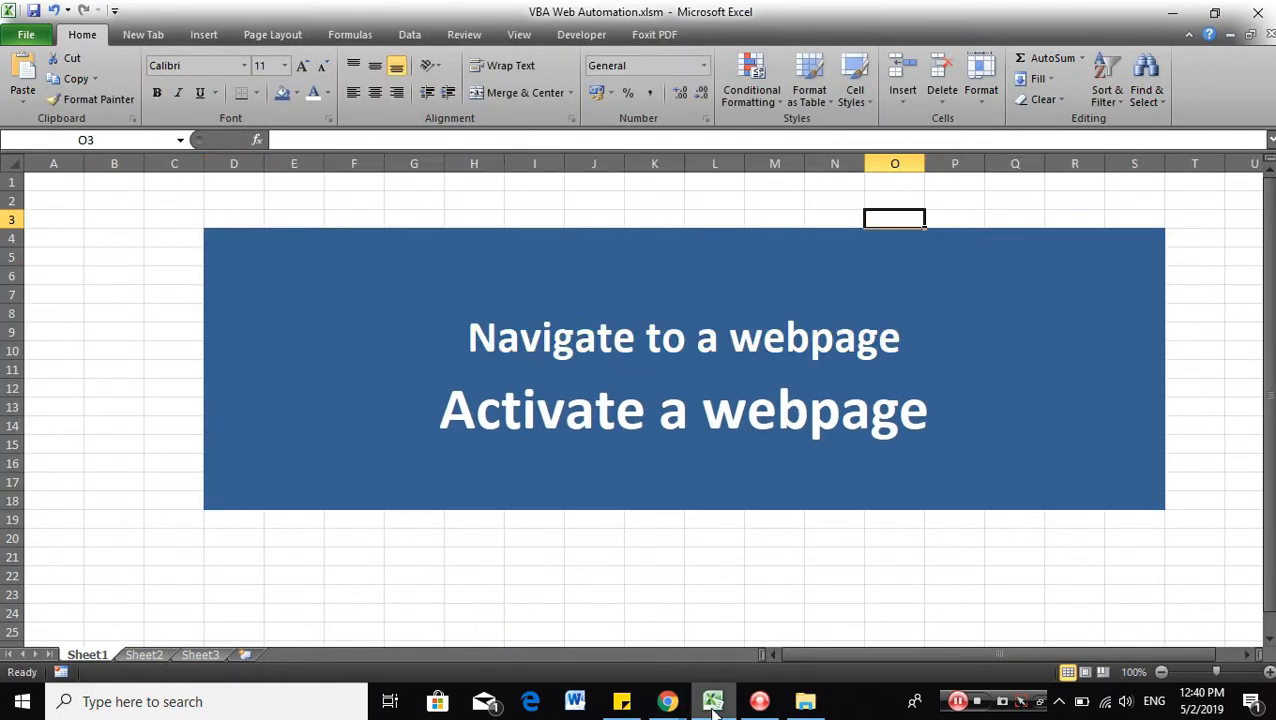
In the VBA editor, tick Microsoft HTML Object Library and Microsoft Internet Controls under References.
left_click(834, 594)
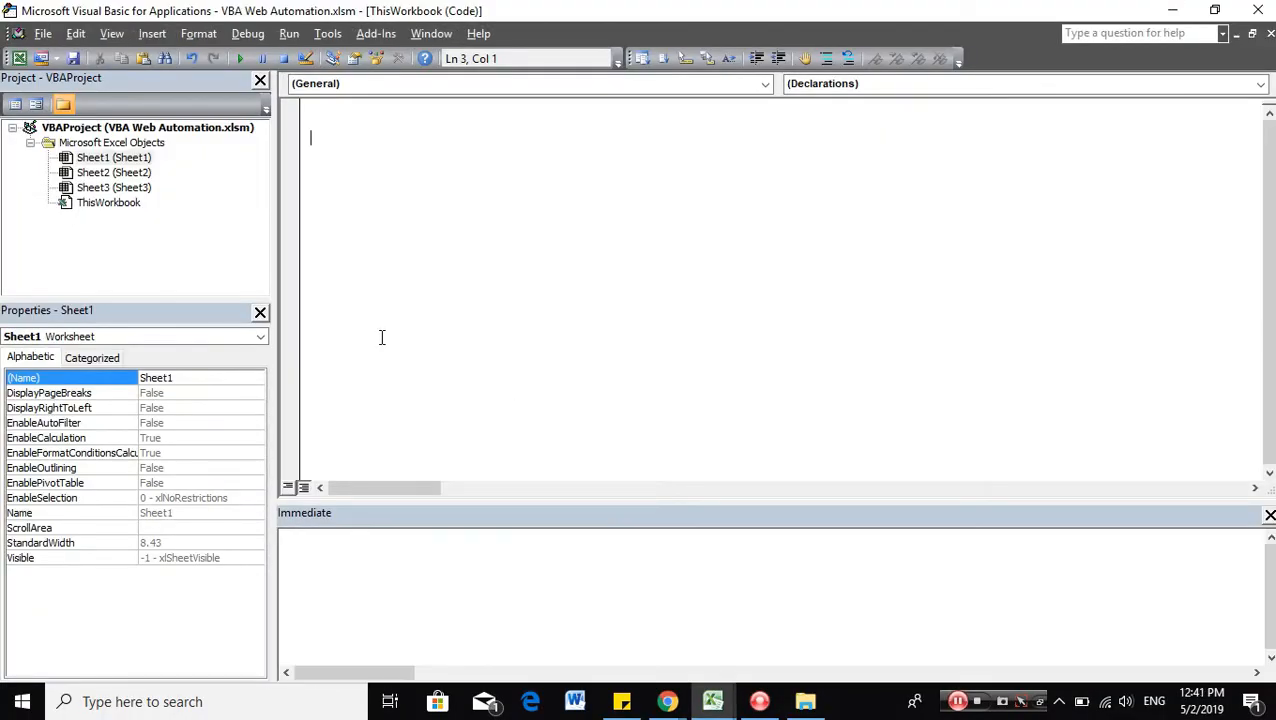
left_click(327, 33)
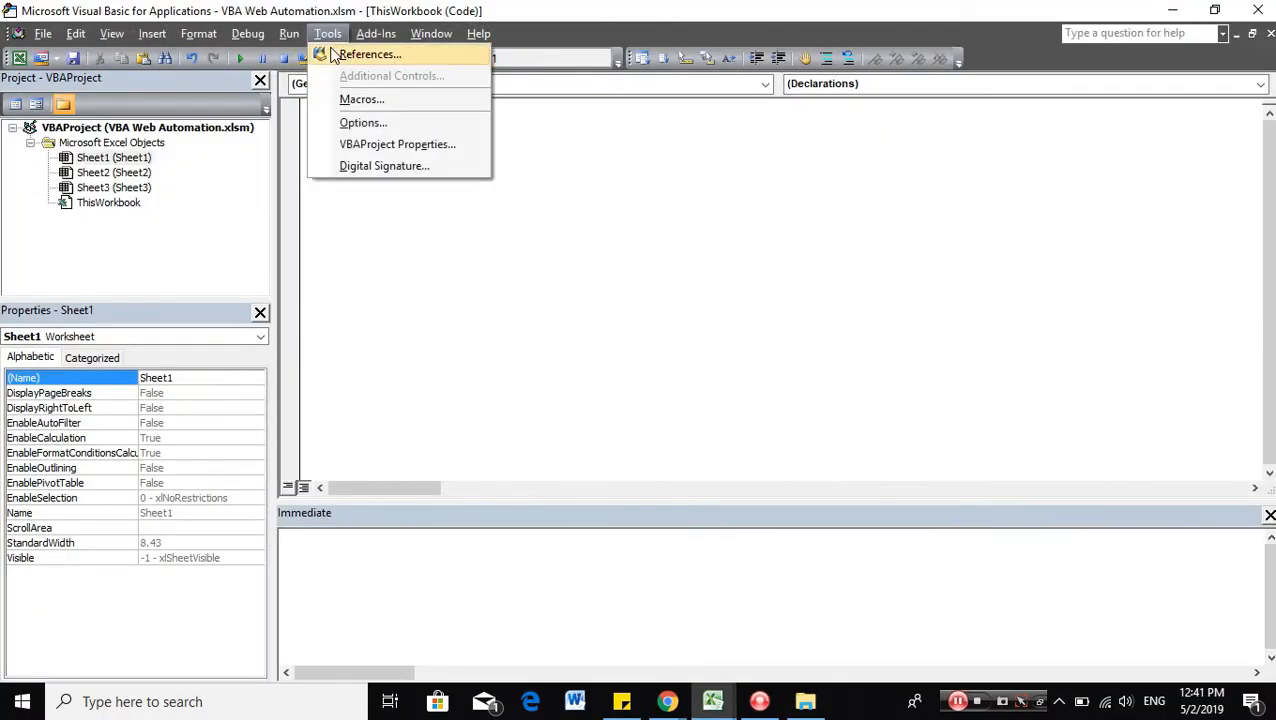
left_click(369, 54)
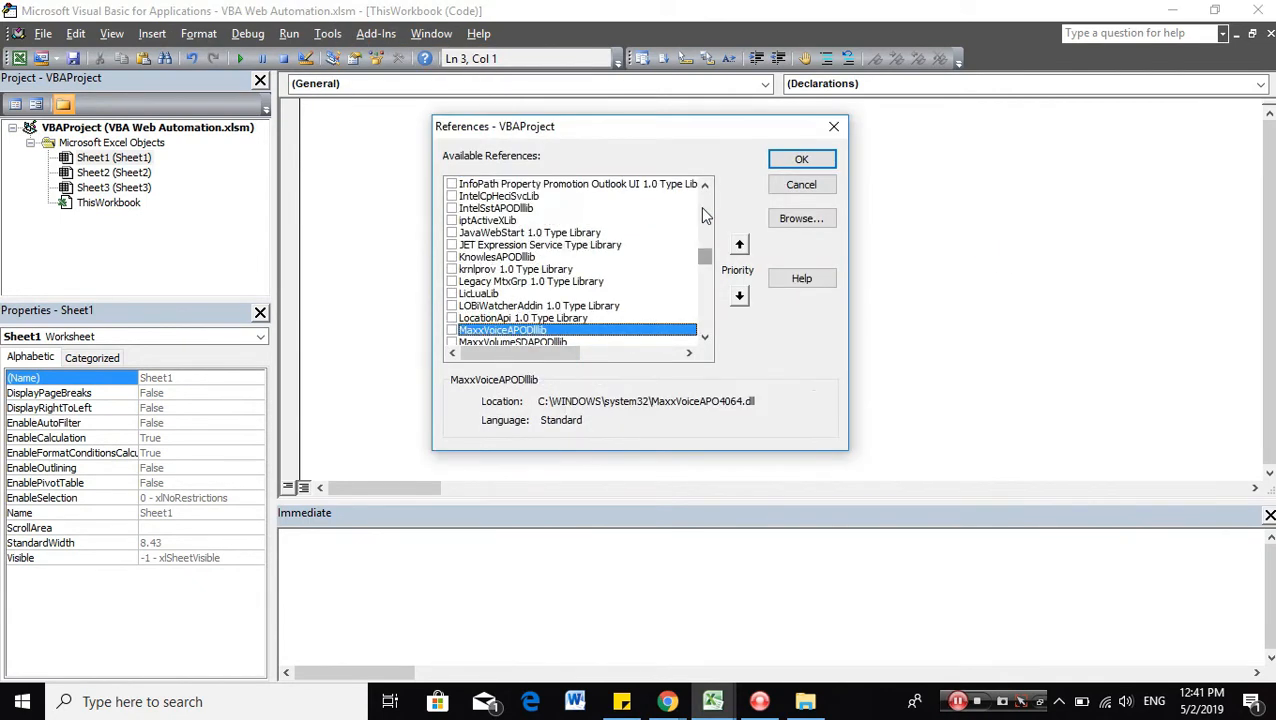
scroll("down", 3)
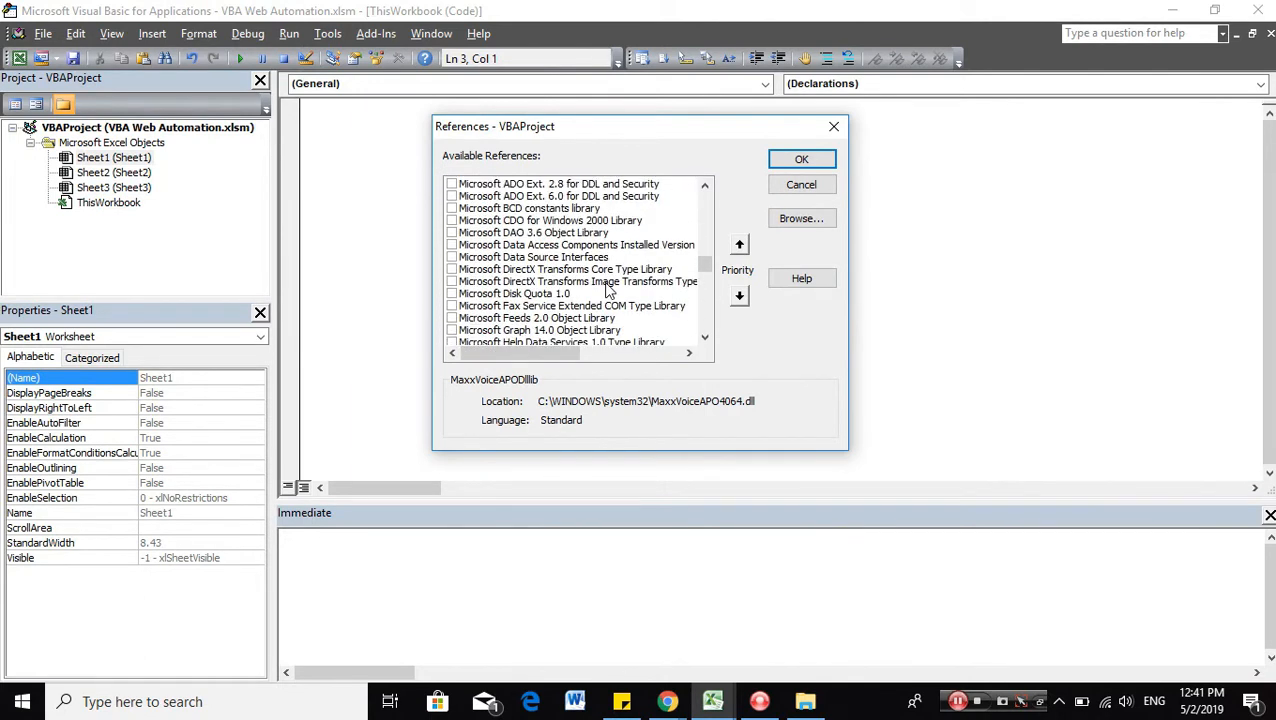
scroll("down", 3)
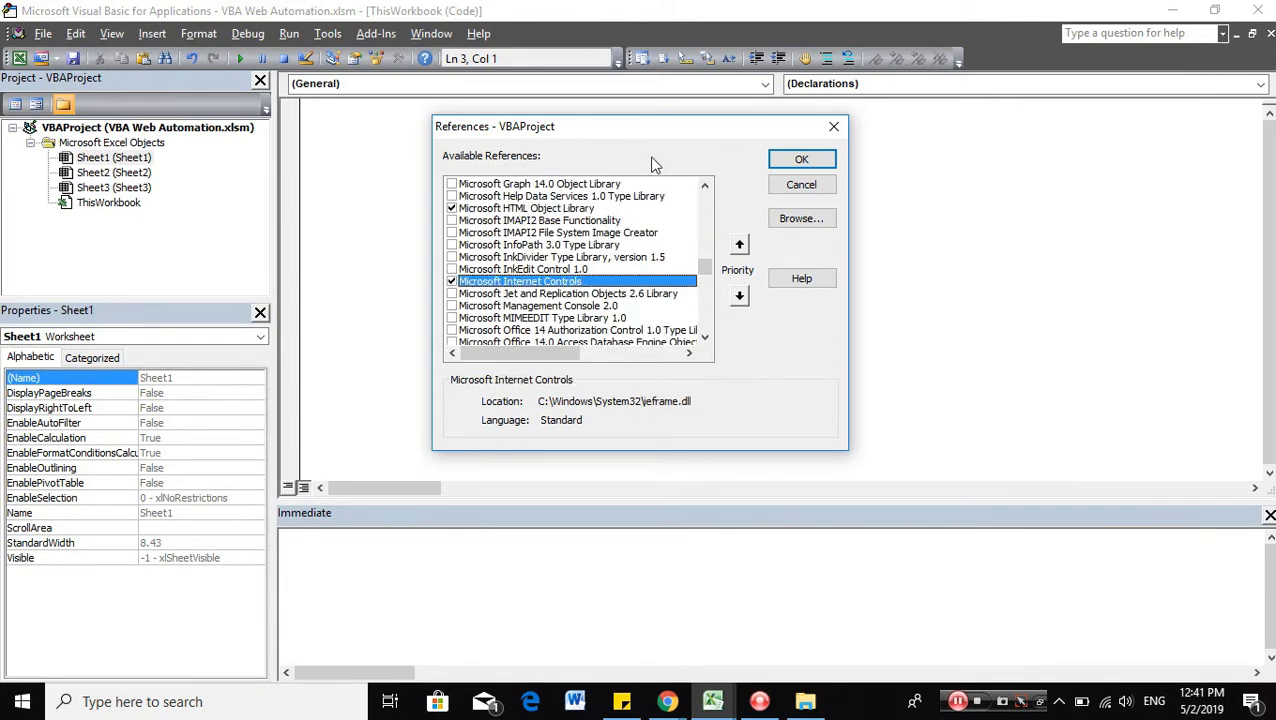
mouse_move(801, 184)
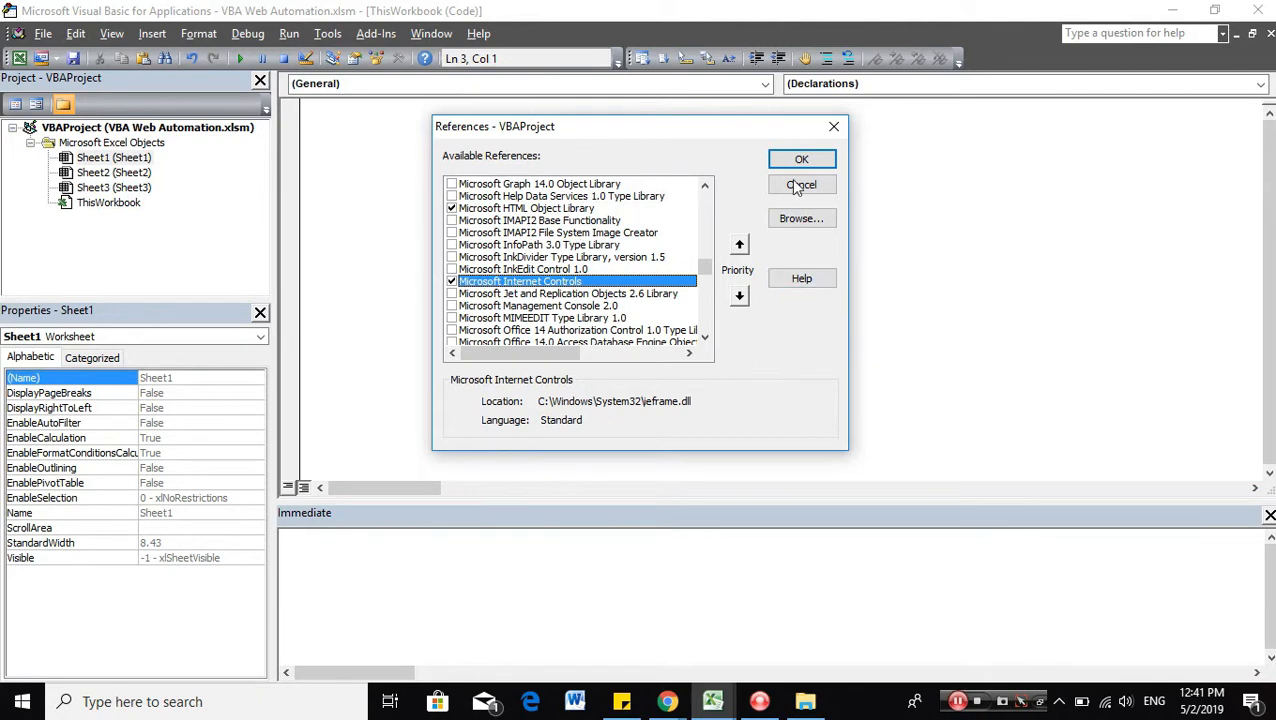
Confirm the ticked libraries, insert a new module and rename it ACTIVATE_NAVIGATE_IE.
left_click(801, 159)
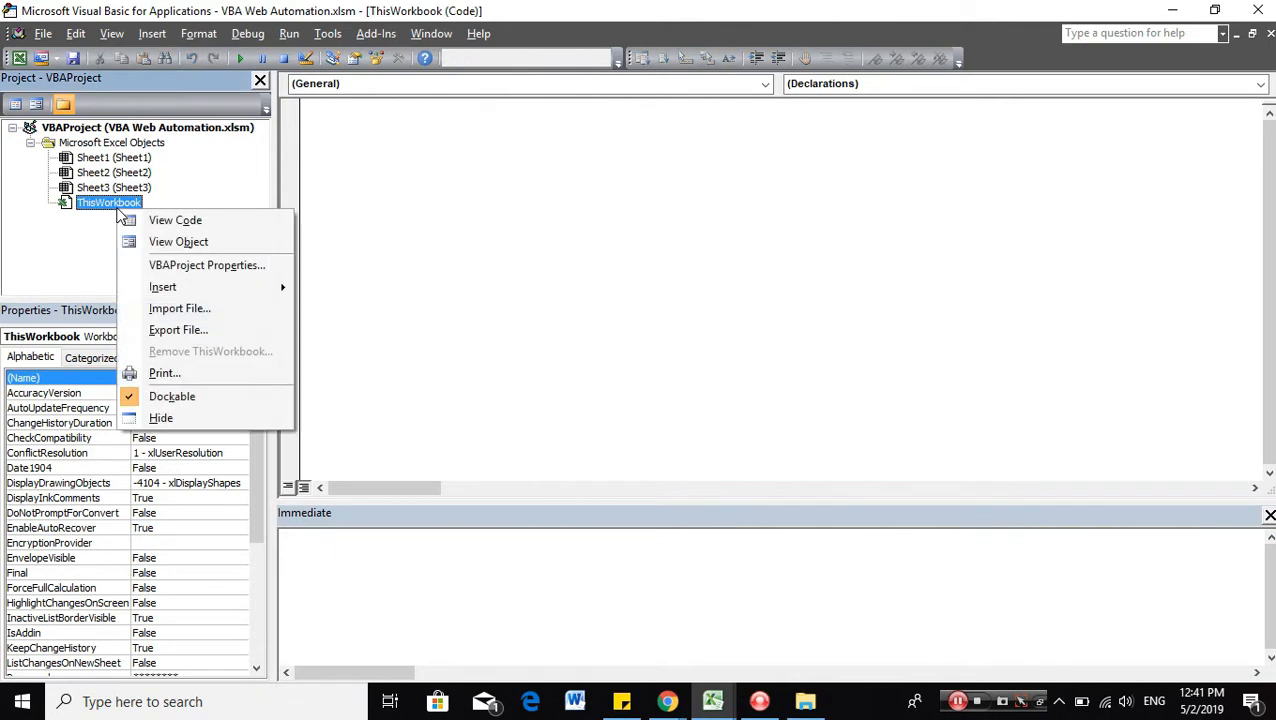
mouse_move(162, 287)
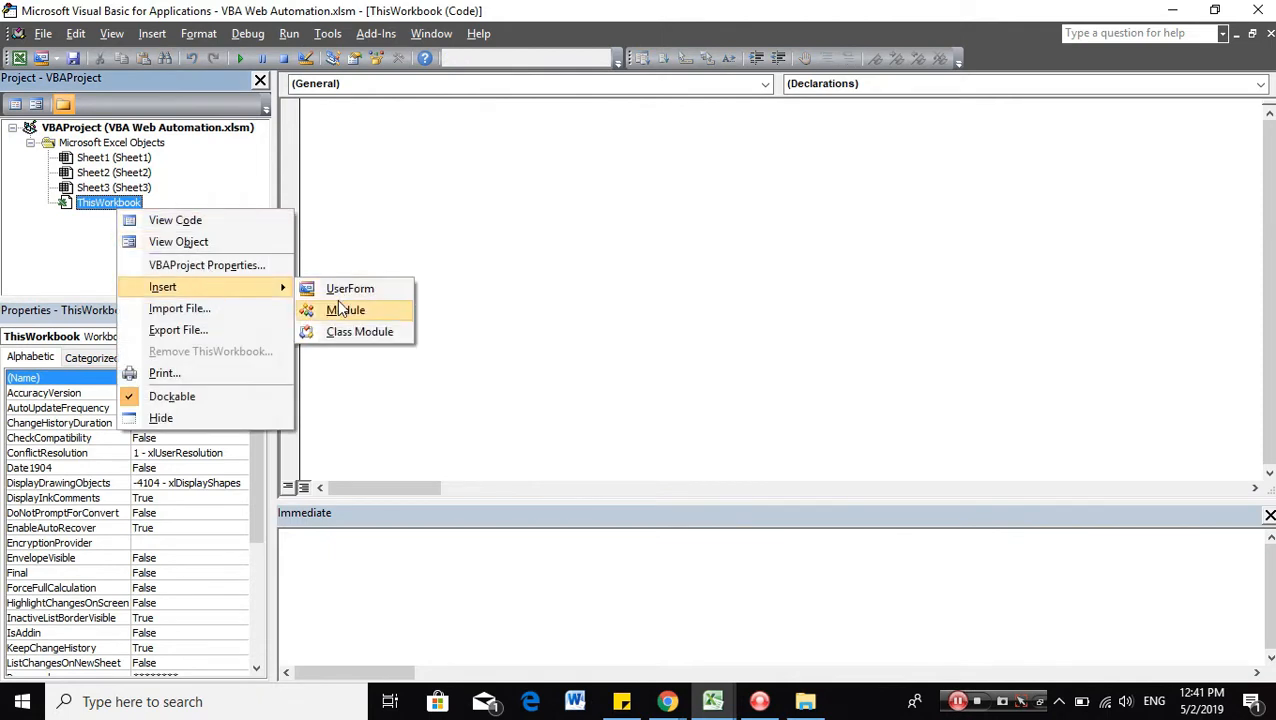
left_click(346, 309)
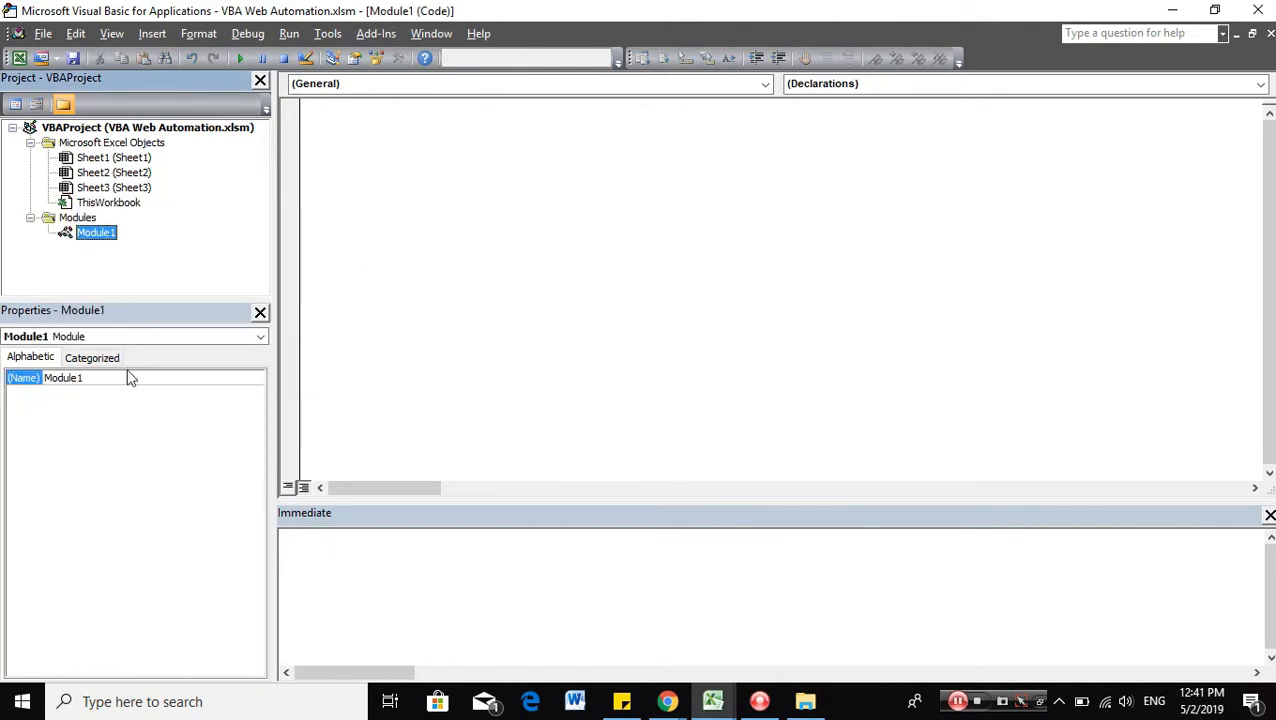
type("A")
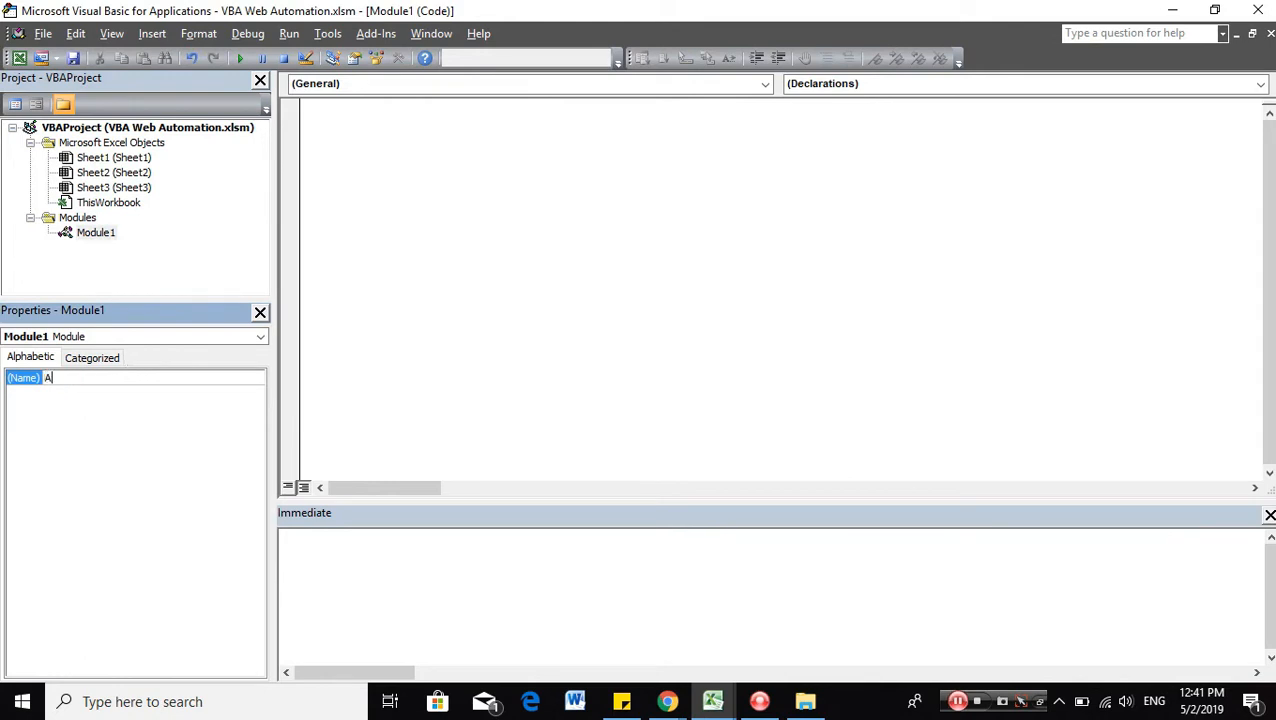
type("CTIVATE_")
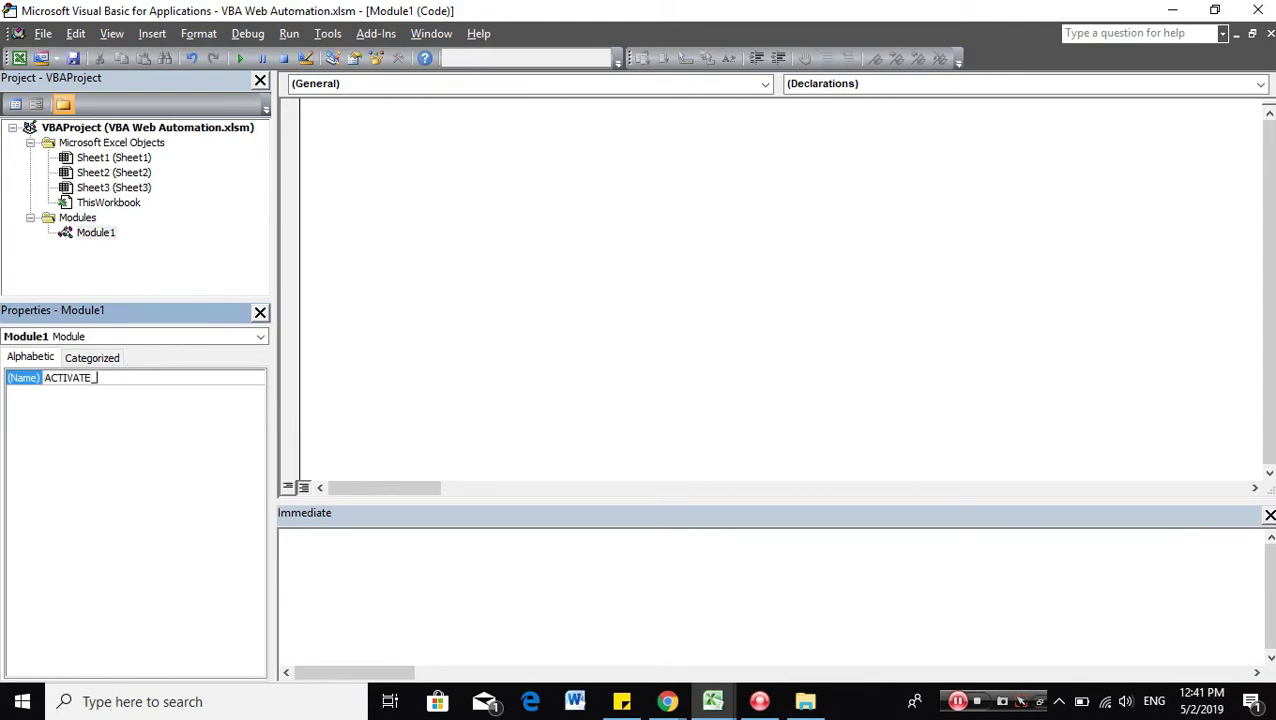
type("NAVIGATE_IE")
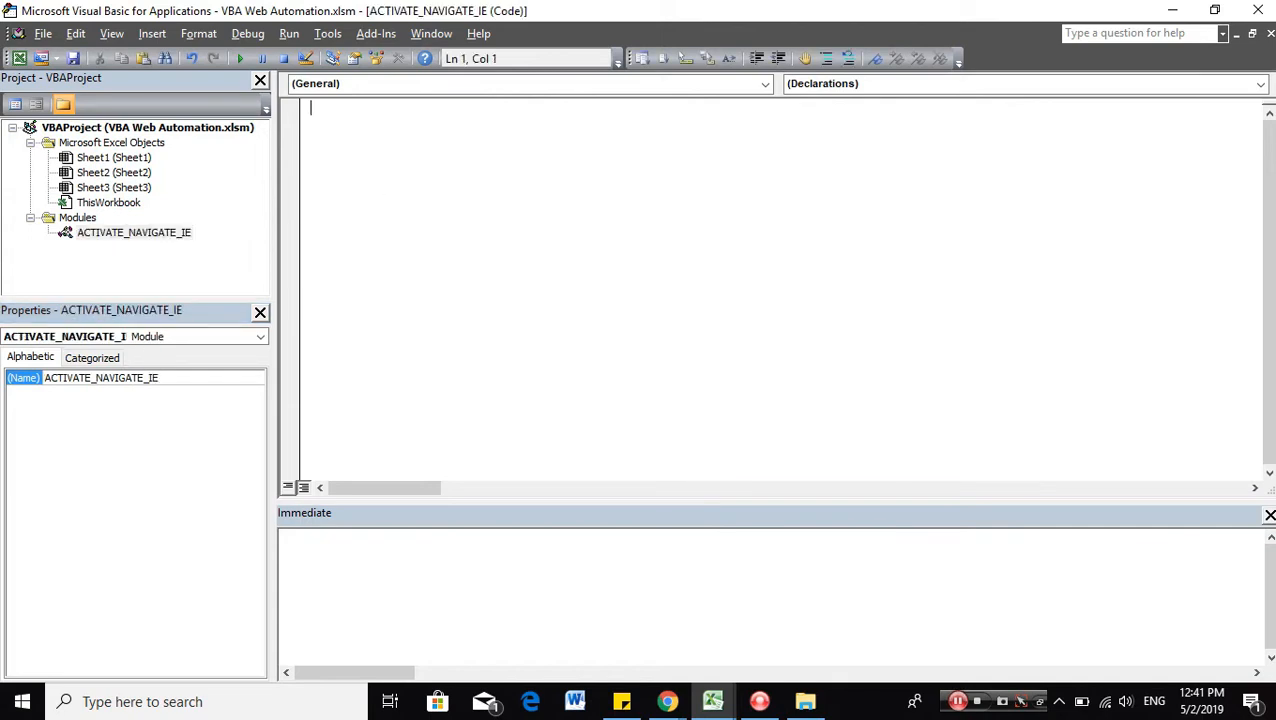
Start a Sub named navigate_webpage in the module.
type("sub nav")
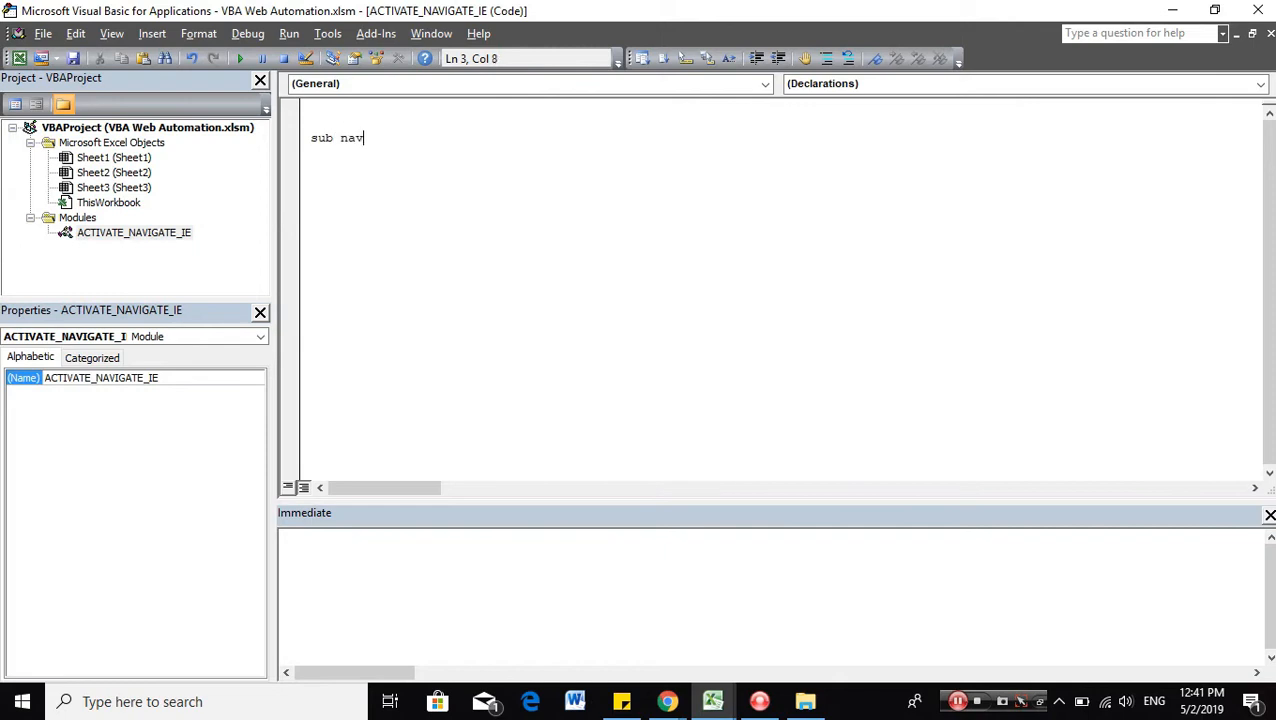
type("iga")
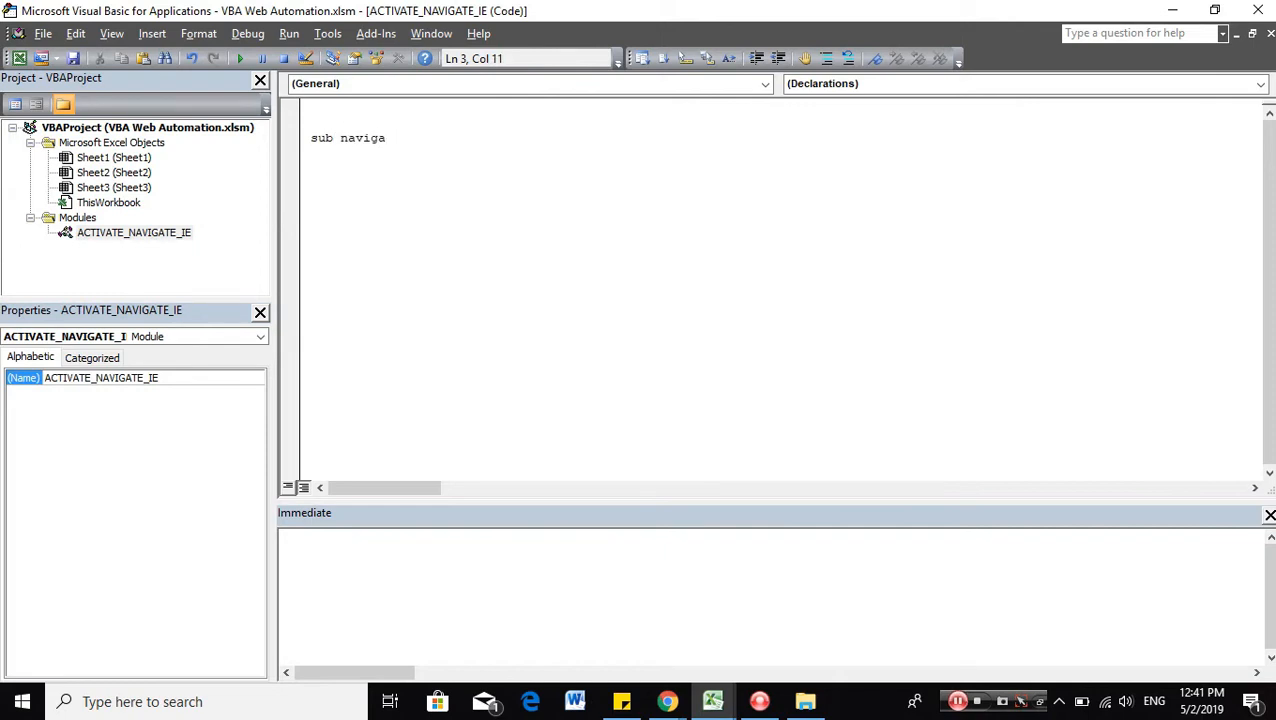
type("te_")
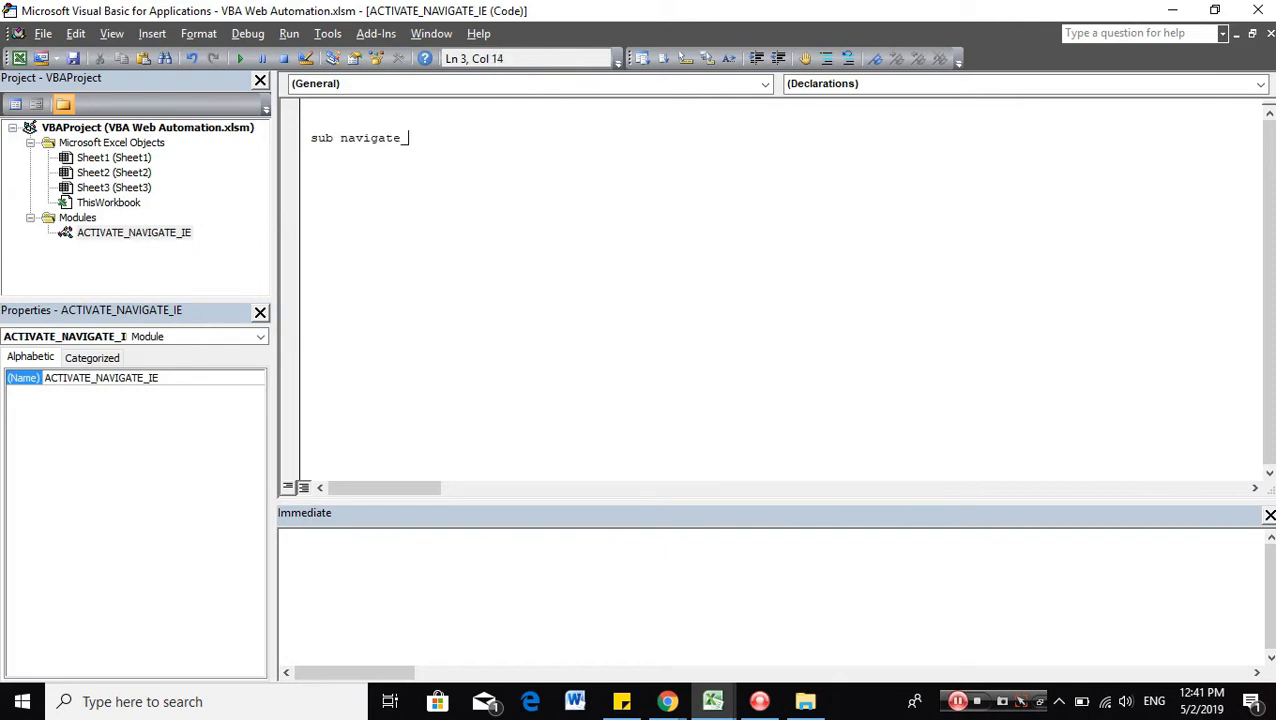
type("webpage(")
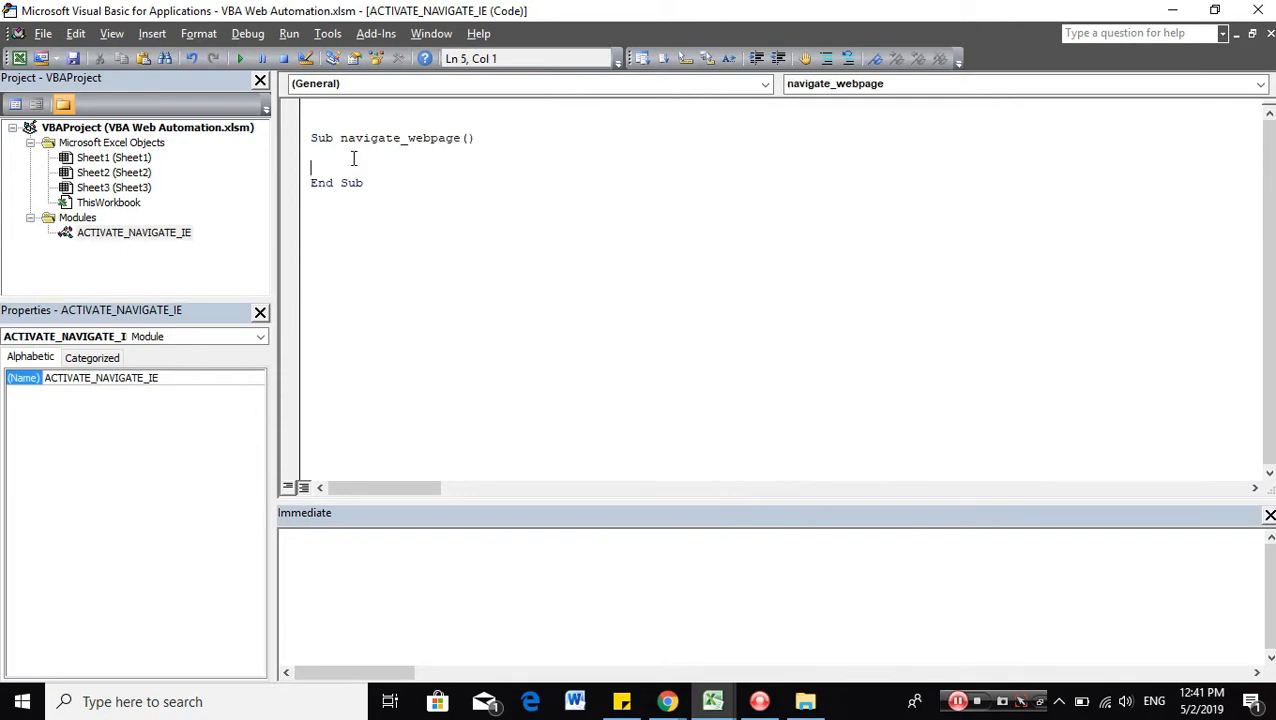
mouse_move(418, 162)
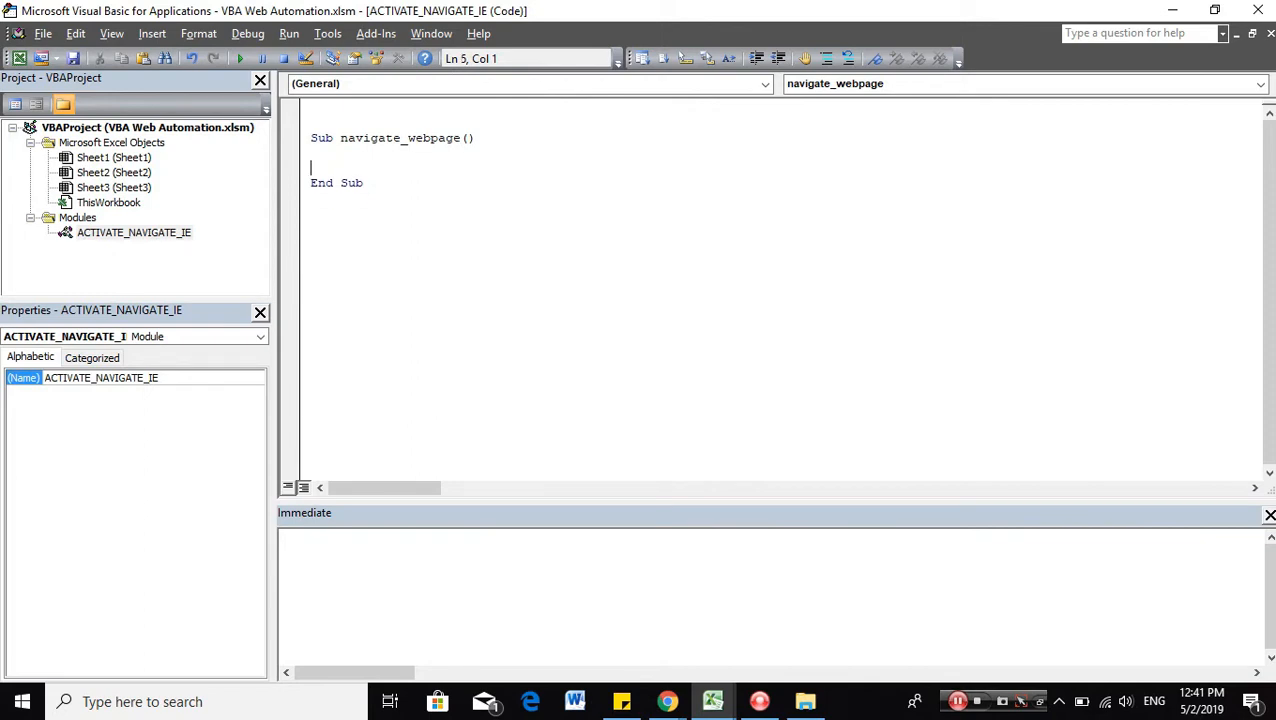
Declare ie as InternetExplorer, create it with Set ie, and set ie.Visible = True.
type("dim ie as in")
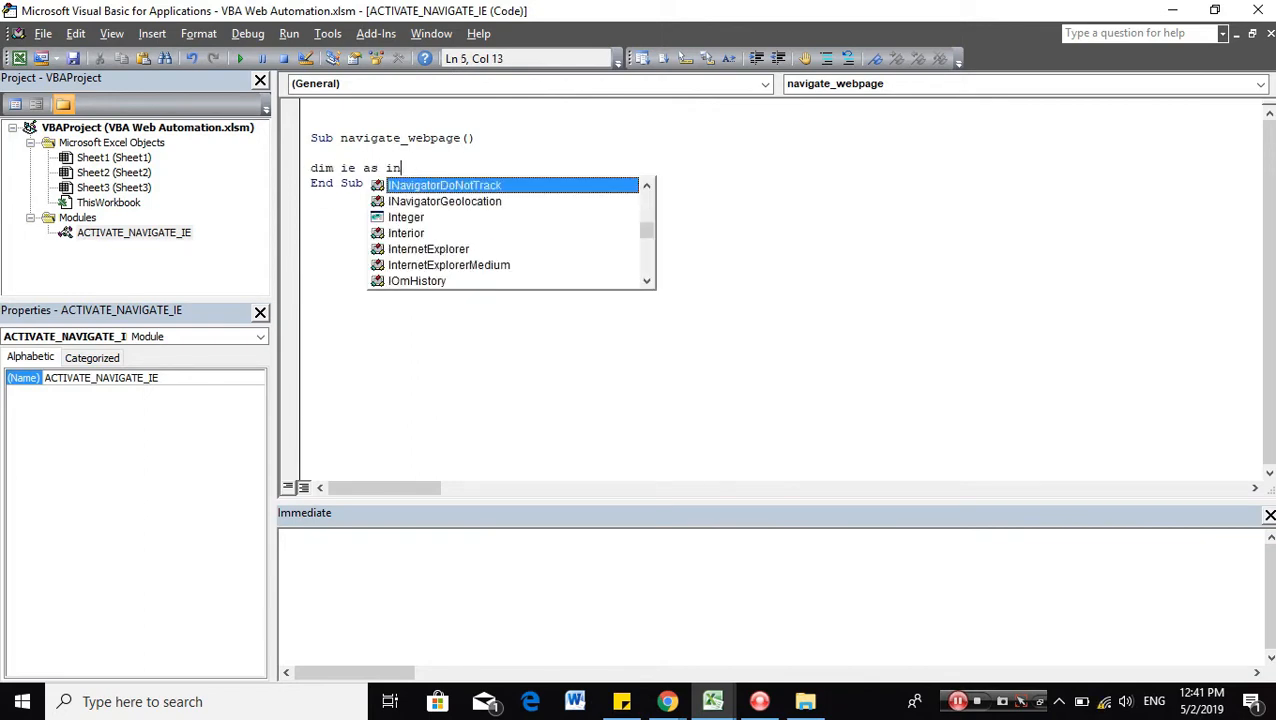
type("ternetExplorer")
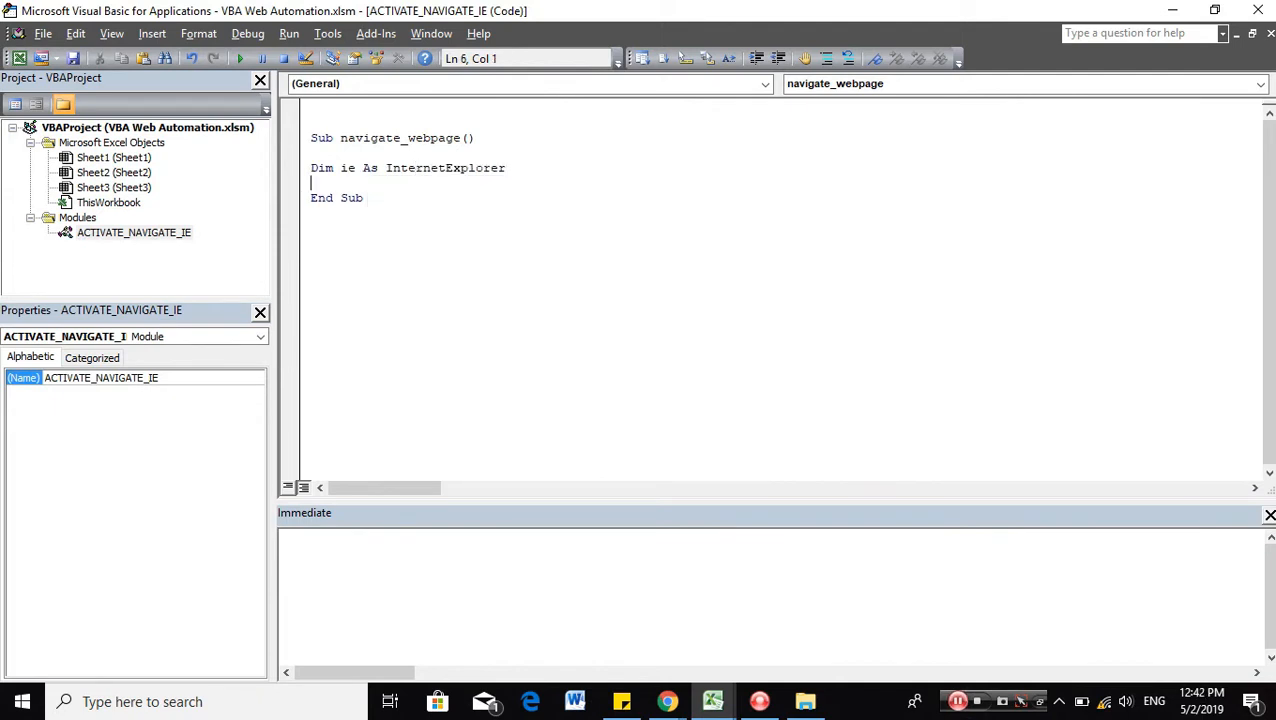
type("set ie = New InternetExplorer")
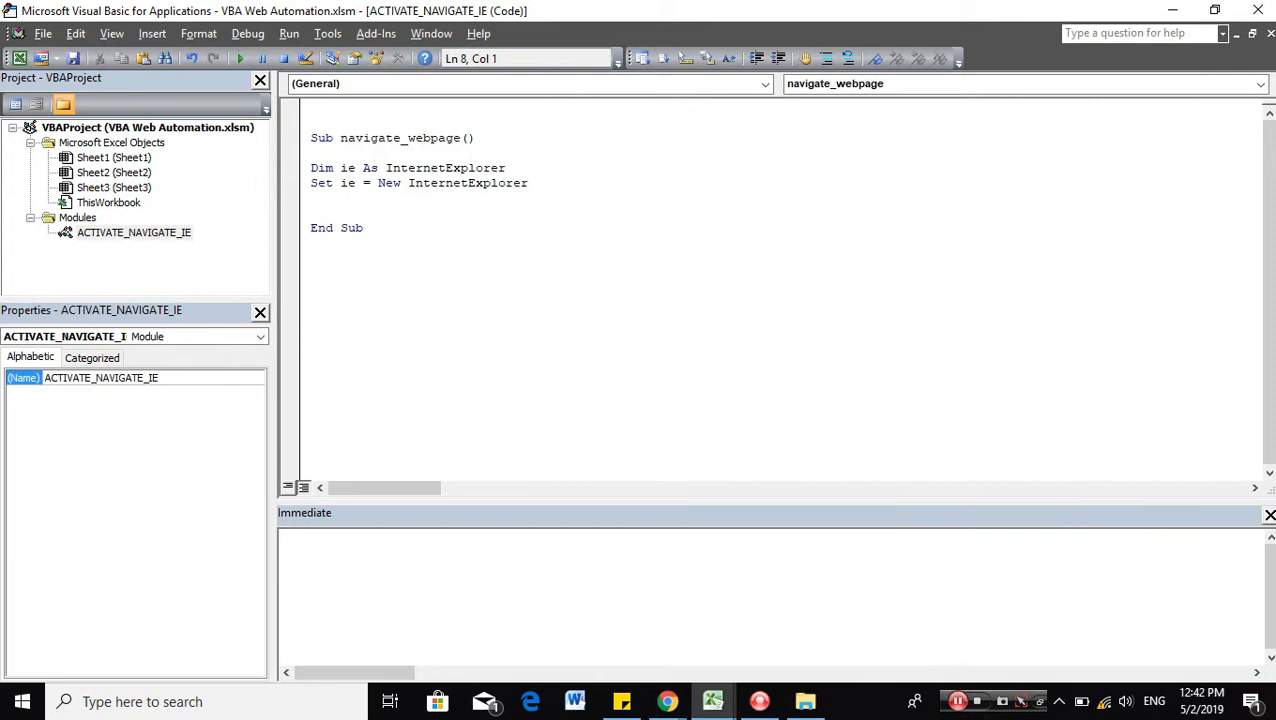
type("ie.v")
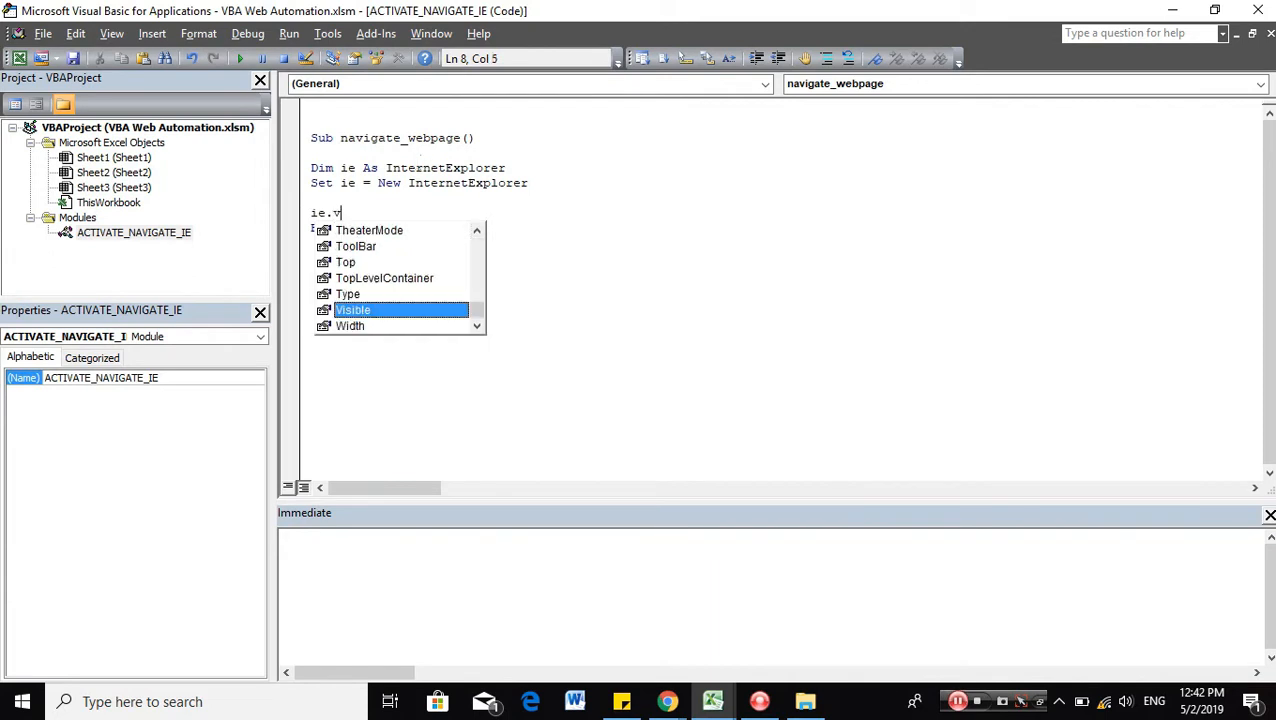
type("isible = t")
type("ie.Navigate")
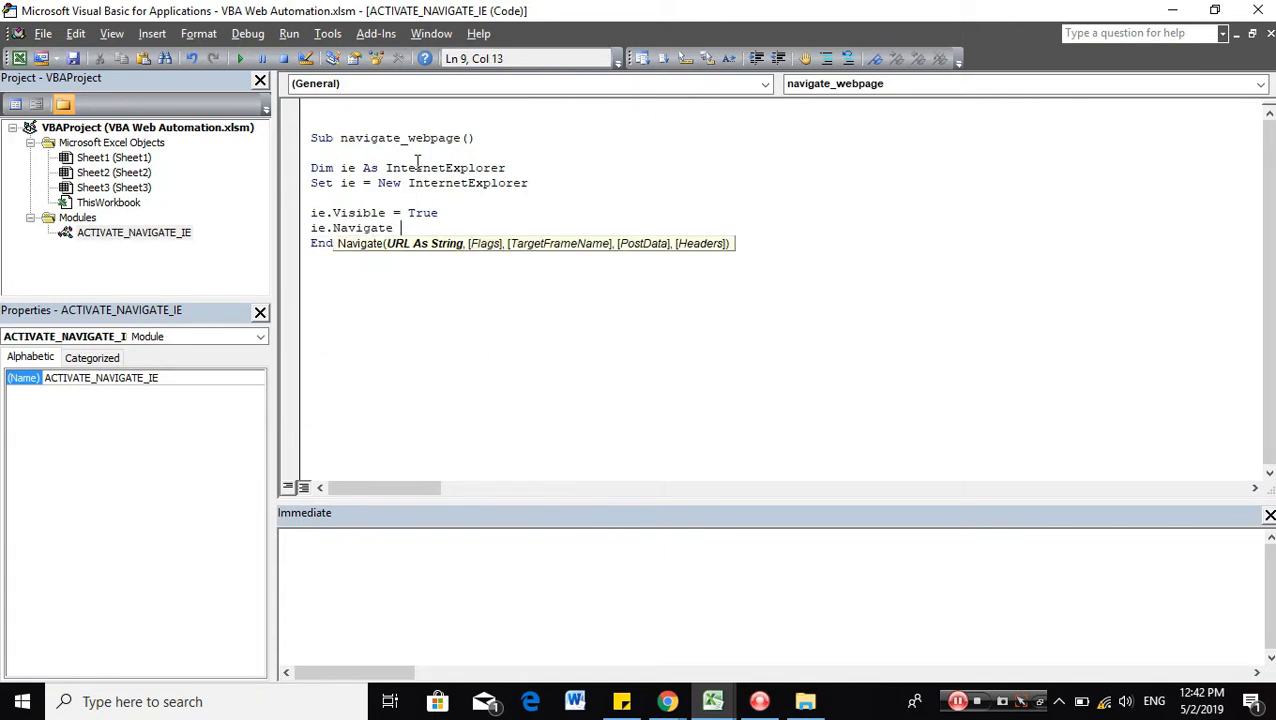
left_click(712, 701)
type(" \"")
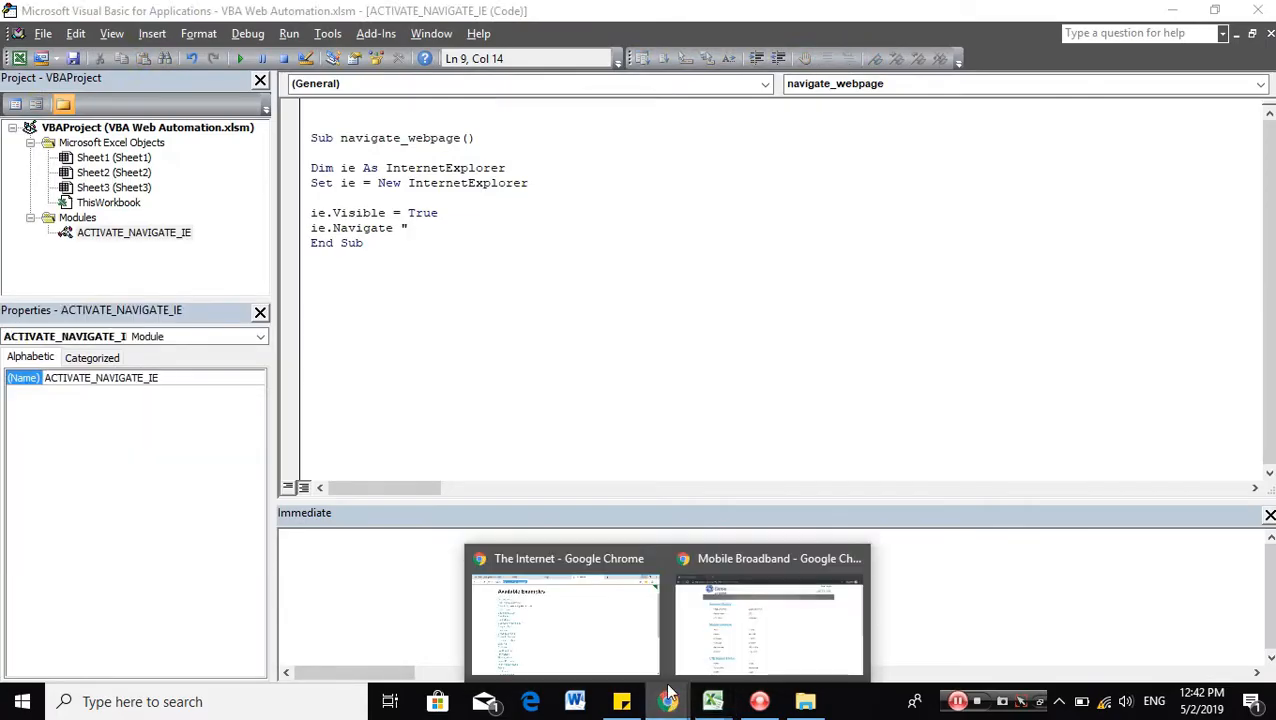
left_click(565, 625)
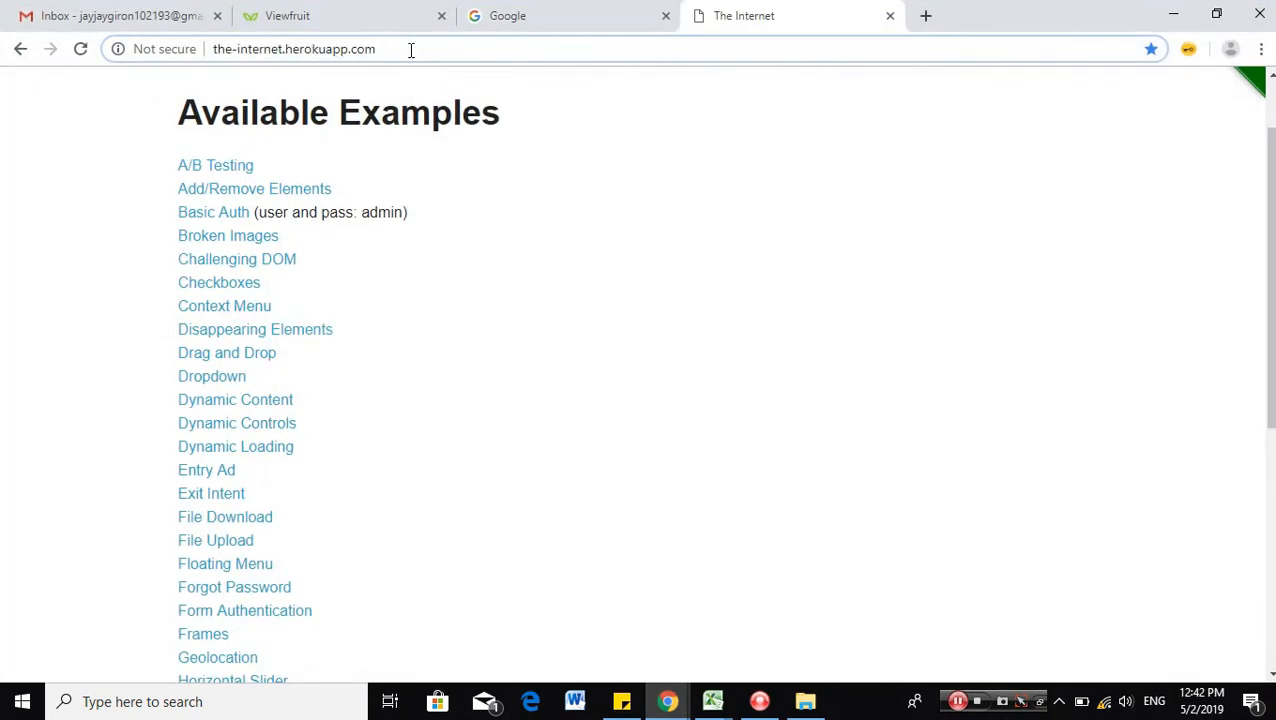
left_click(293, 48)
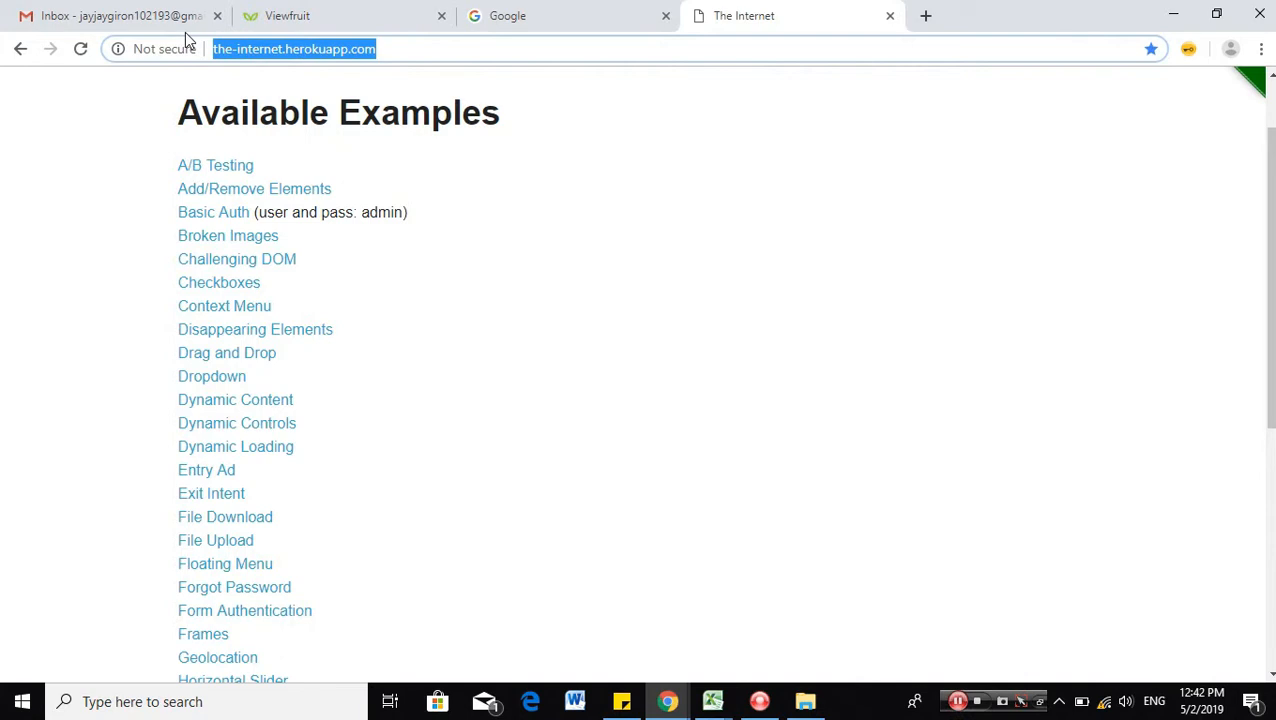
mouse_move(705, 266)
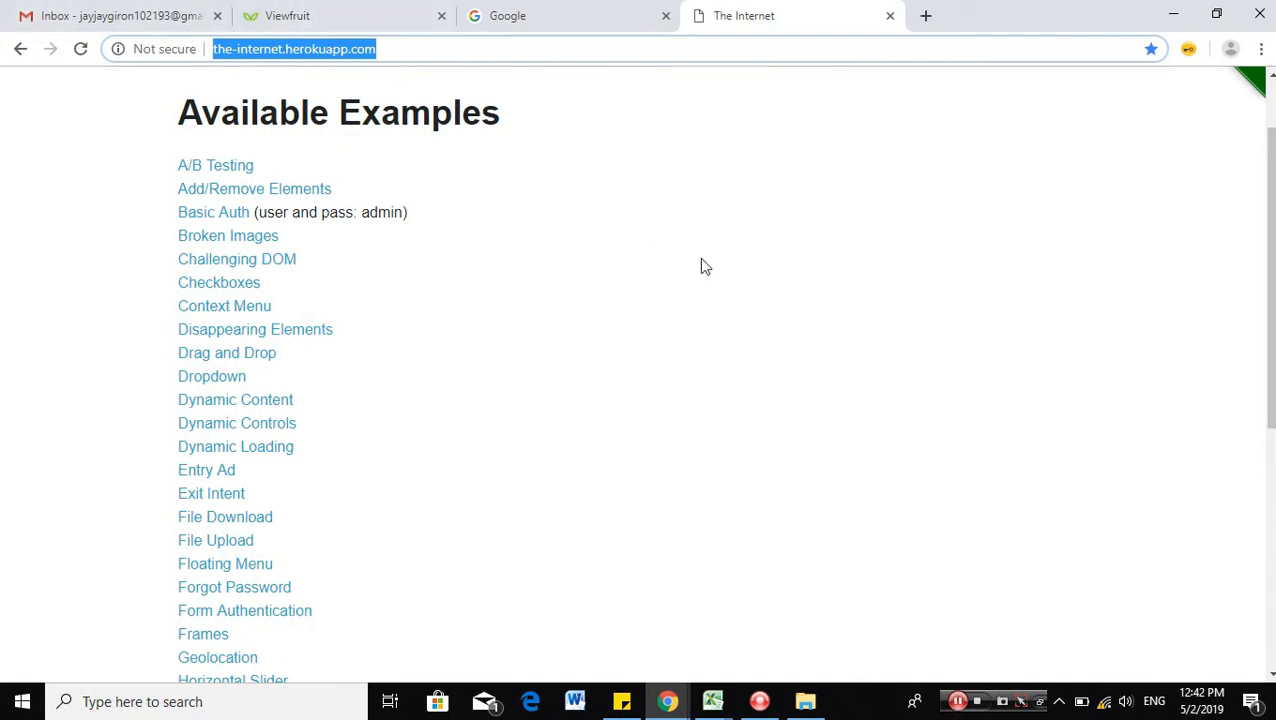
left_click(712, 701)
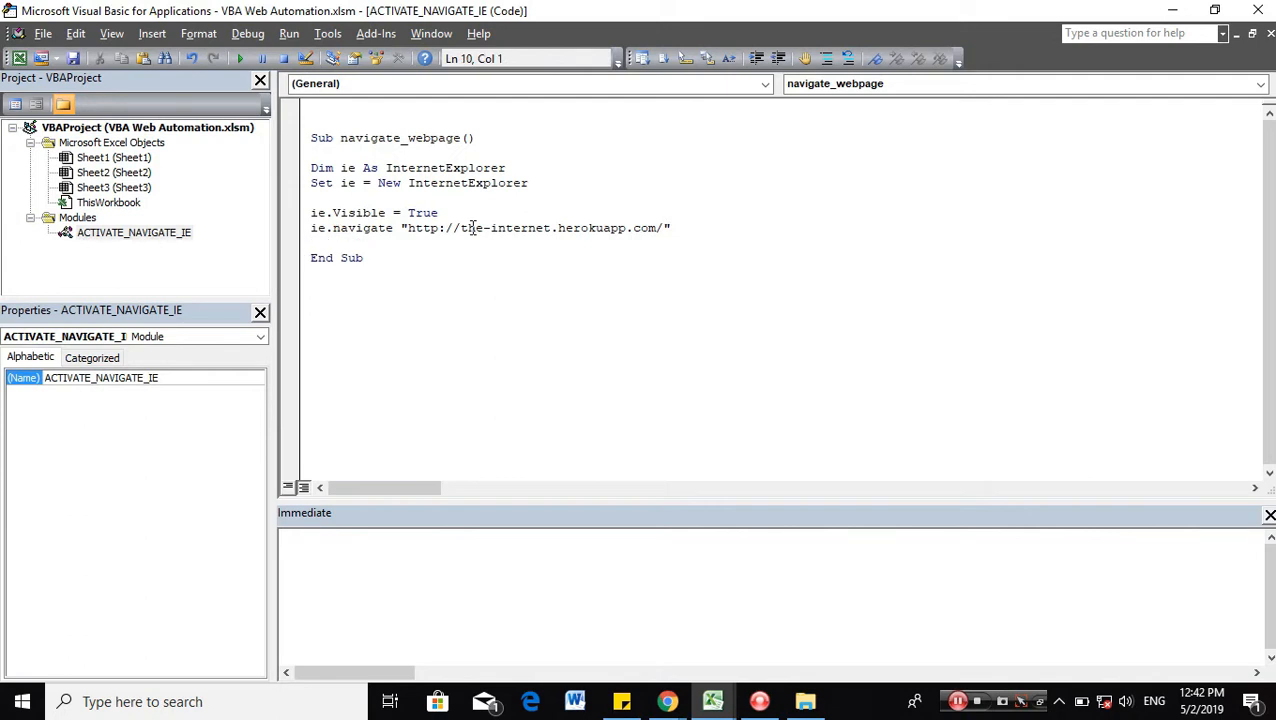
Add a Do While ie.Busy = True loop containing DoEvents after the Navigate line.
key("Return")
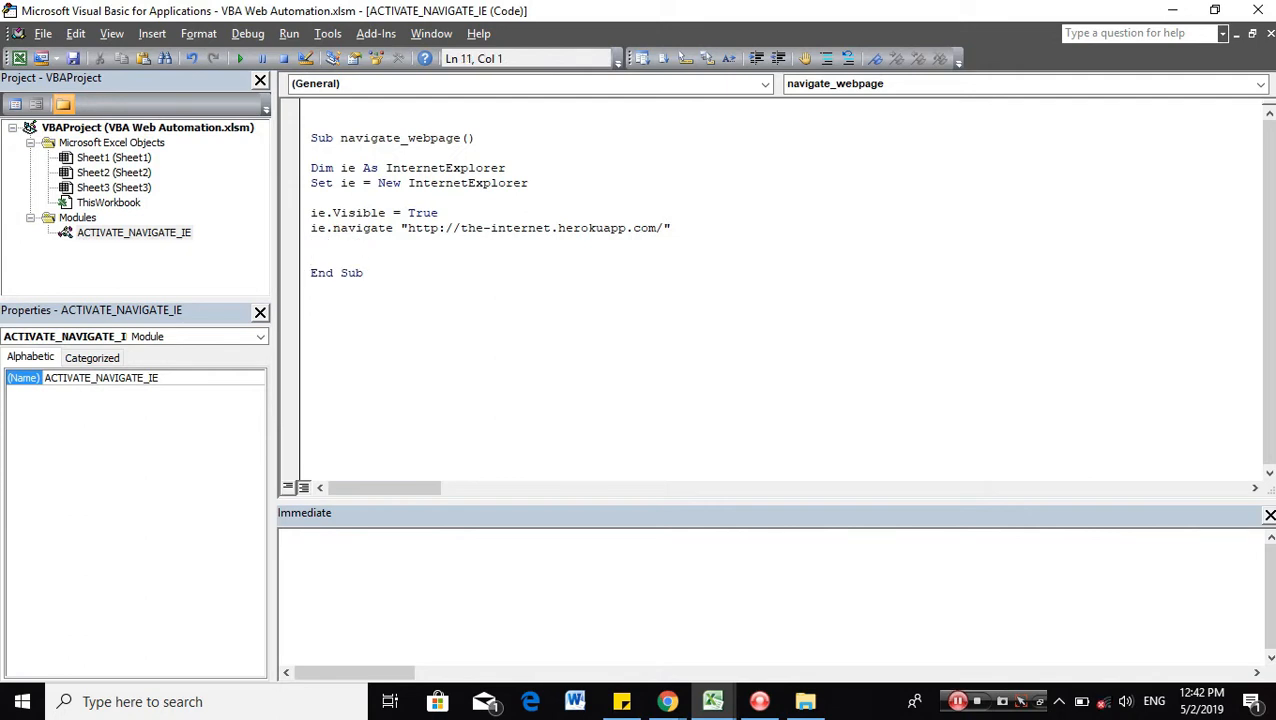
type("do")
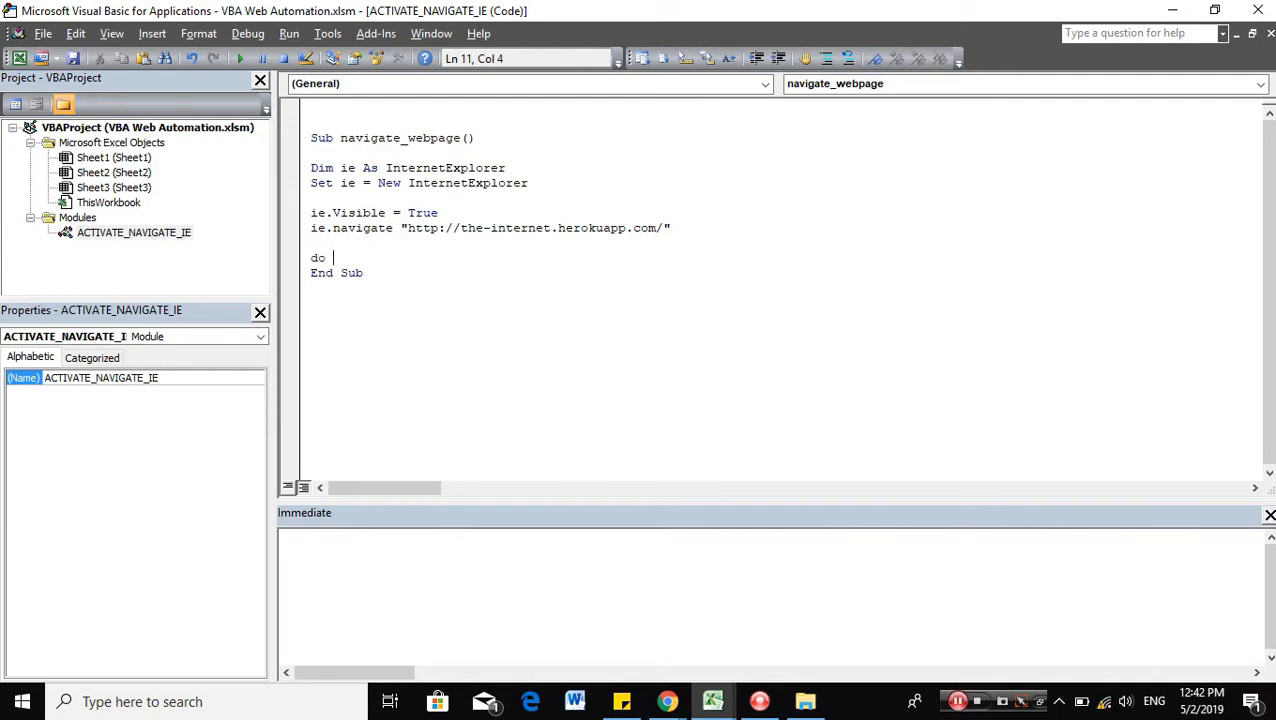
type("while ie.Busy = True")
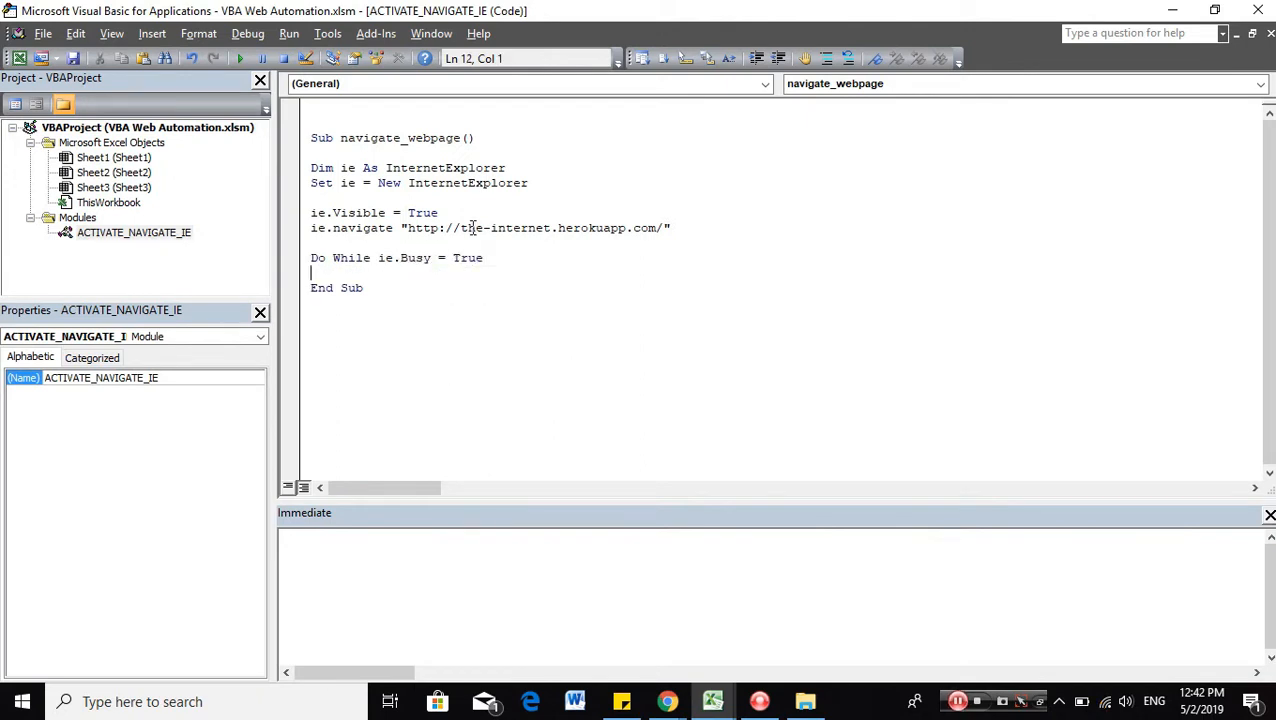
type("lo")
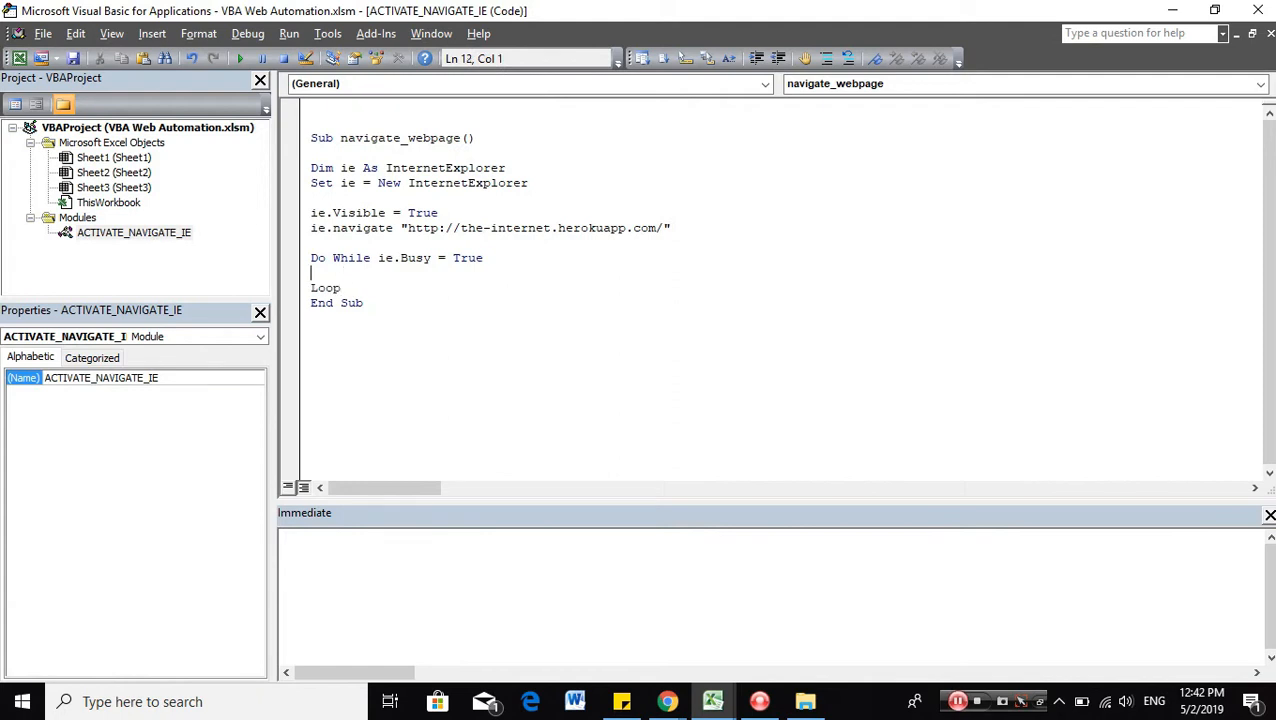
type("DoEvents")
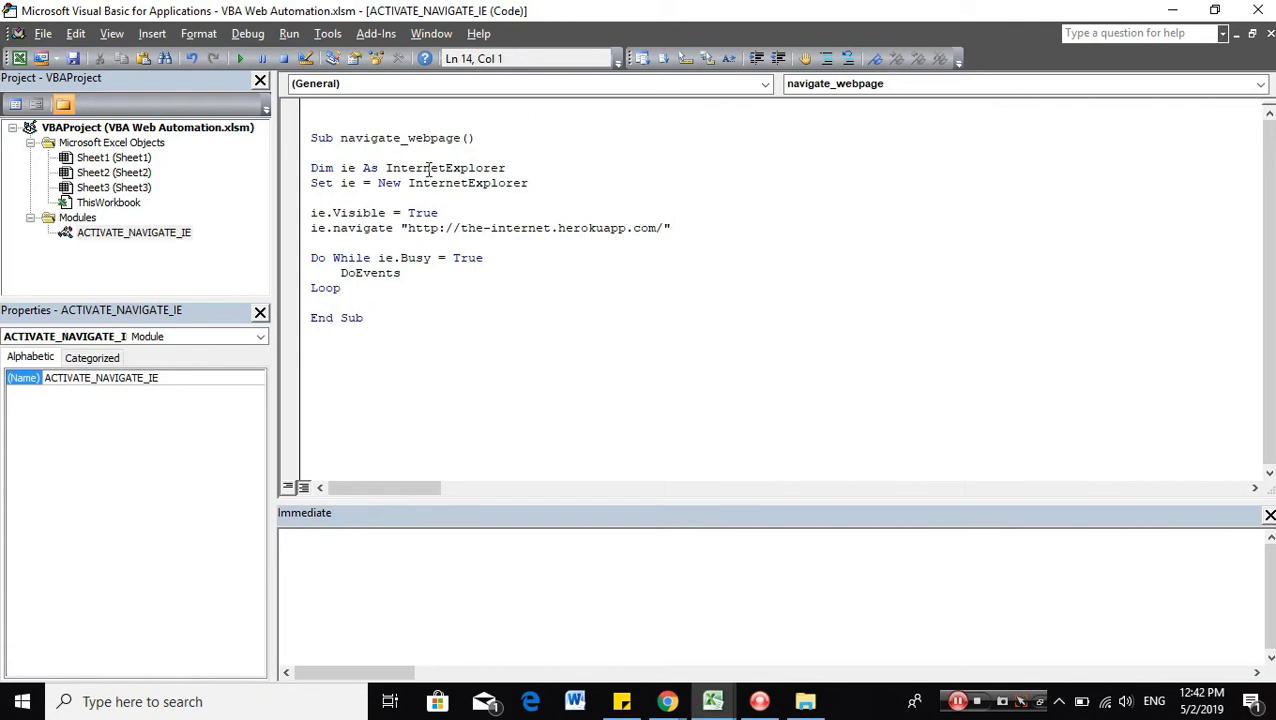
left_click(312, 197)
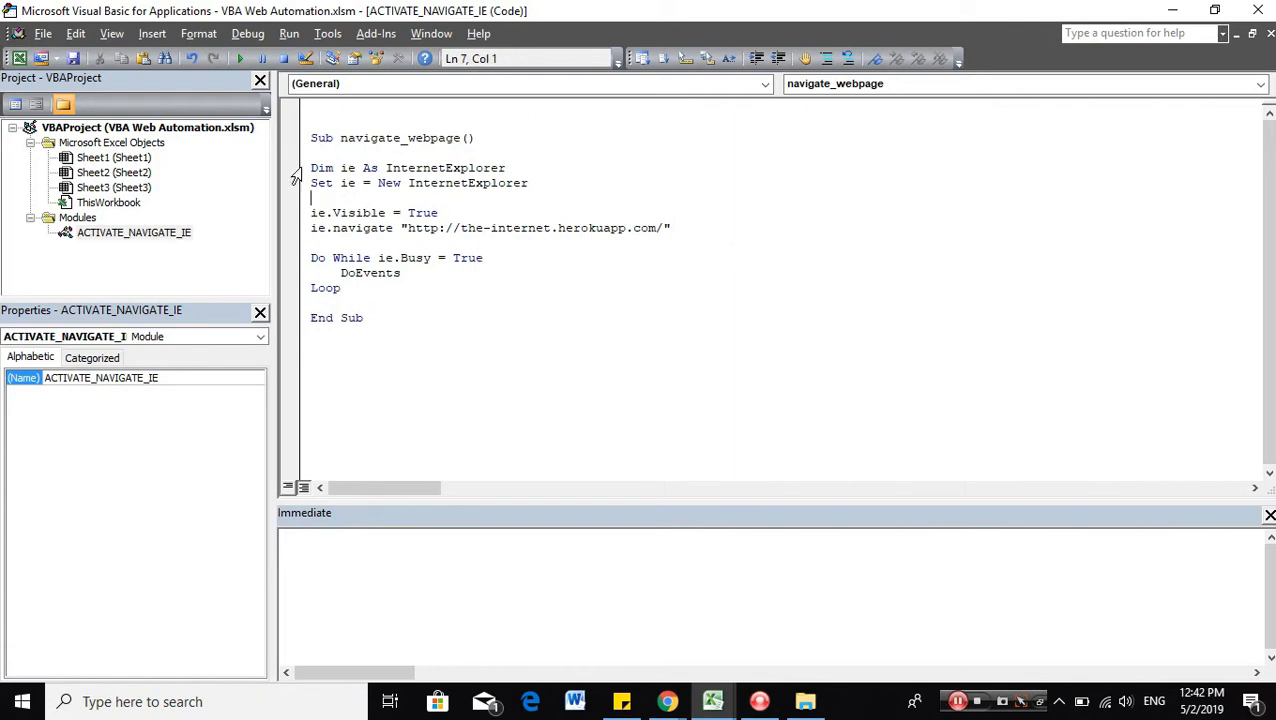
left_click_drag(311, 167, 535, 183)
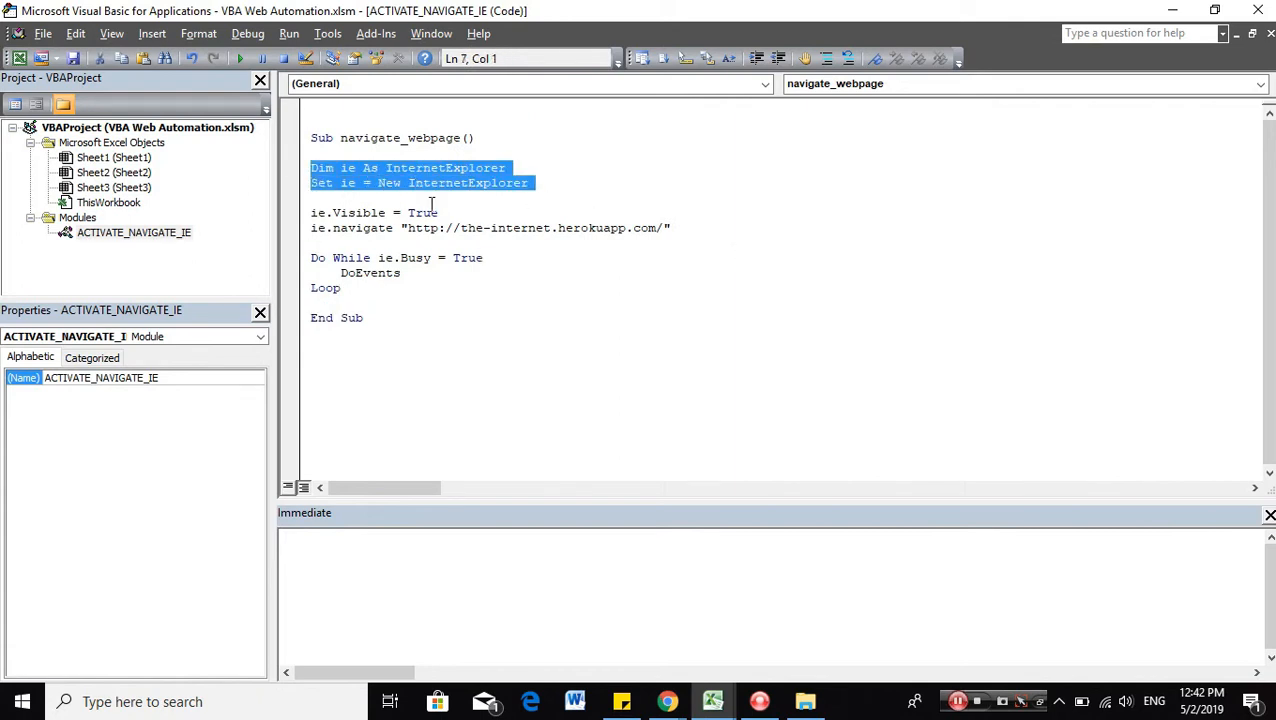
left_click(400, 272)
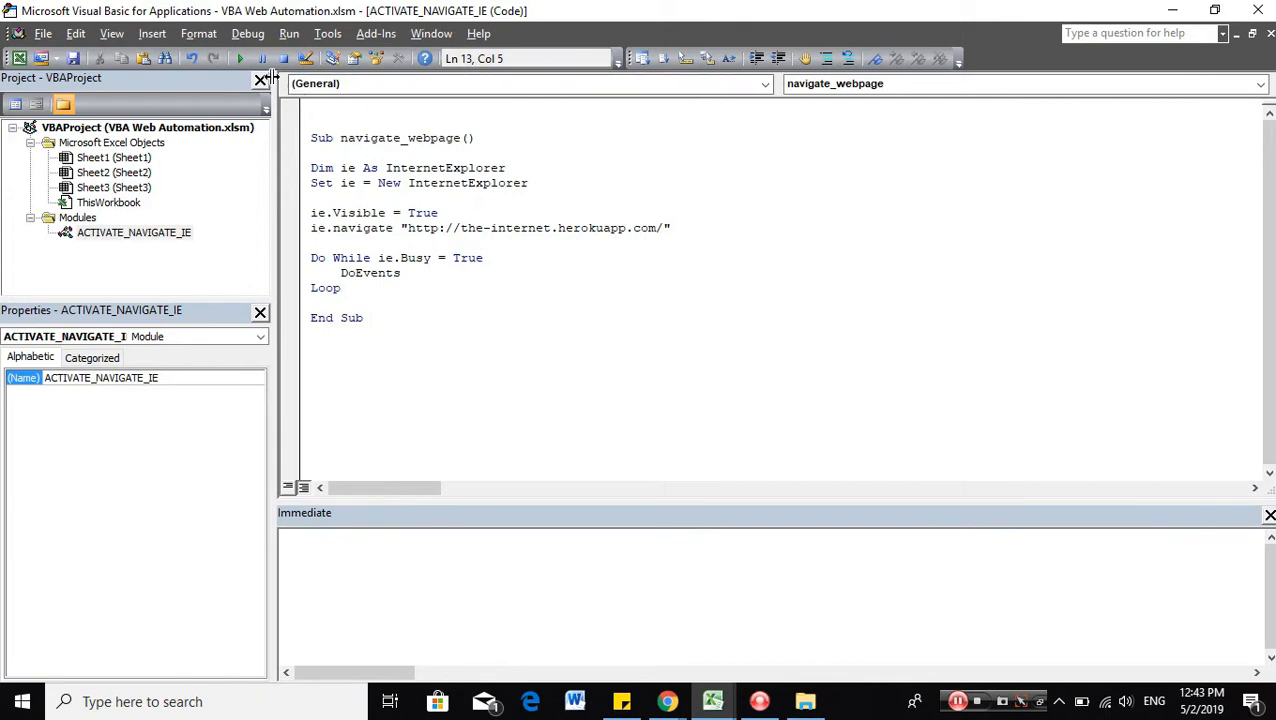
Test-run the macro, close Internet Explorer, and add Debug.Print "Site is ready" after Loop.
left_click(240, 58)
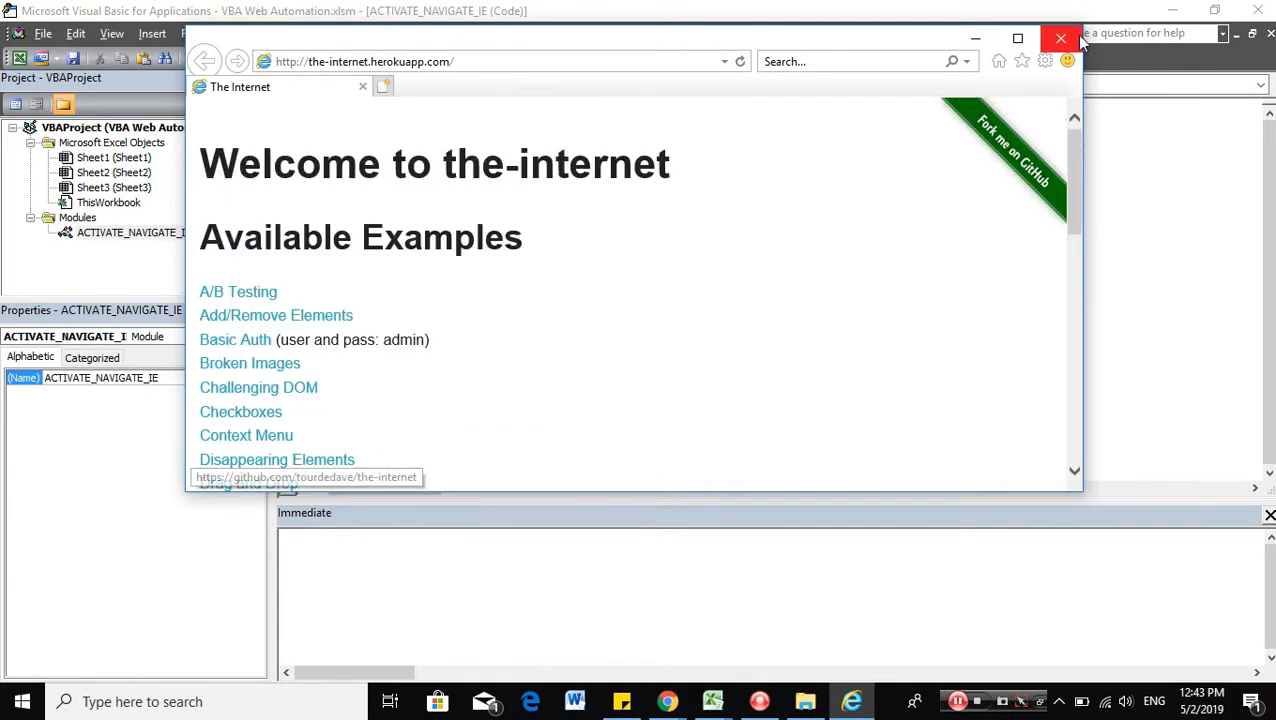
left_click(1061, 39)
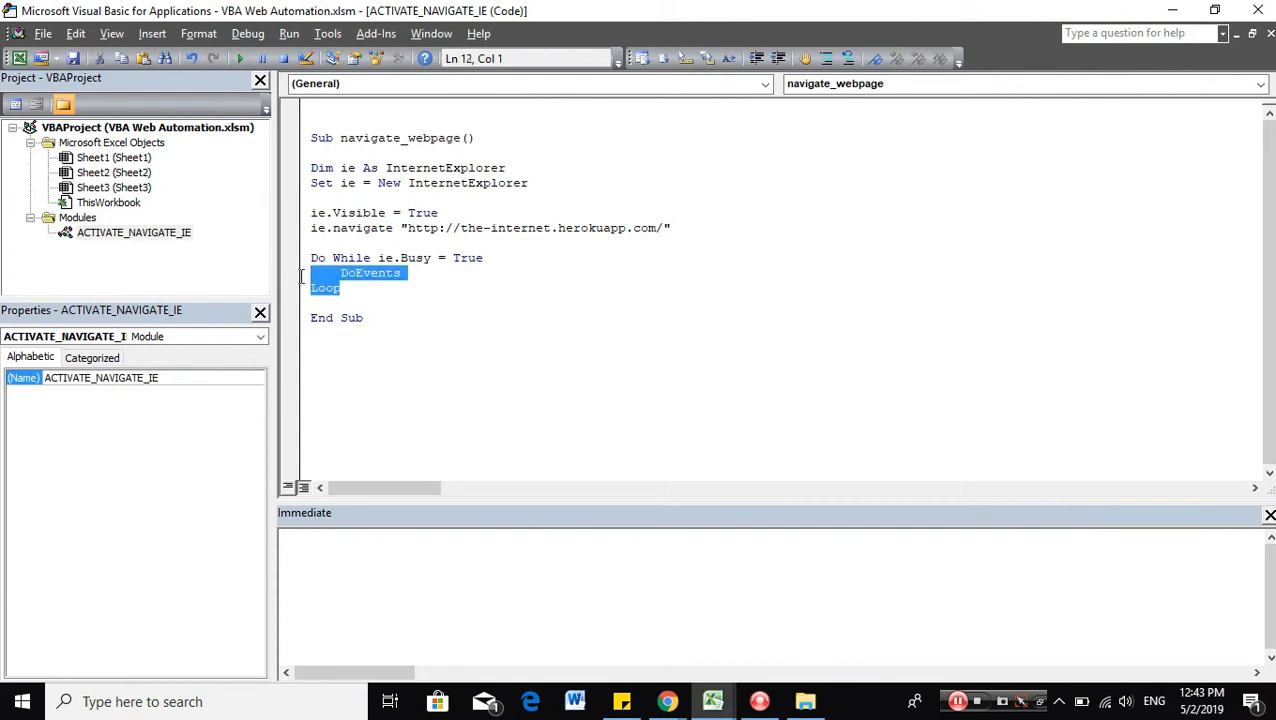
left_click(341, 288)
type("debug")
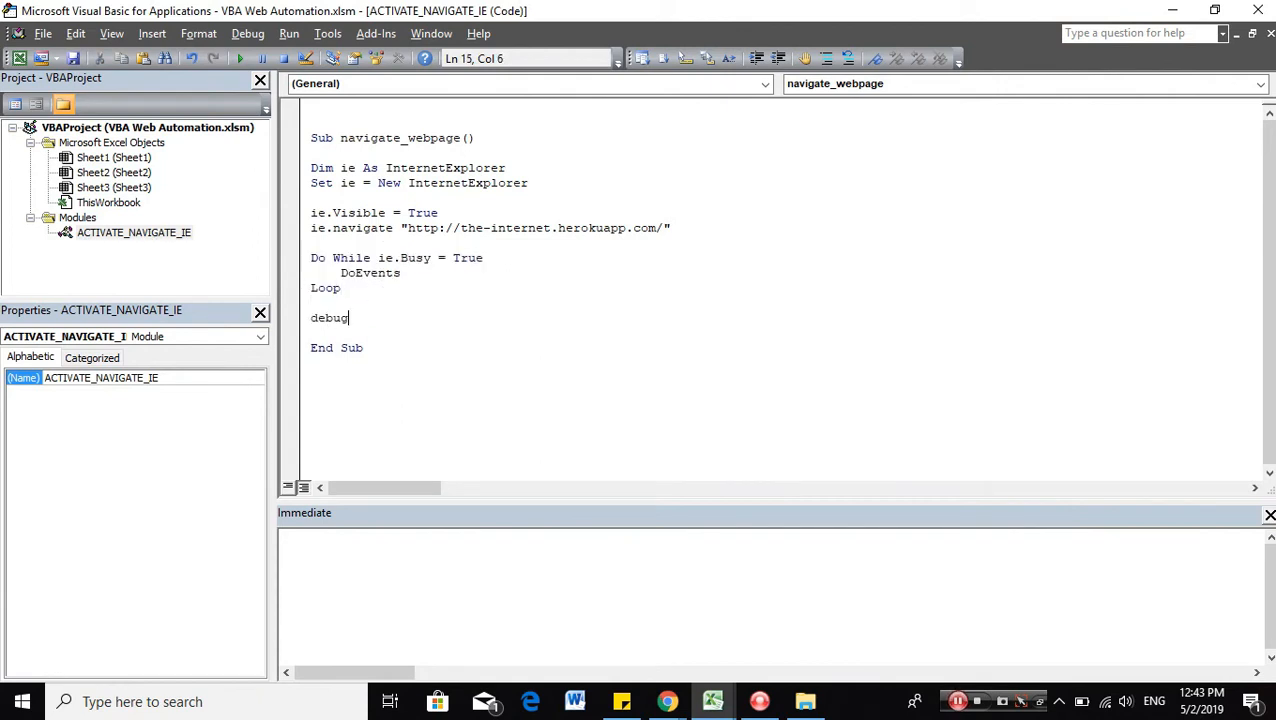
type(".Print")
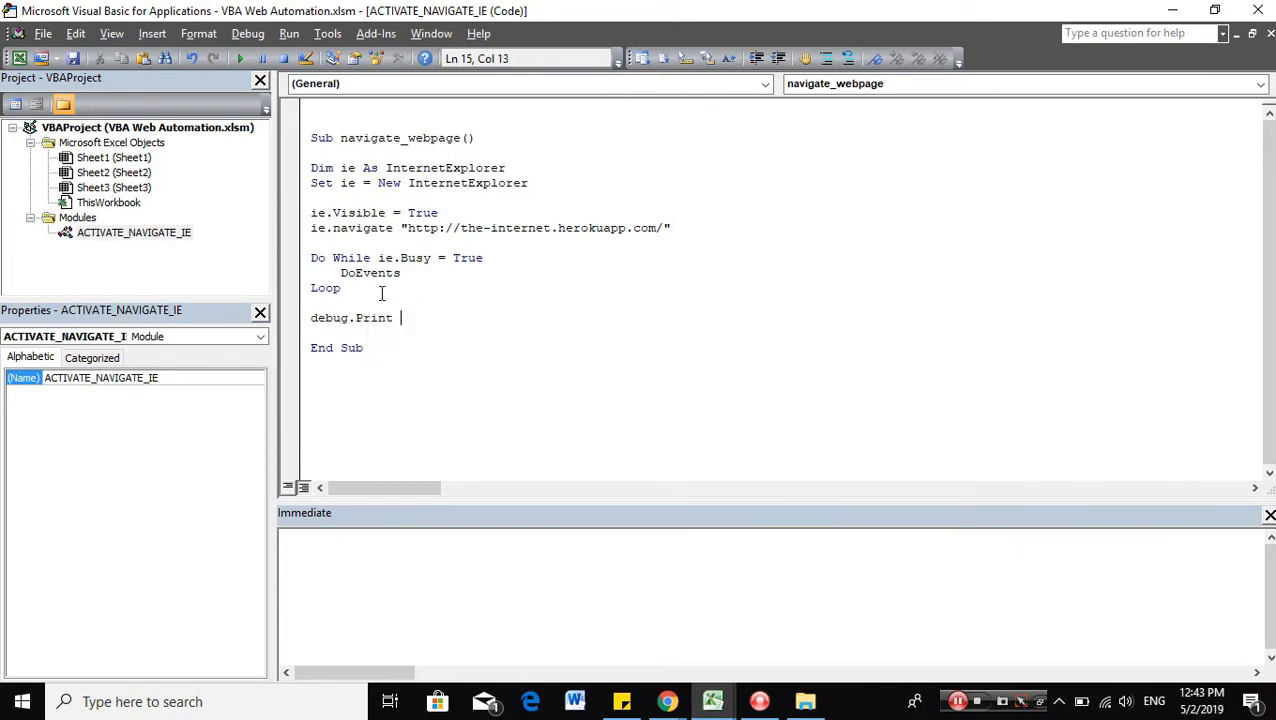
type("\"Site is re")
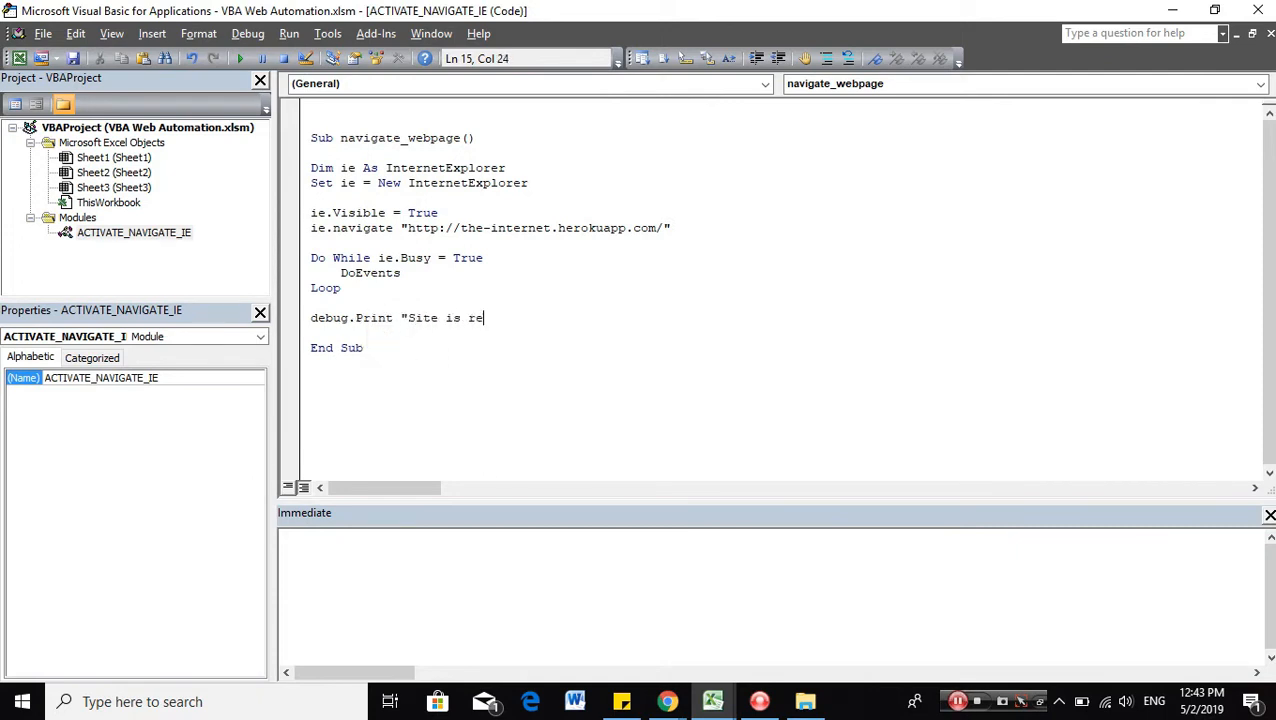
type("ady\"")
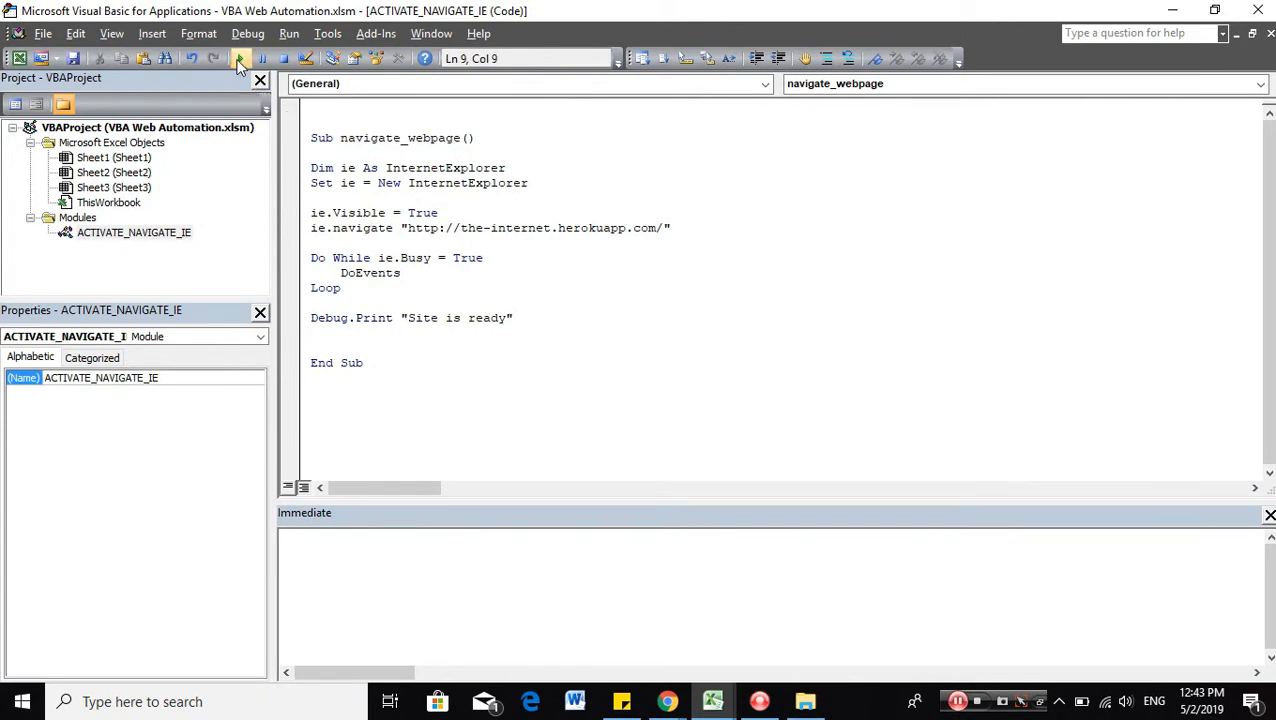
Rerun, stop after the automation error, and add Set ie = Nothing after Debug.Print.
left_click(240, 58)
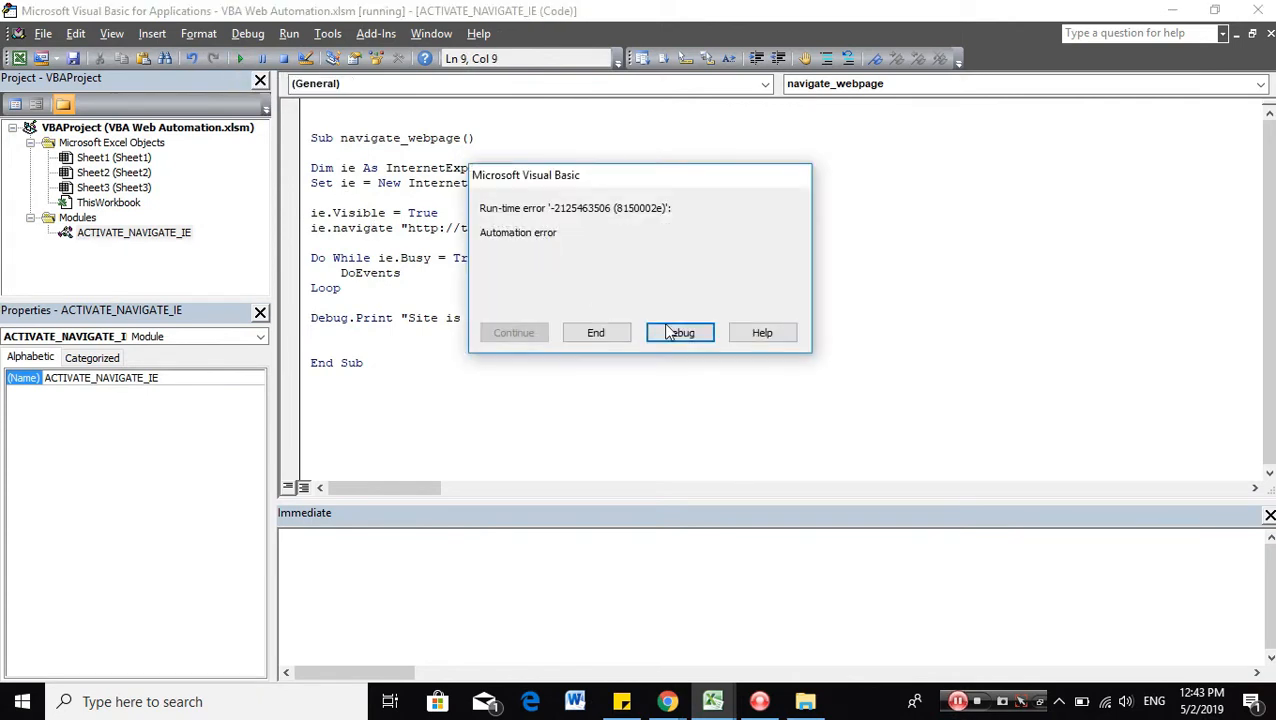
left_click(680, 332)
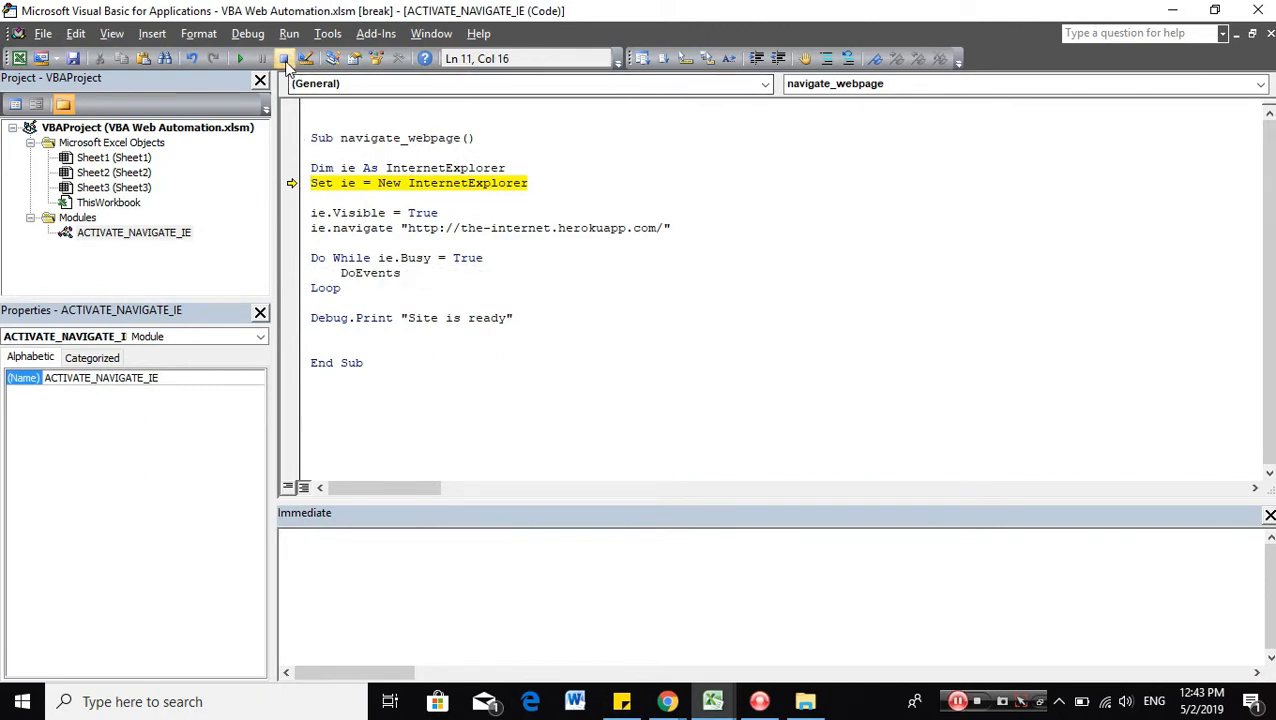
left_click(285, 58)
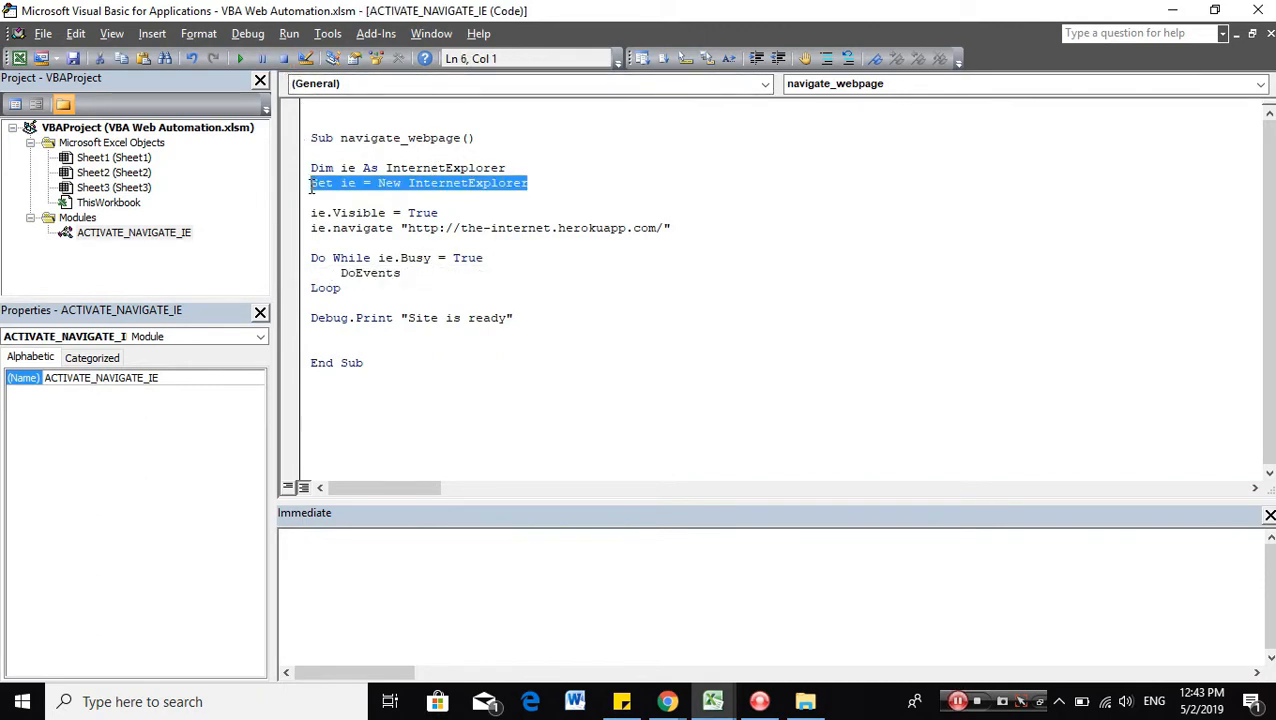
key("Delete")
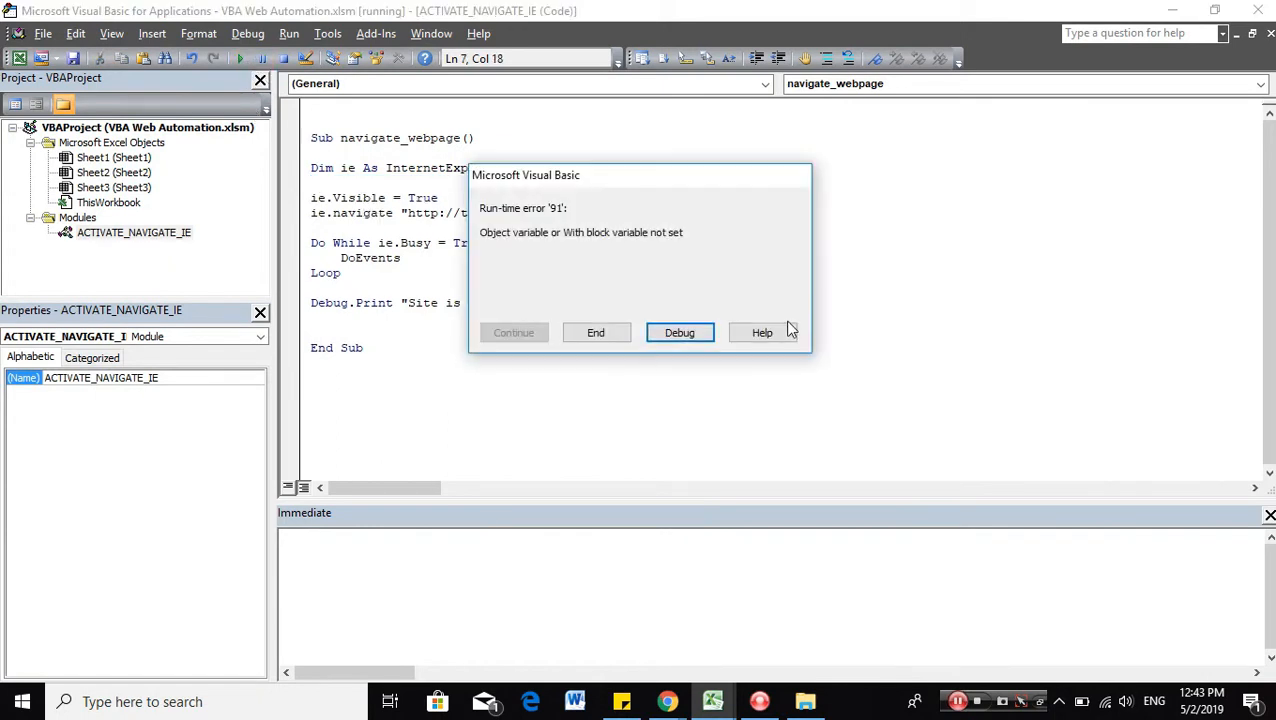
left_click(679, 332)
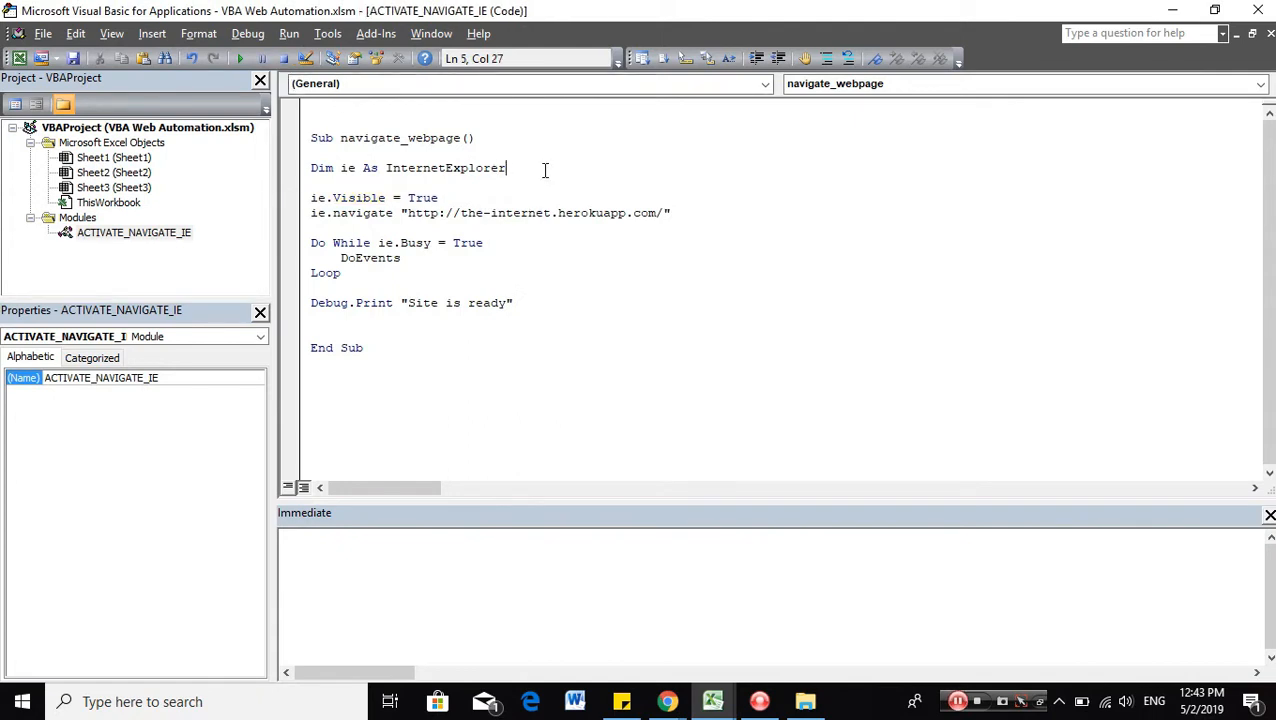
type("se")
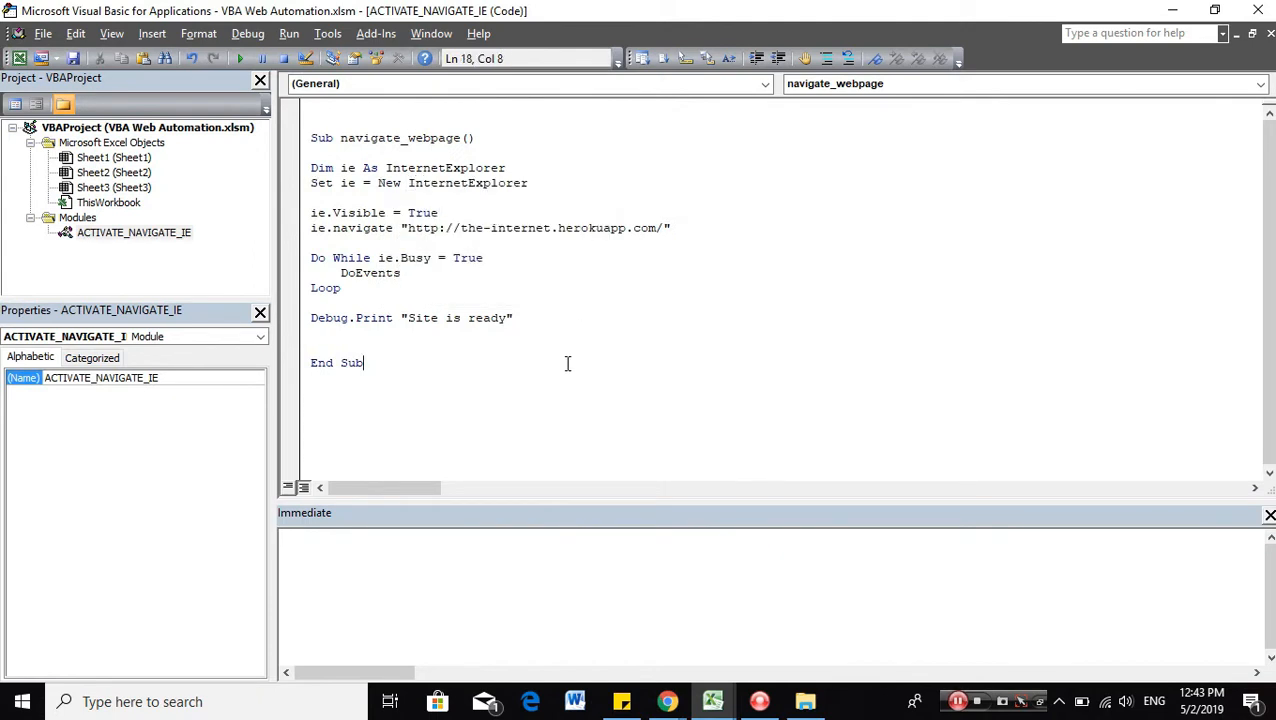
type("set ei")
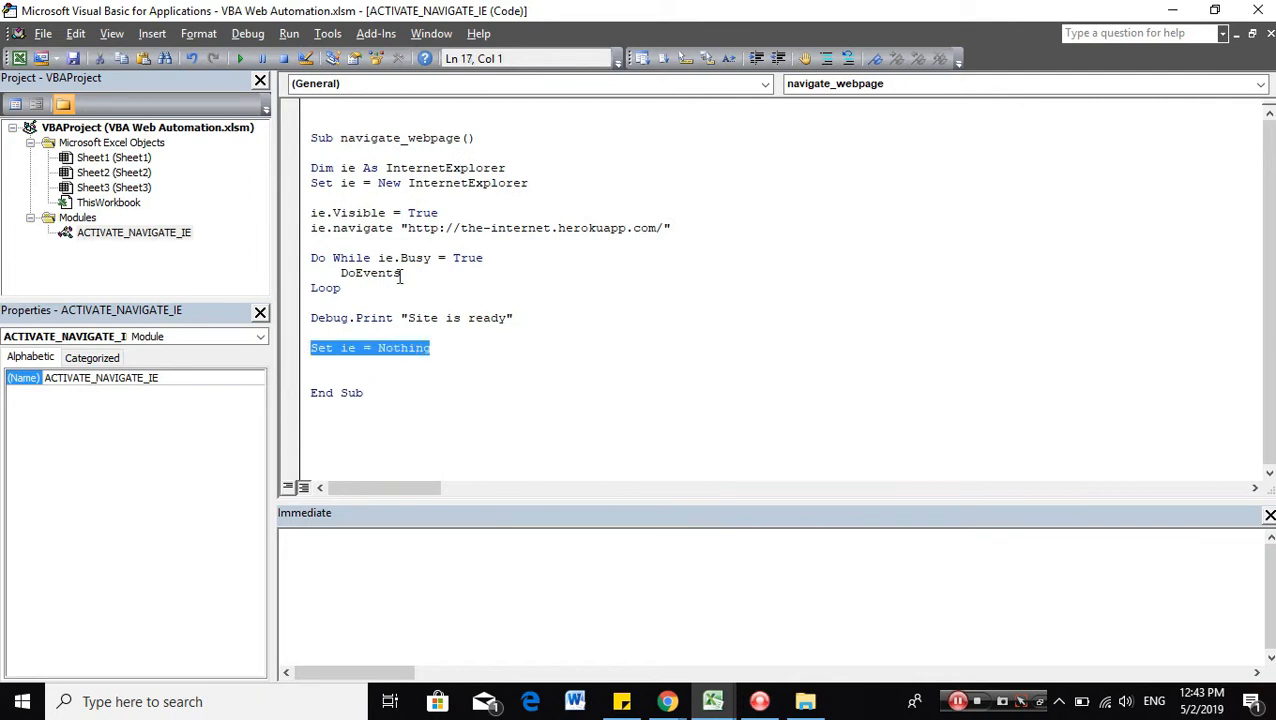
Add a Do While ie.readyState = READYSTATE_COMPLETE loop with DoEvents, then run navigate_webpage.
left_click(239, 58)
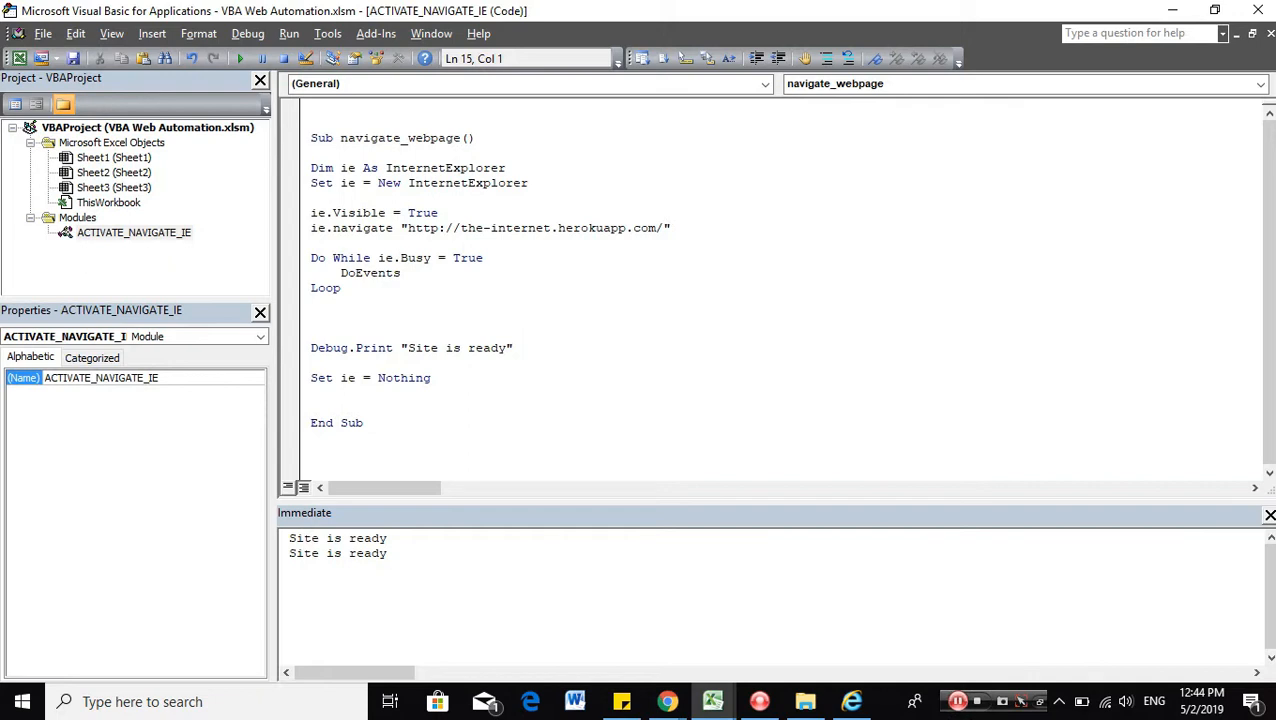
type("do whil")
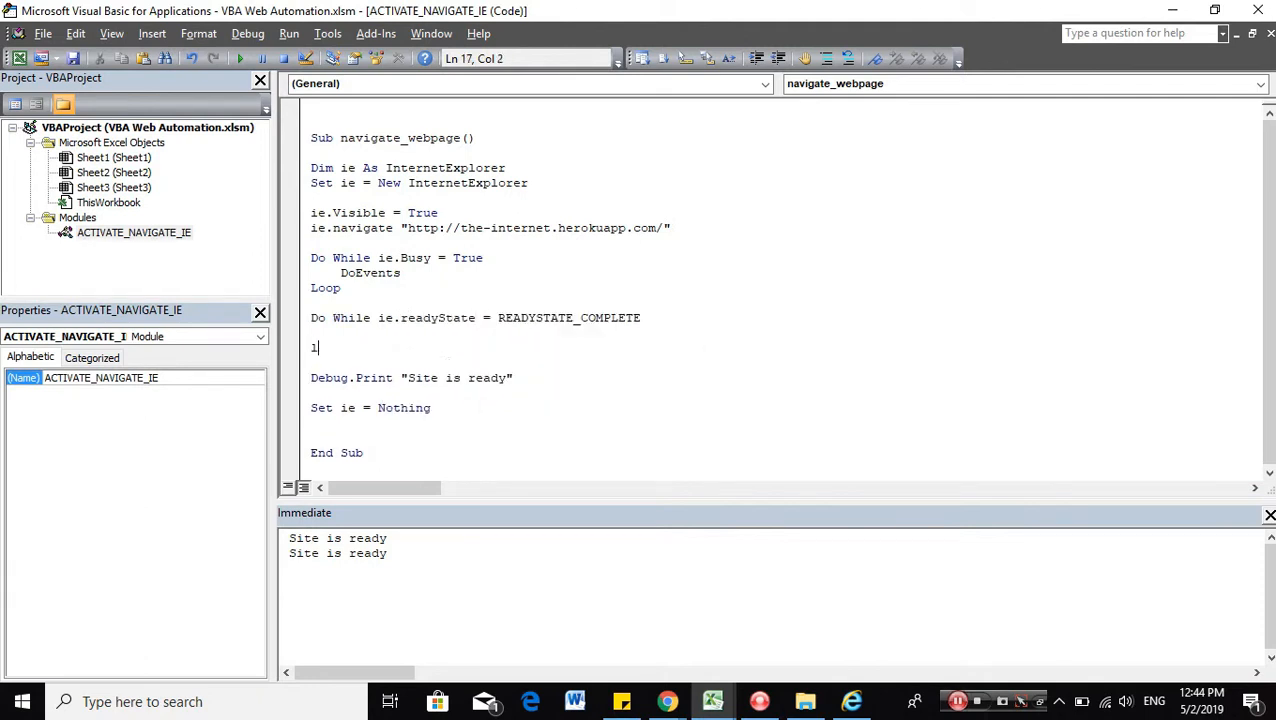
type("doee")
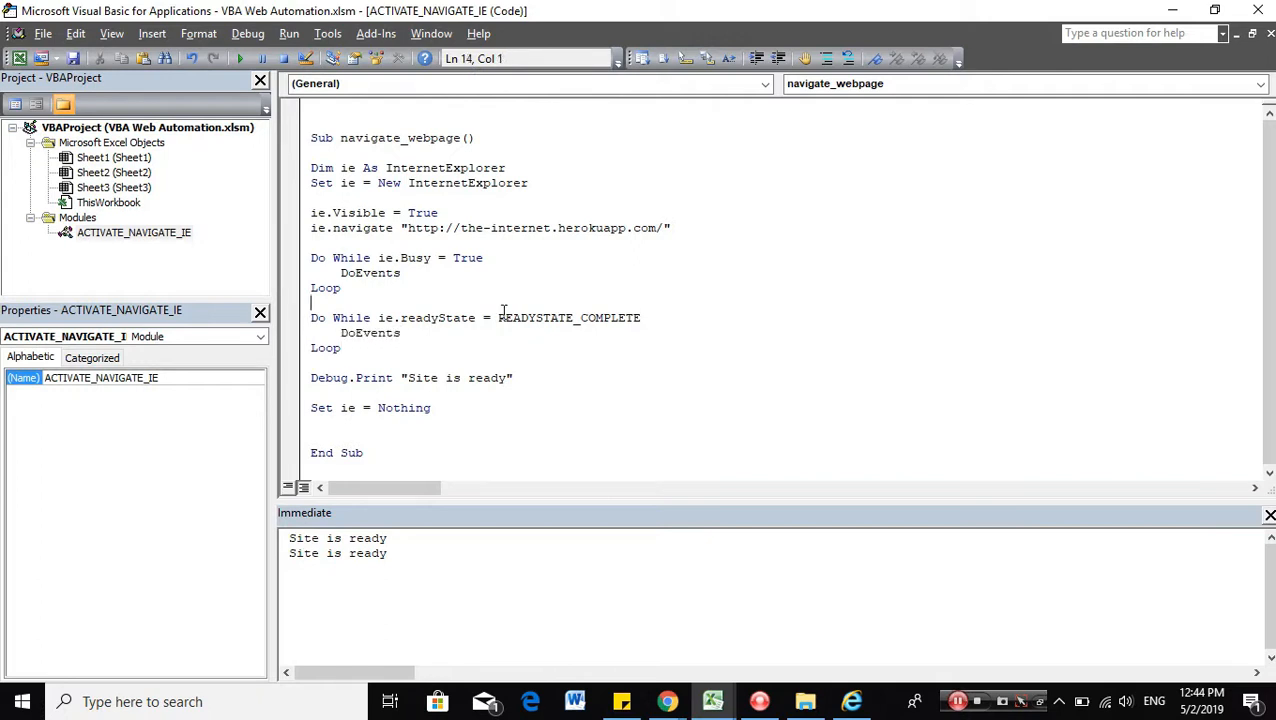
left_click(408, 338)
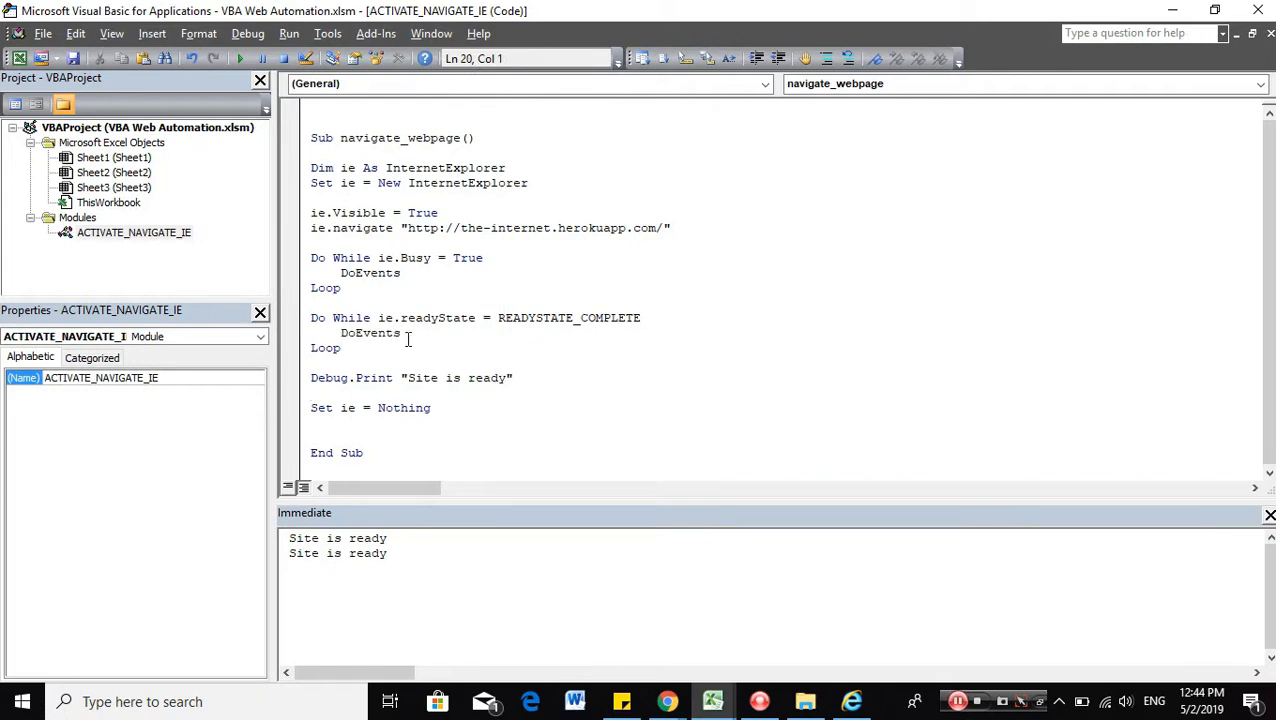
left_click(430, 538)
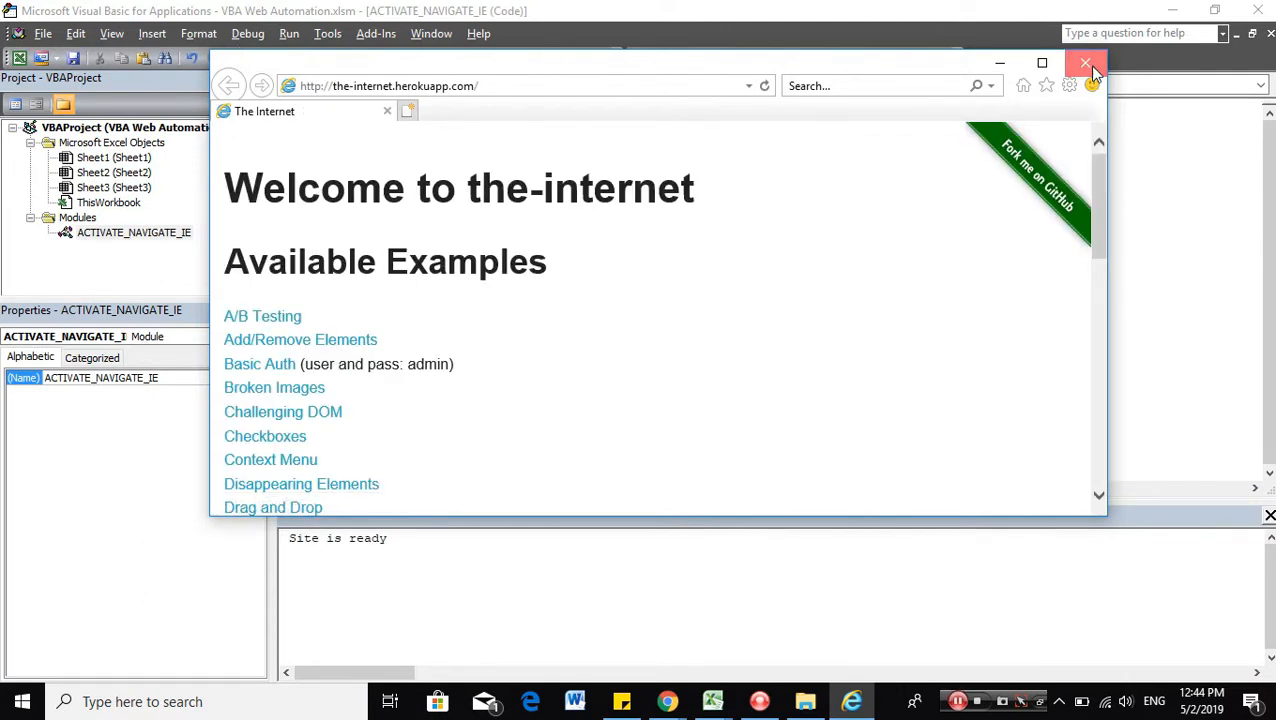
Close The Internet window and rerun navigate_webpage, printing Site is ready again.
left_click(1086, 63)
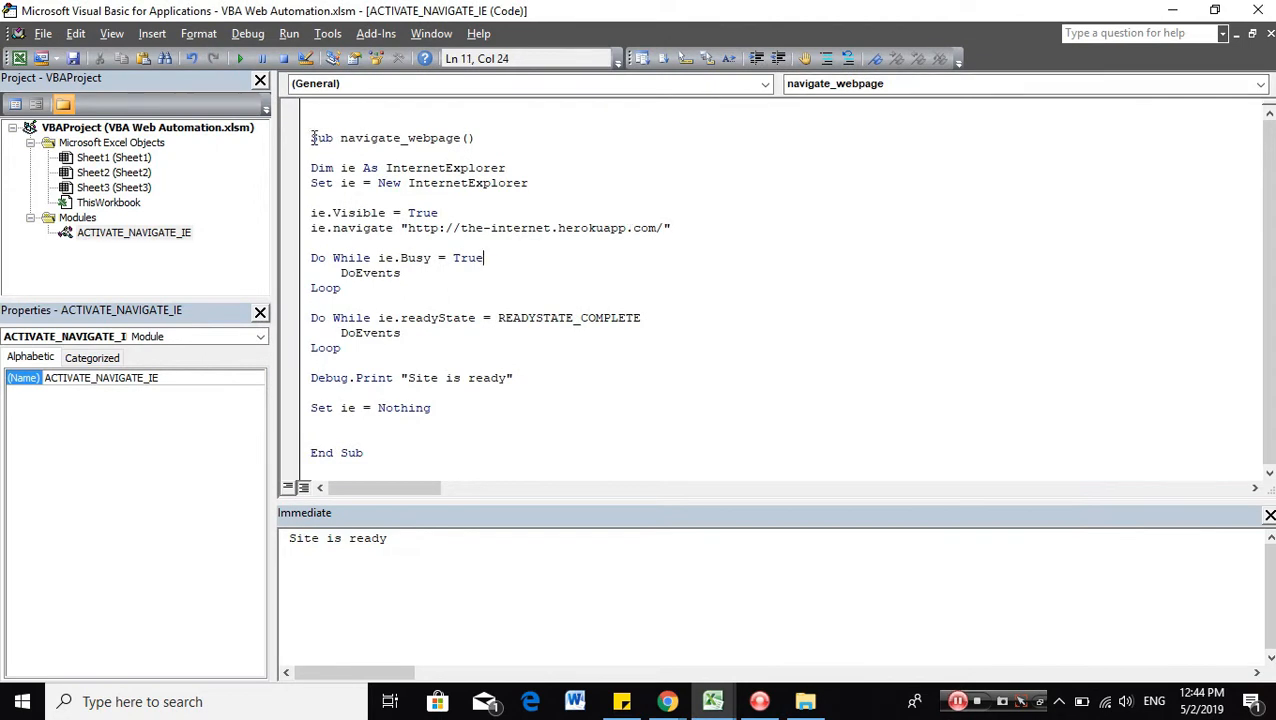
key("ctrl+a")
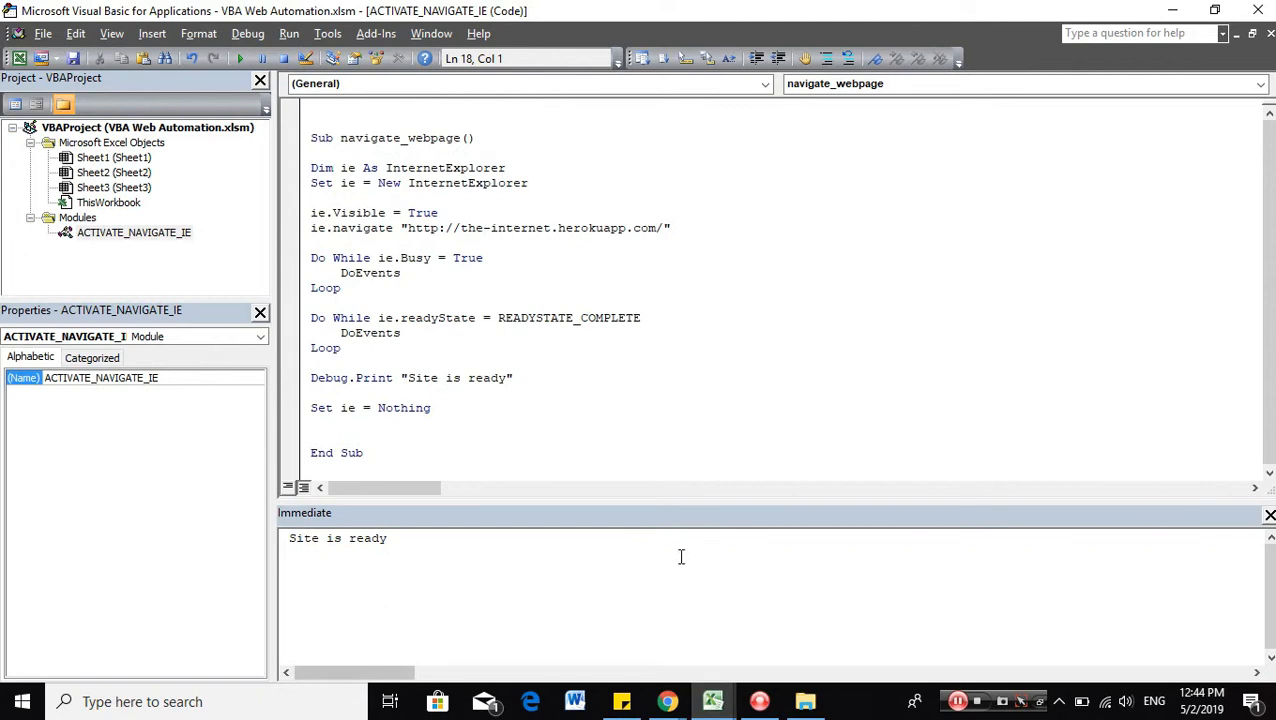
left_click(242, 58)
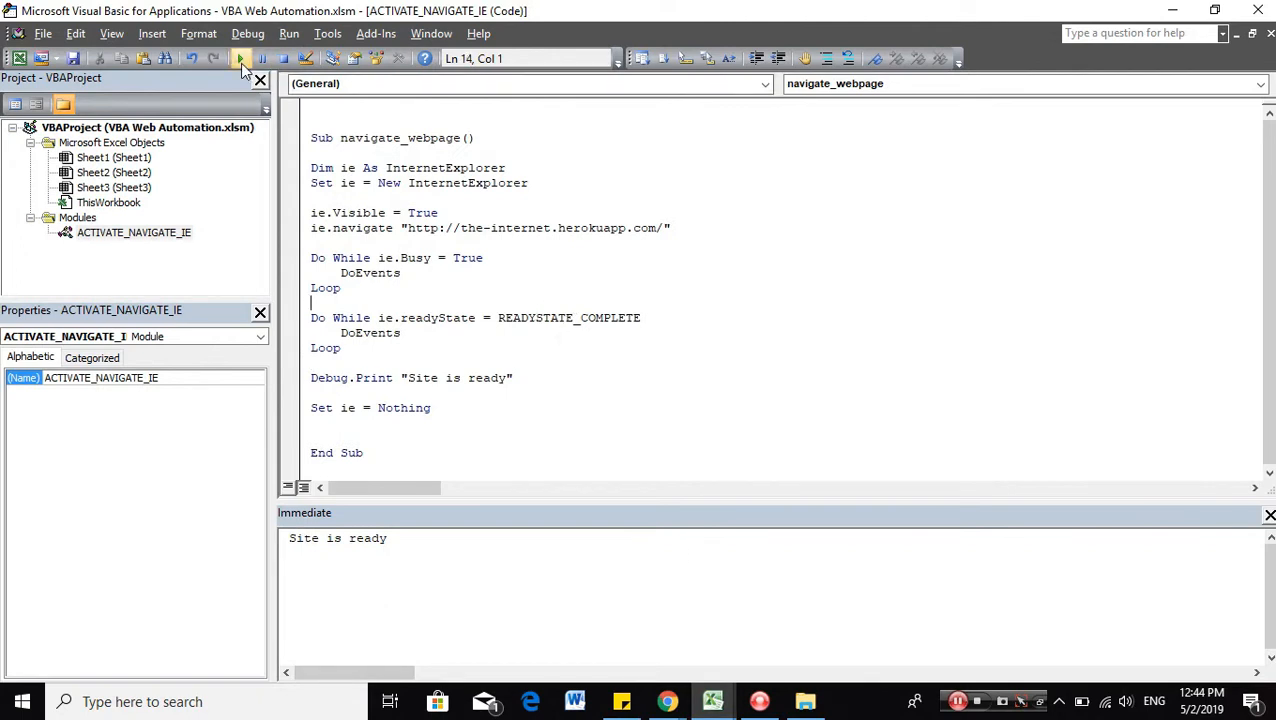
left_click(240, 58)
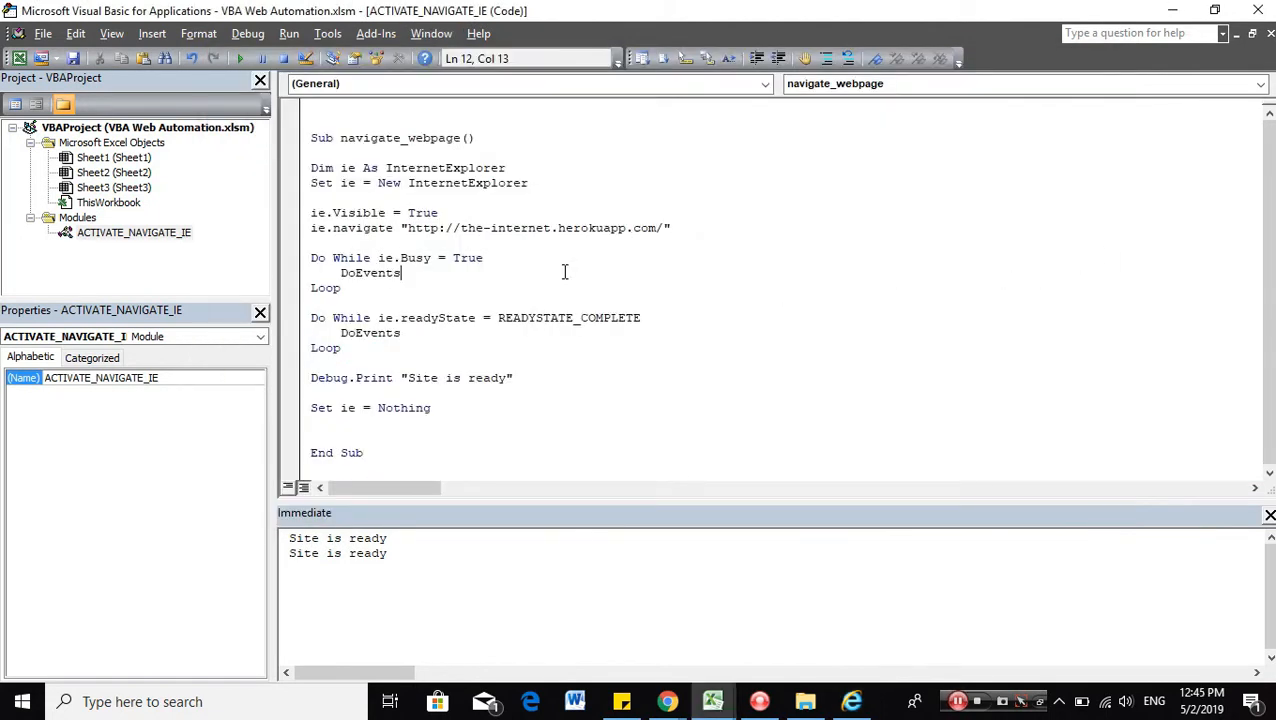
mouse_move(785, 265)
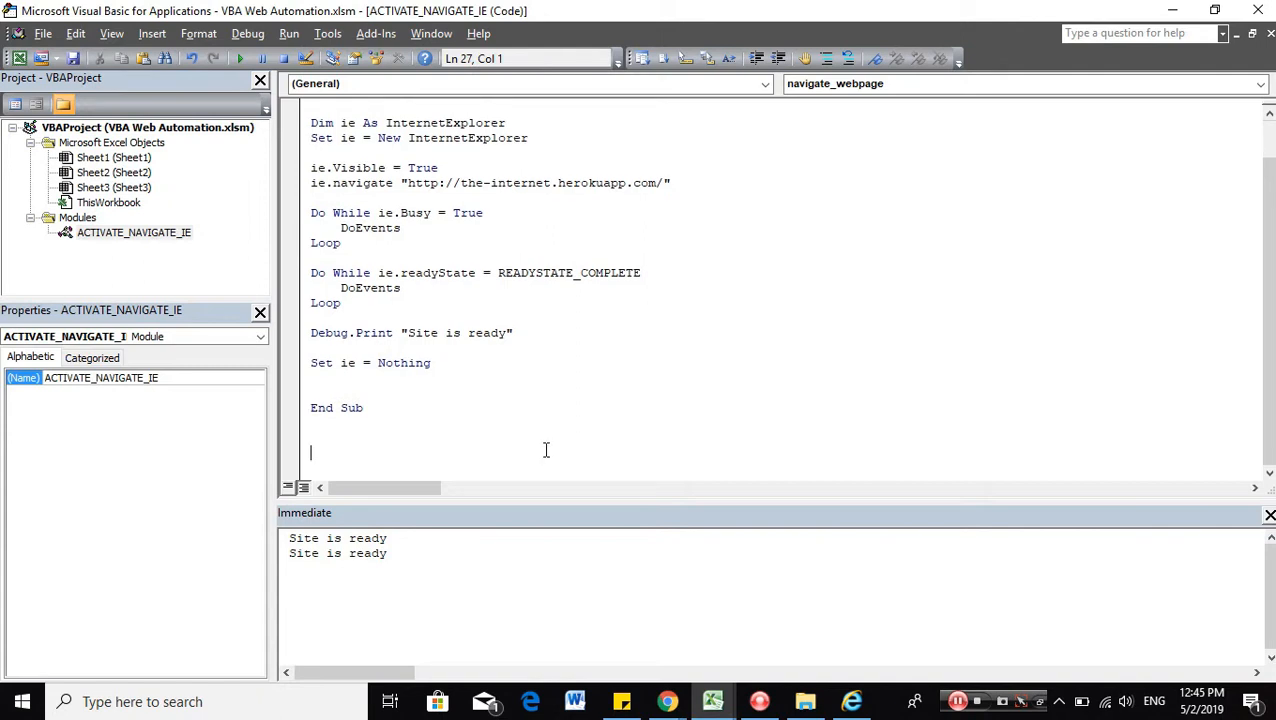
Type Sub activate_webpage below navigate_webpage and add a blank line inside it.
type("sub activa")
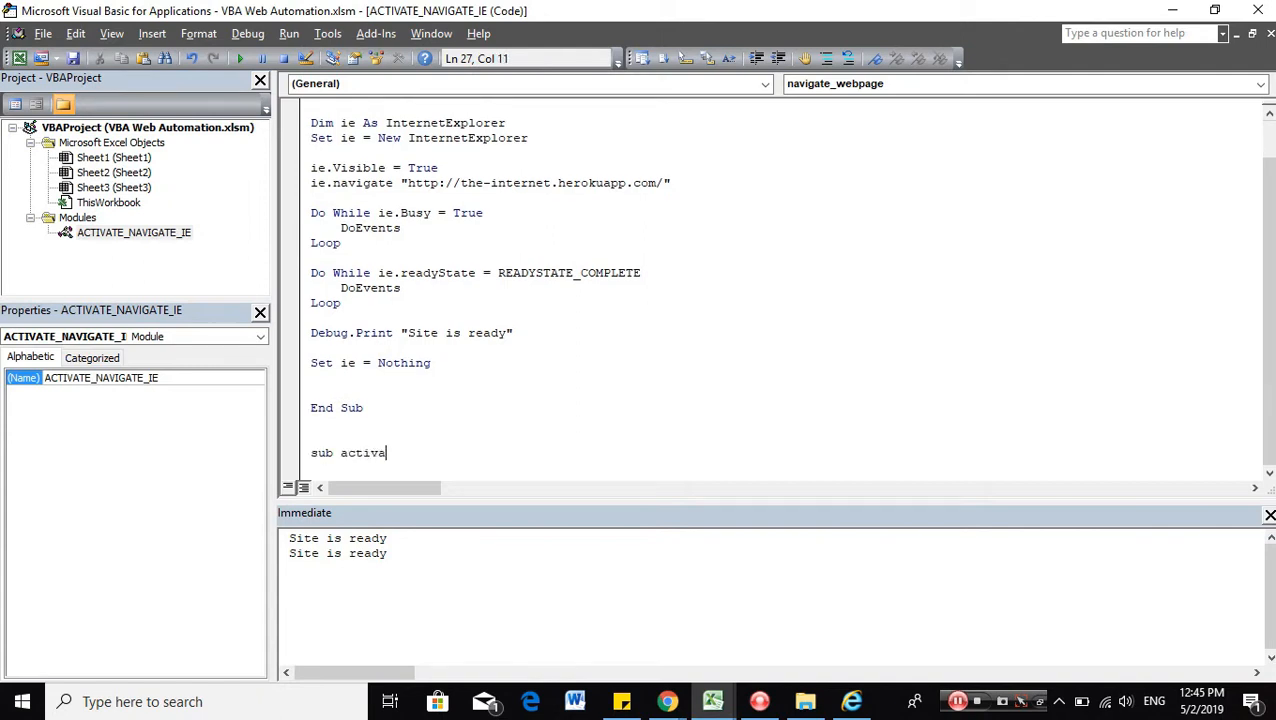
type("te_webpage(")
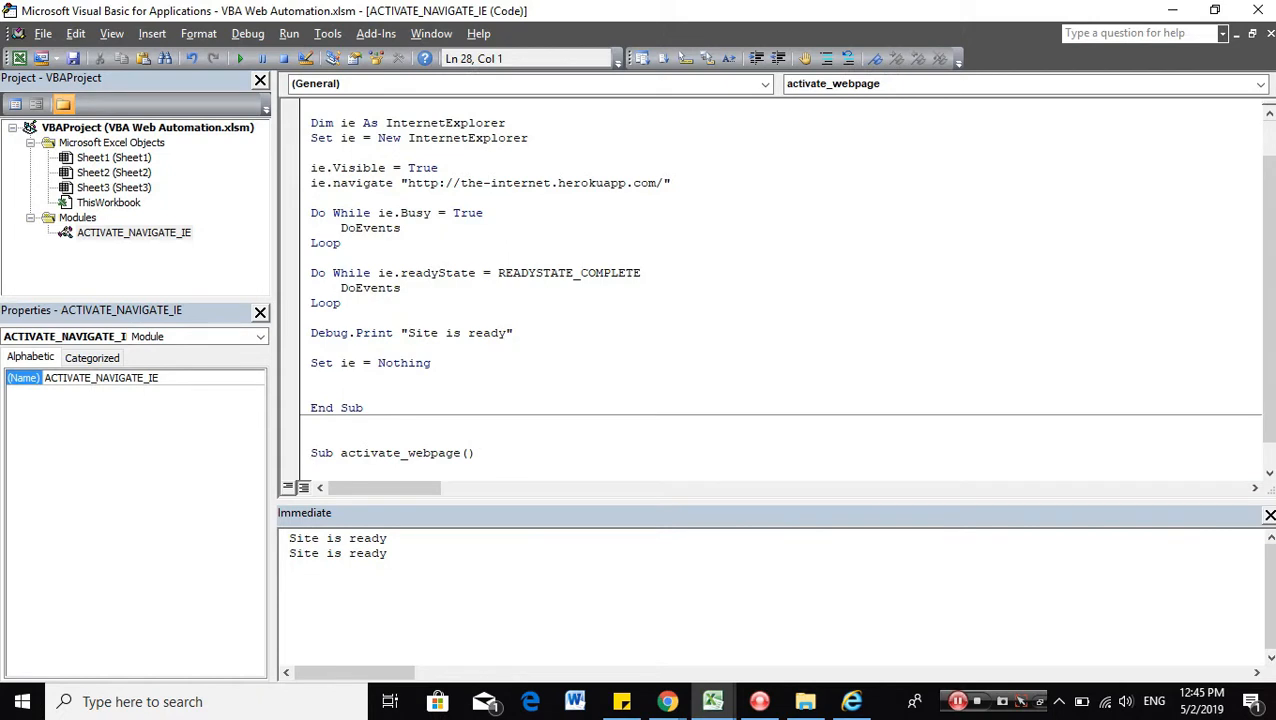
scroll("down", 3)
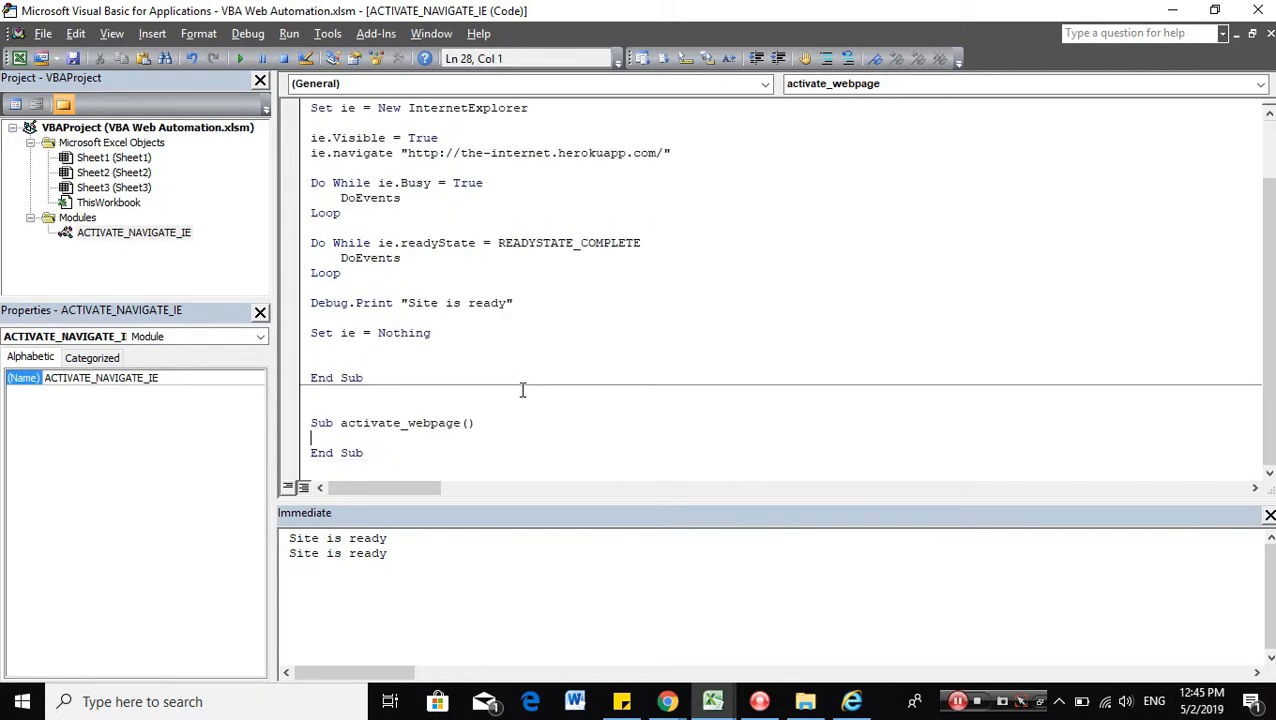
key("Return")
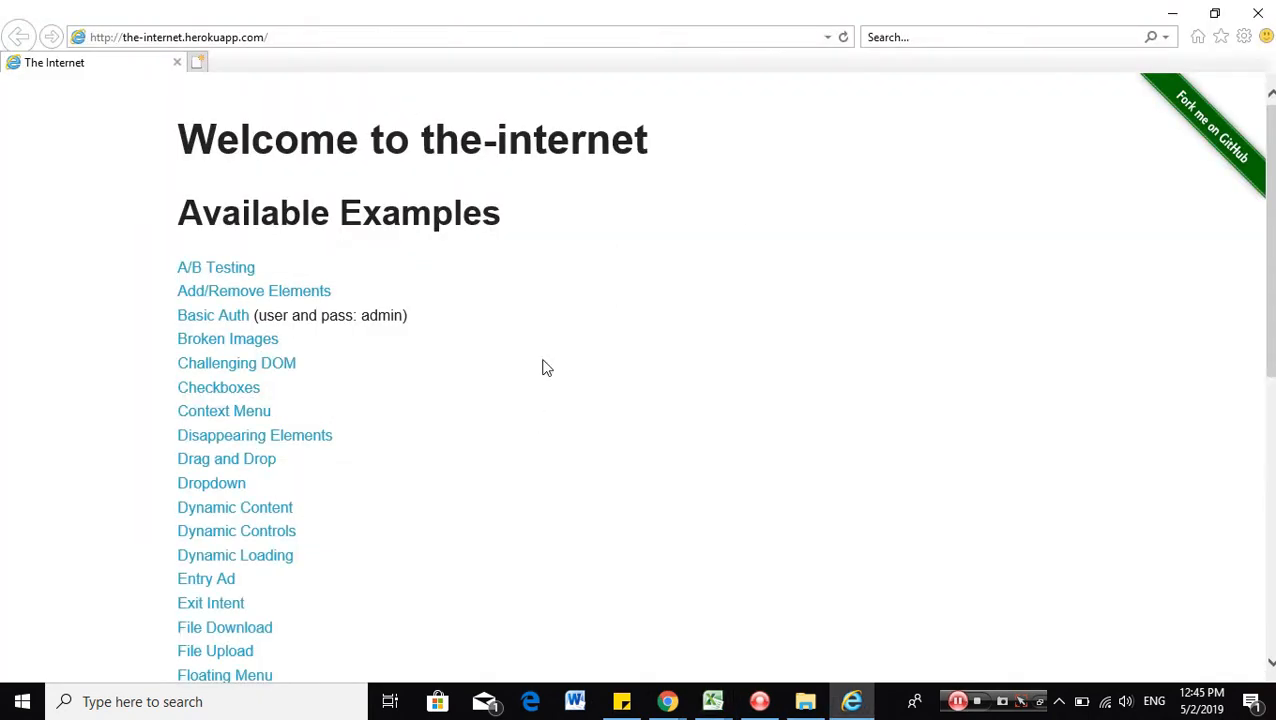
mouse_move(738, 315)
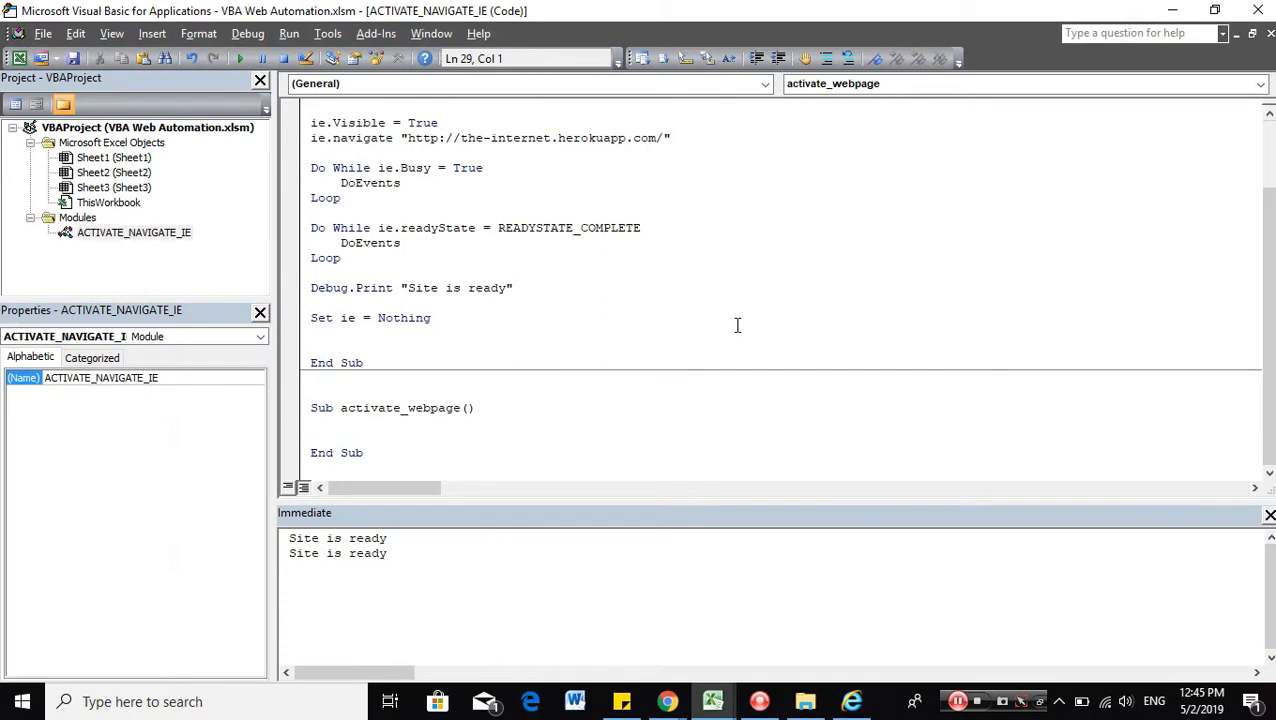
mouse_move(649, 462)
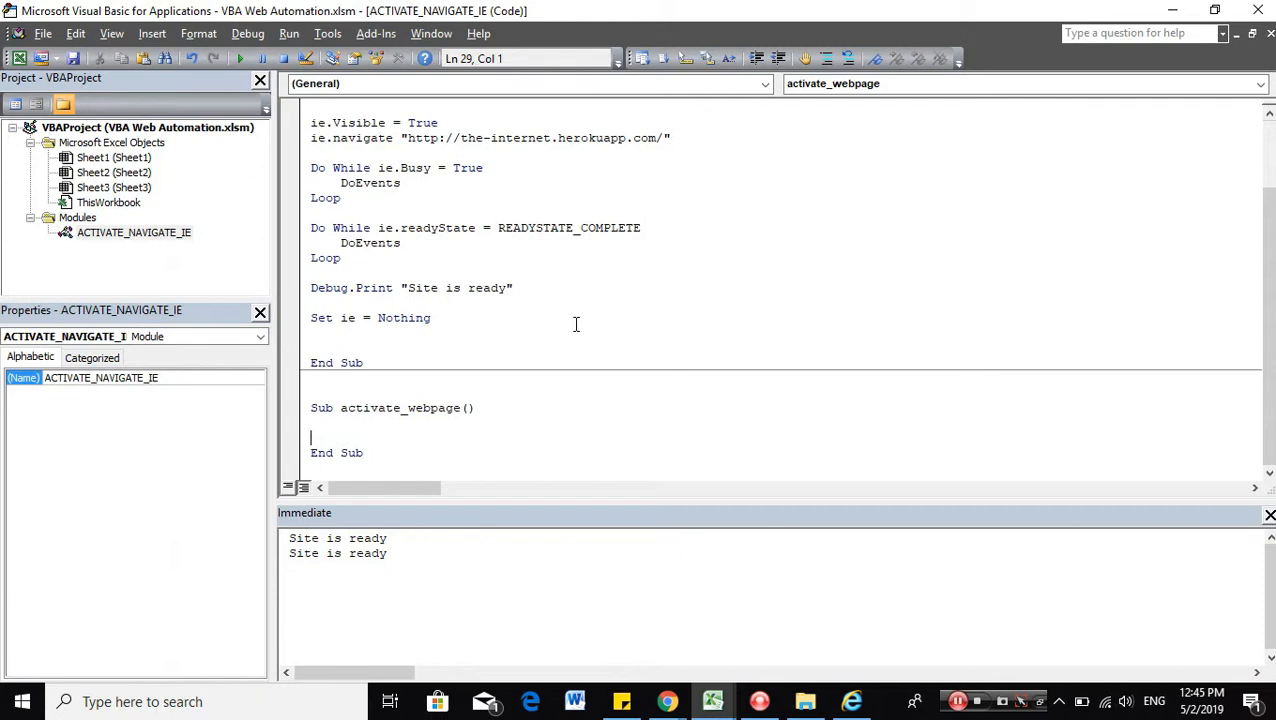
Write a For Each ie loop over CreateObject("Shell.Application").Windows.
type("for")
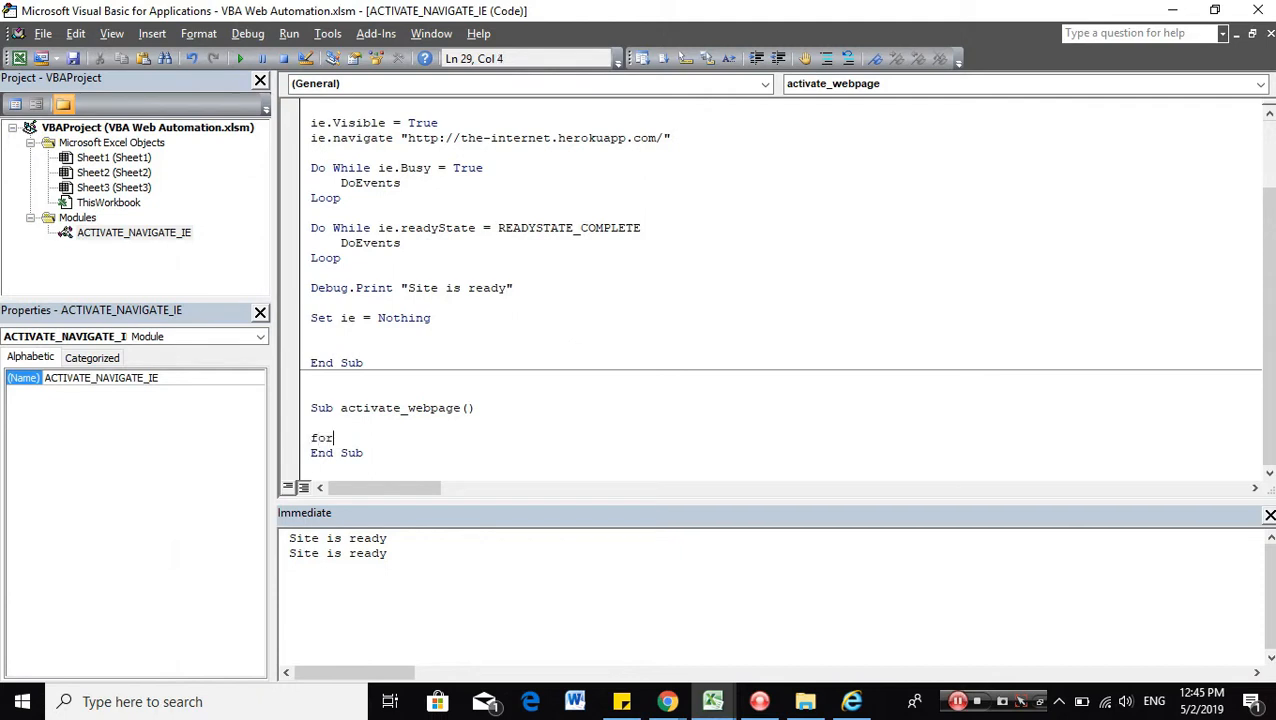
type("each ie in")
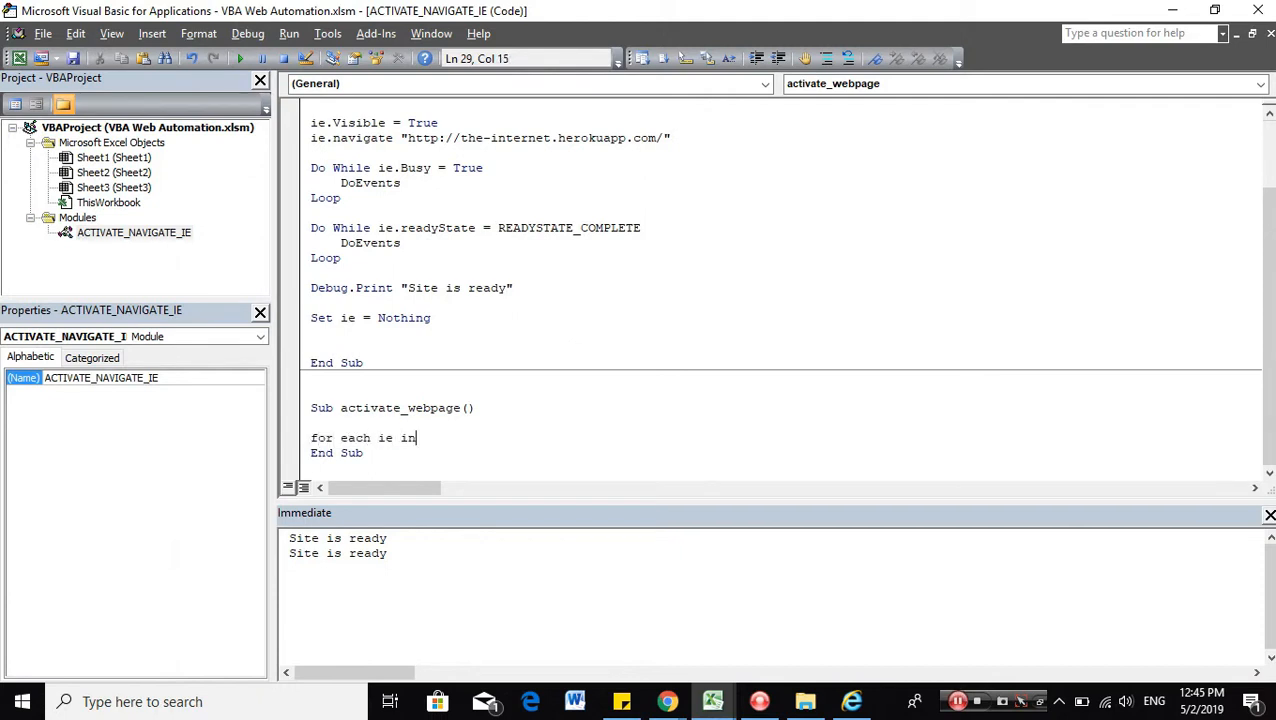
type("createobjec")
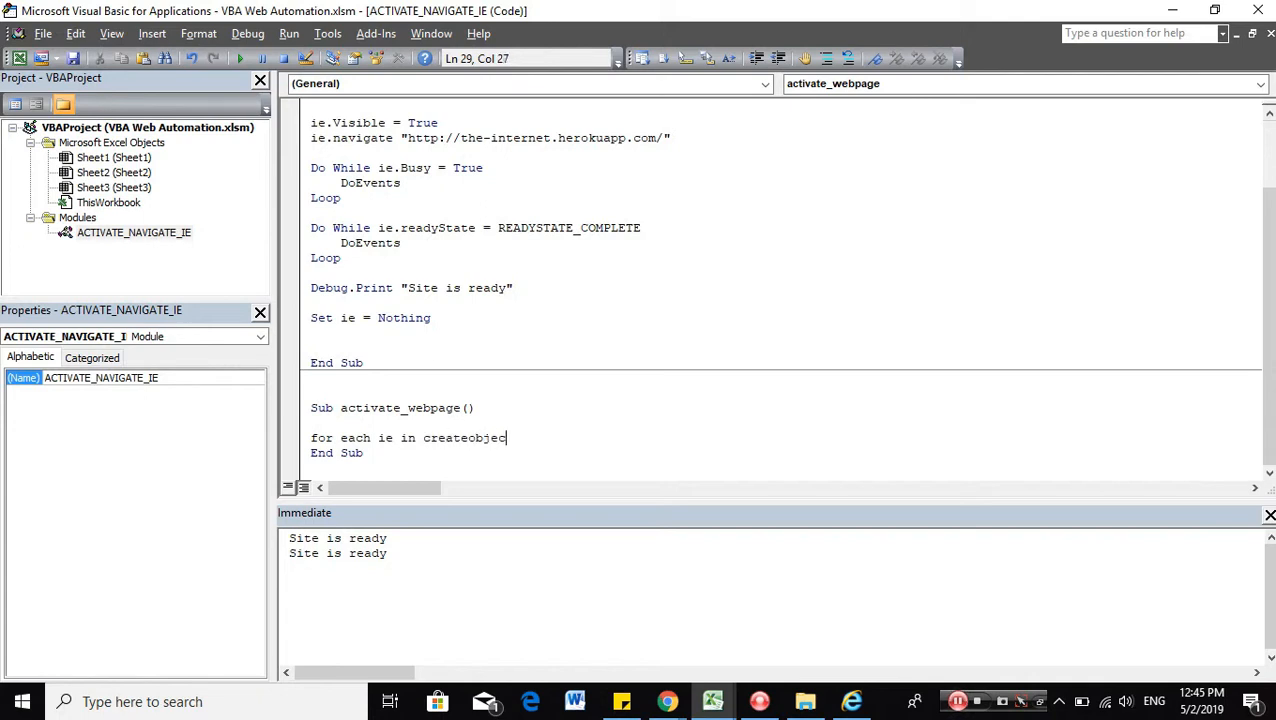
type("(\"Shell.Ap")
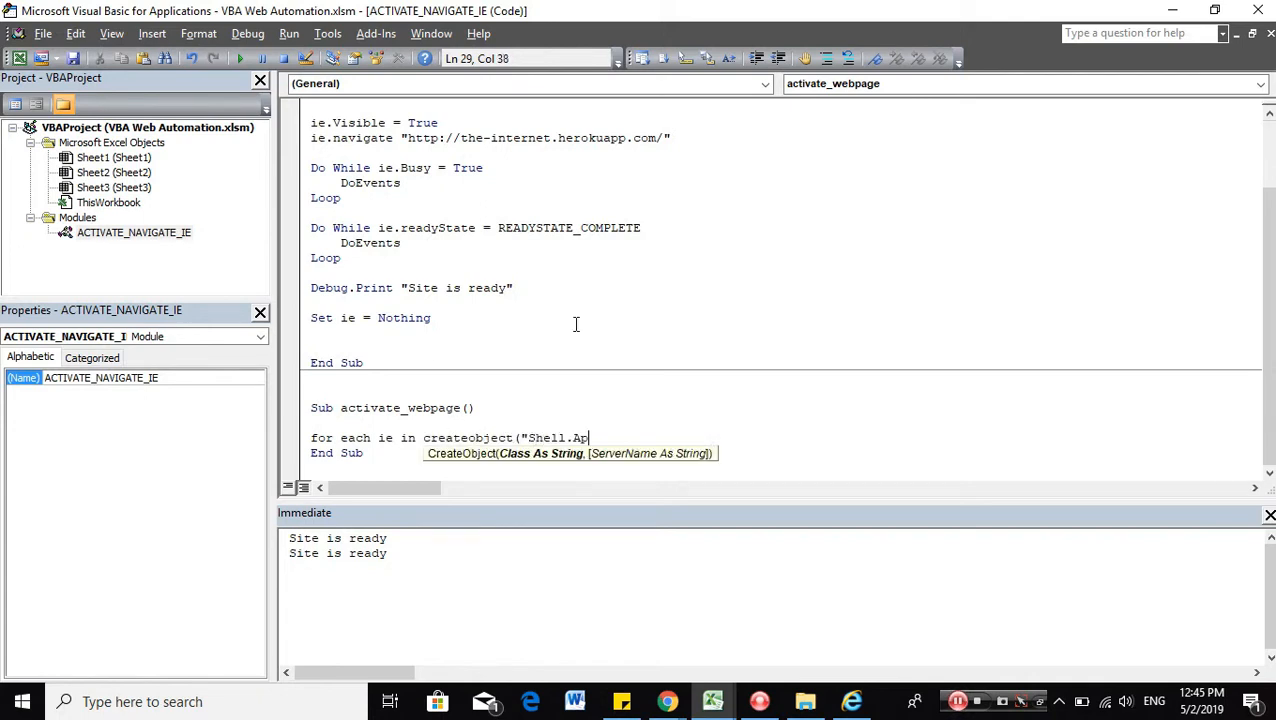
type("plication\").windows")
type("Next ie")
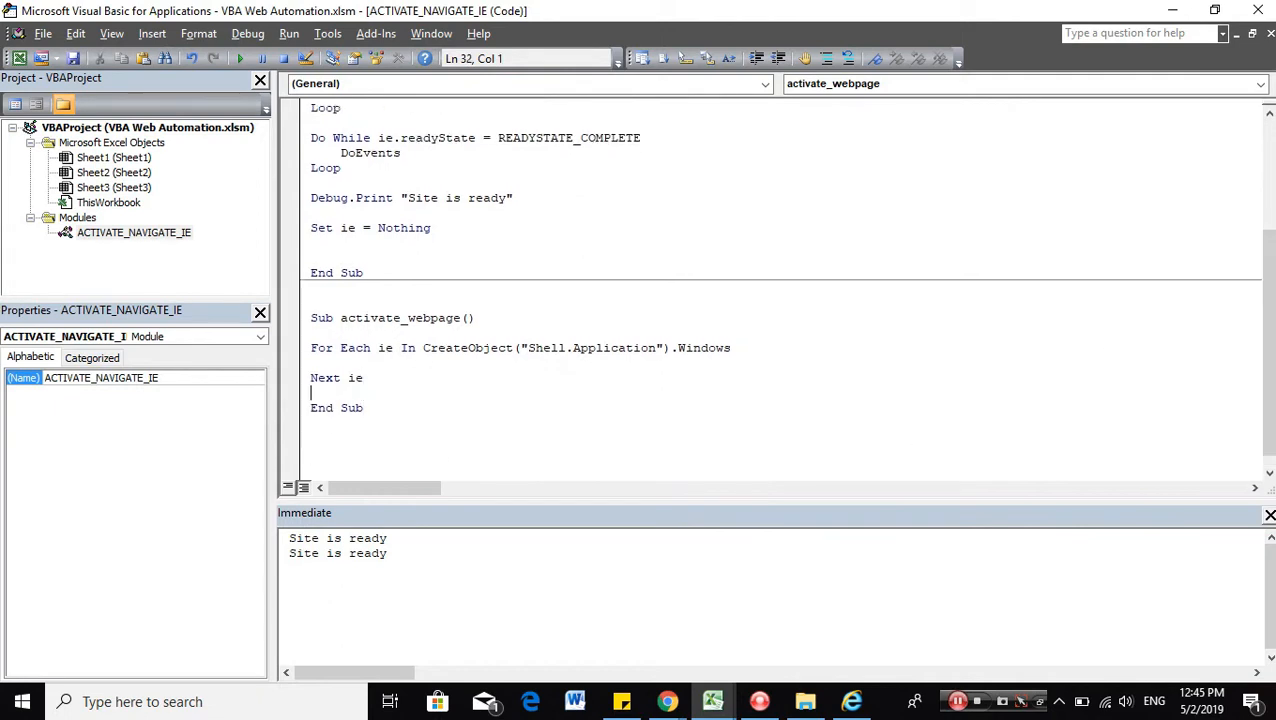
Inside the loop, print "Internet Explorer is open" on a matching window and Exit For.
left_click(477, 381)
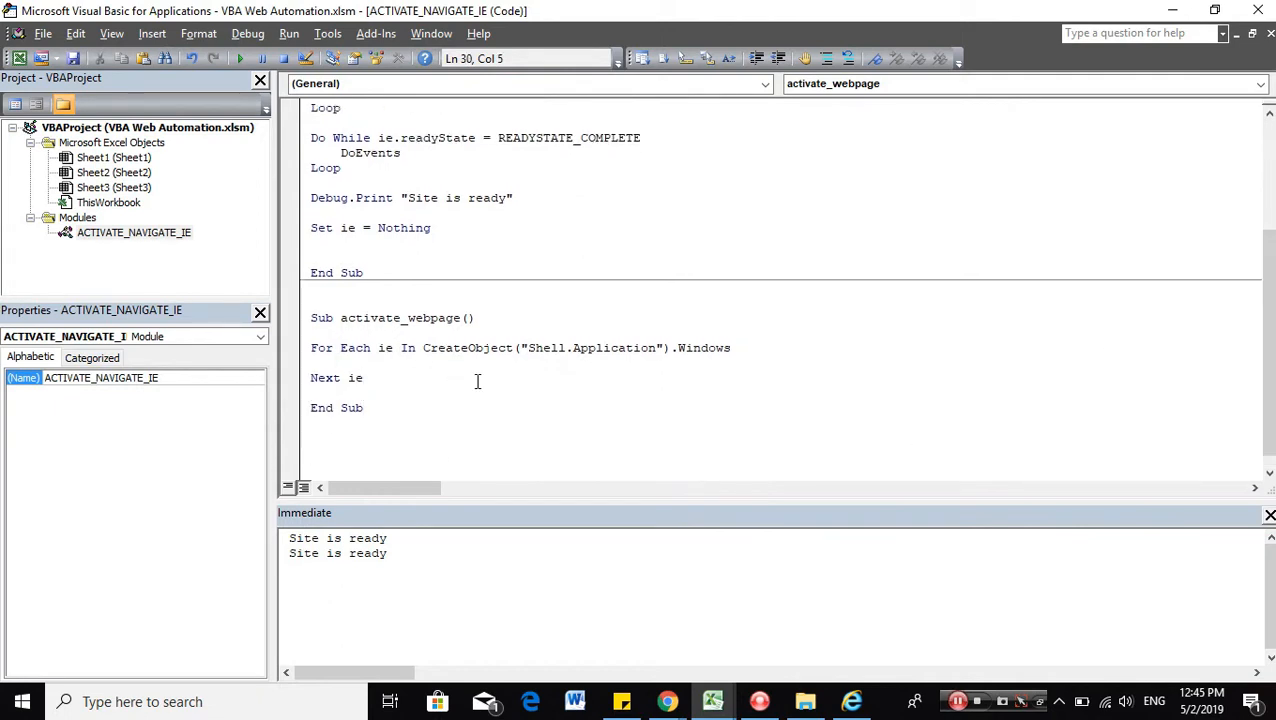
type("if ie")
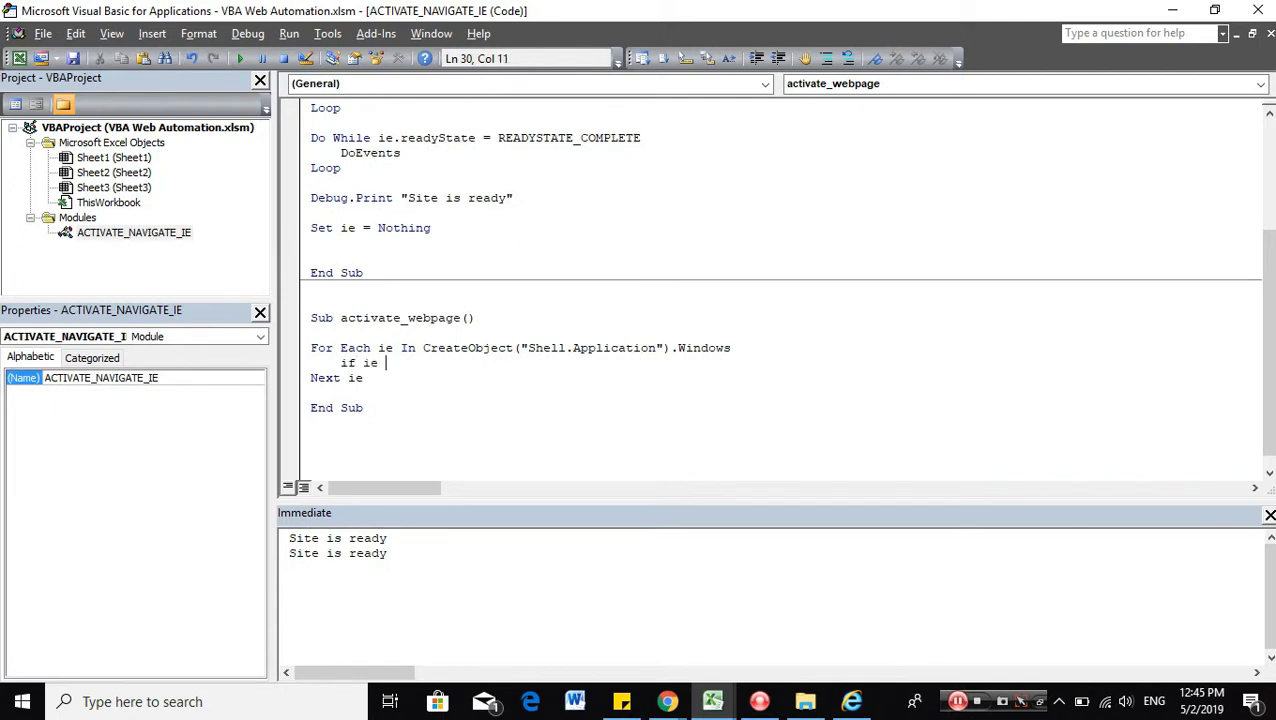
type("= \"")
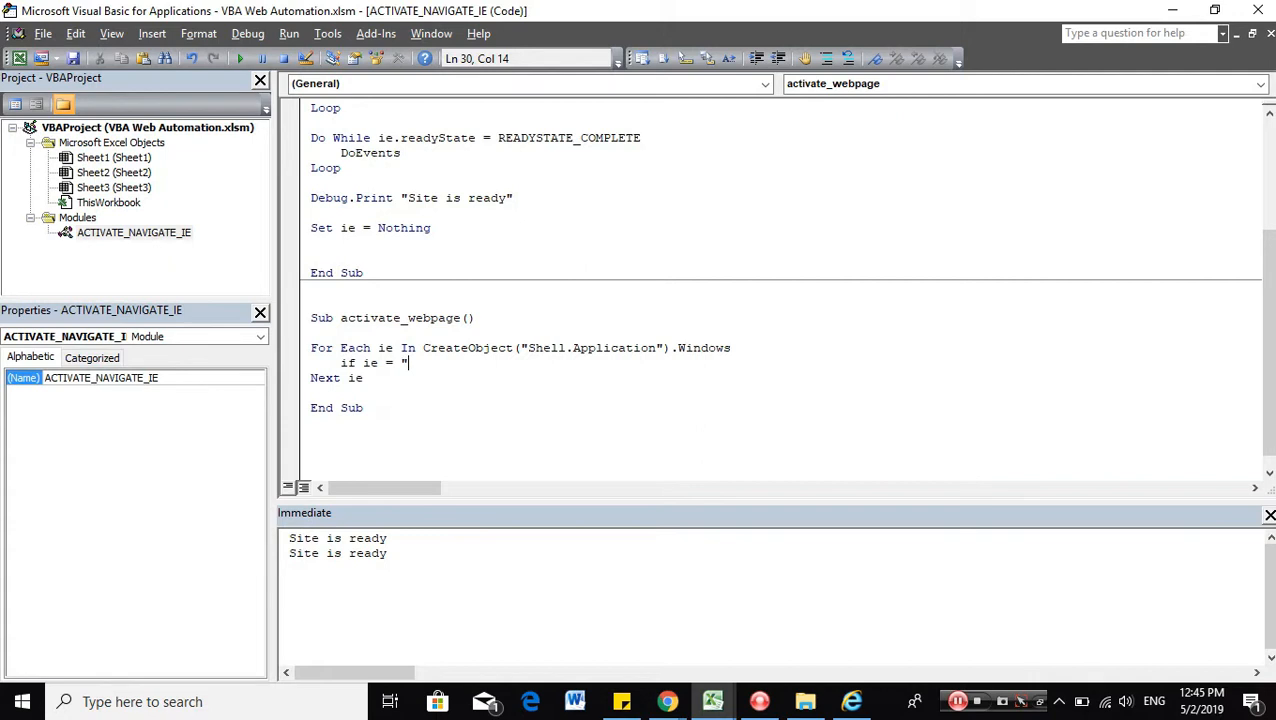
type("Internet Expl")
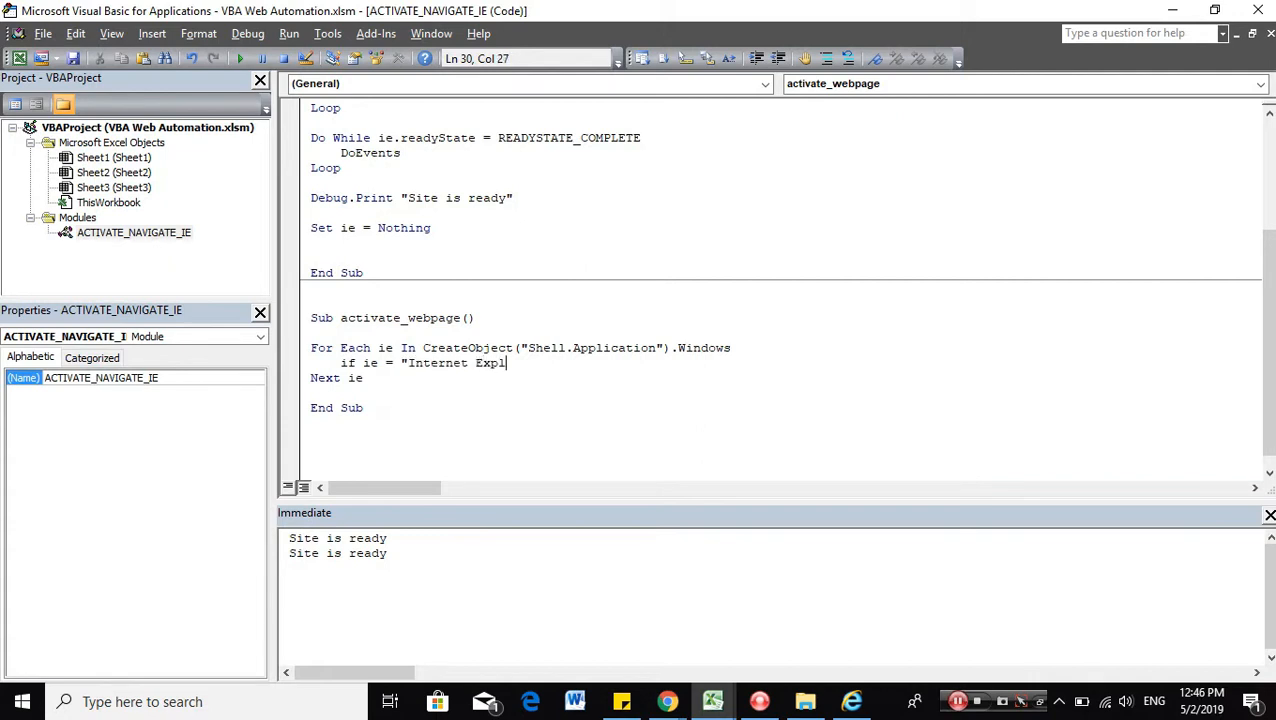
type("orer\" Then")
type("End If")
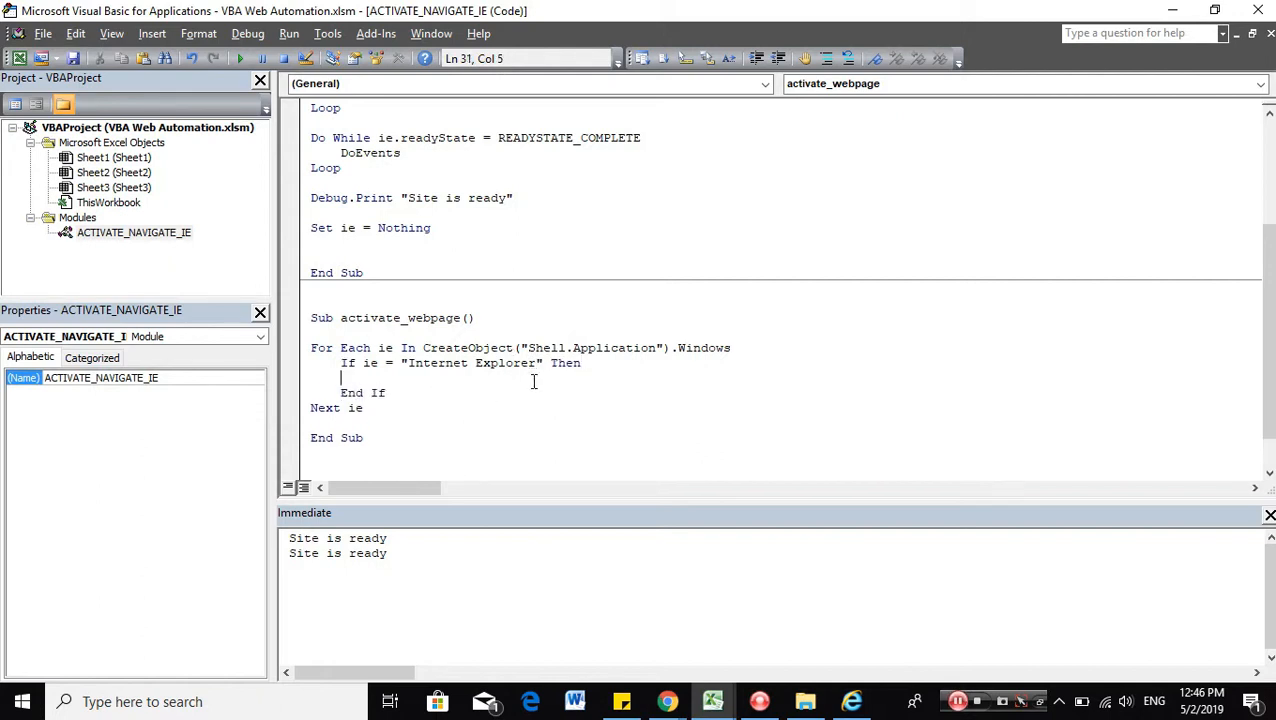
type("debug.pr")
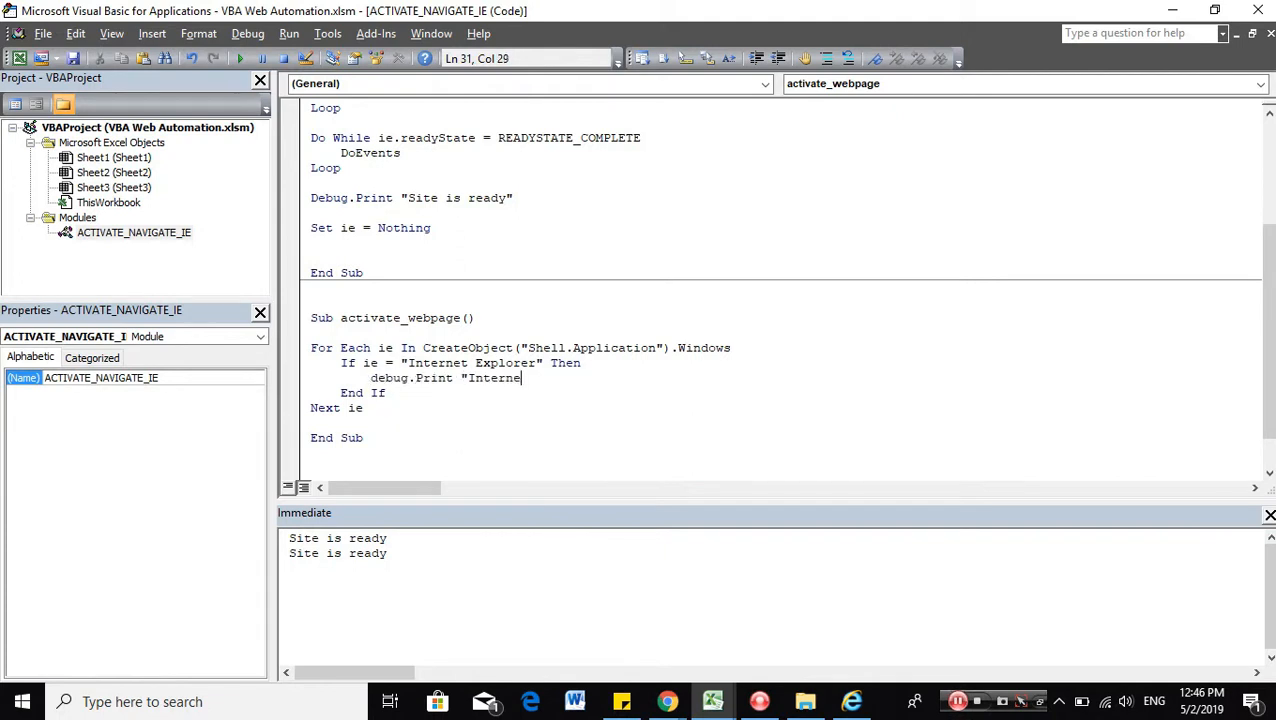
type("t Explorer is open\"")
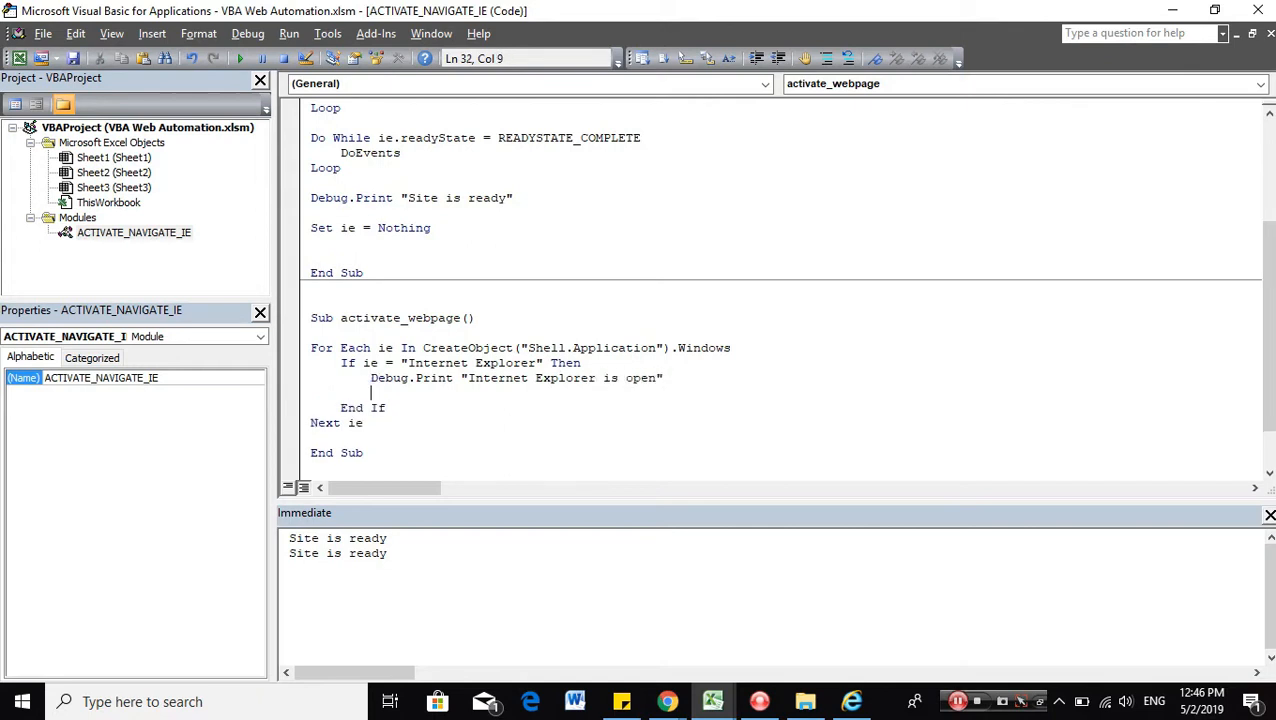
type("Exit For")
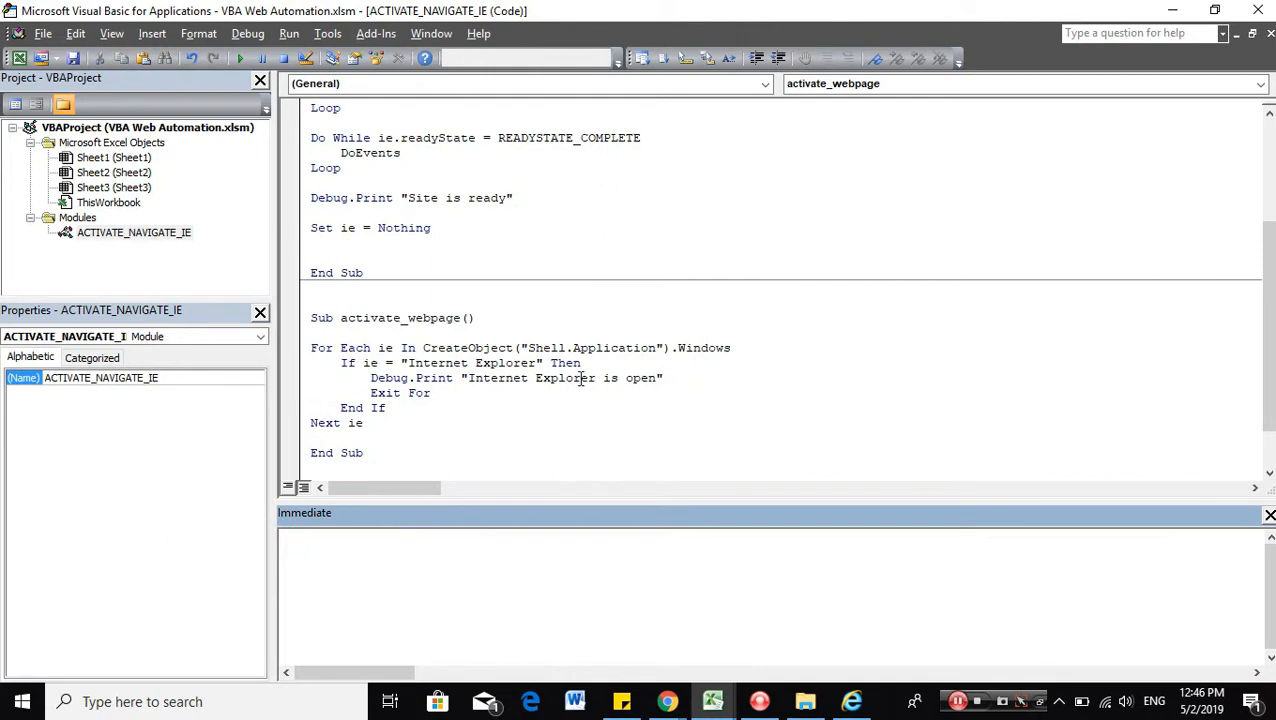
left_click(240, 58)
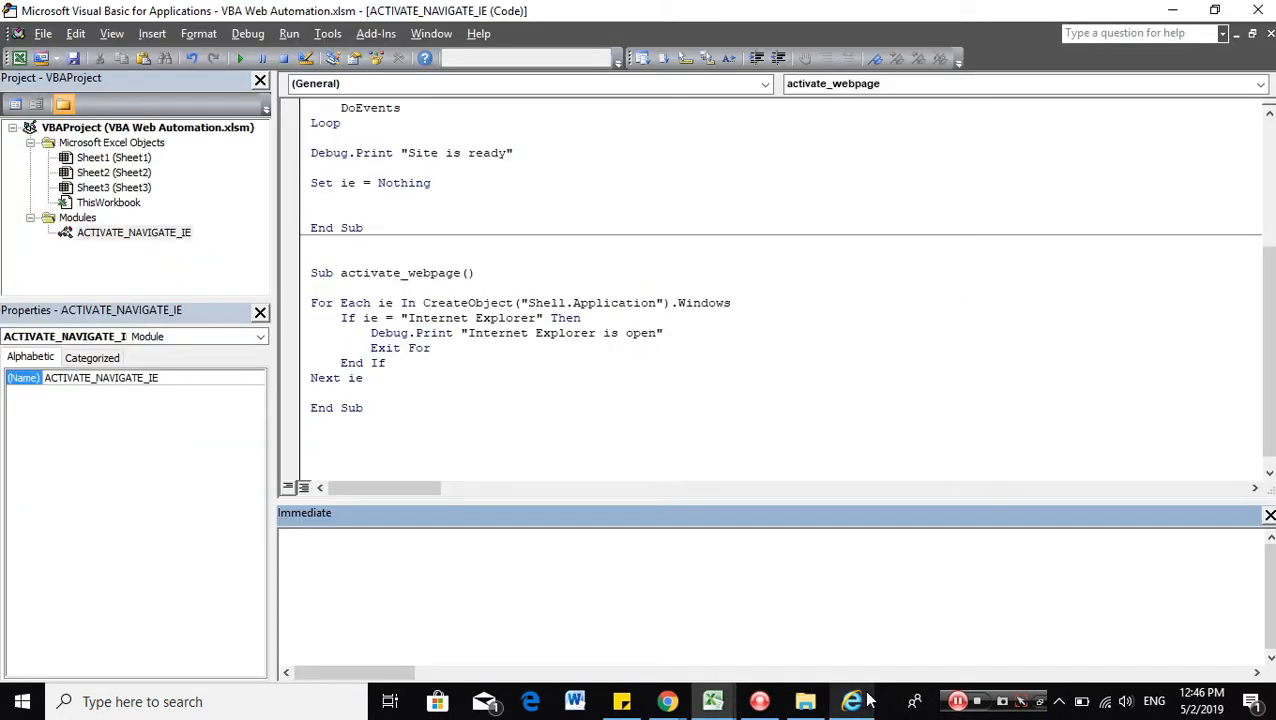
left_click(852, 701)
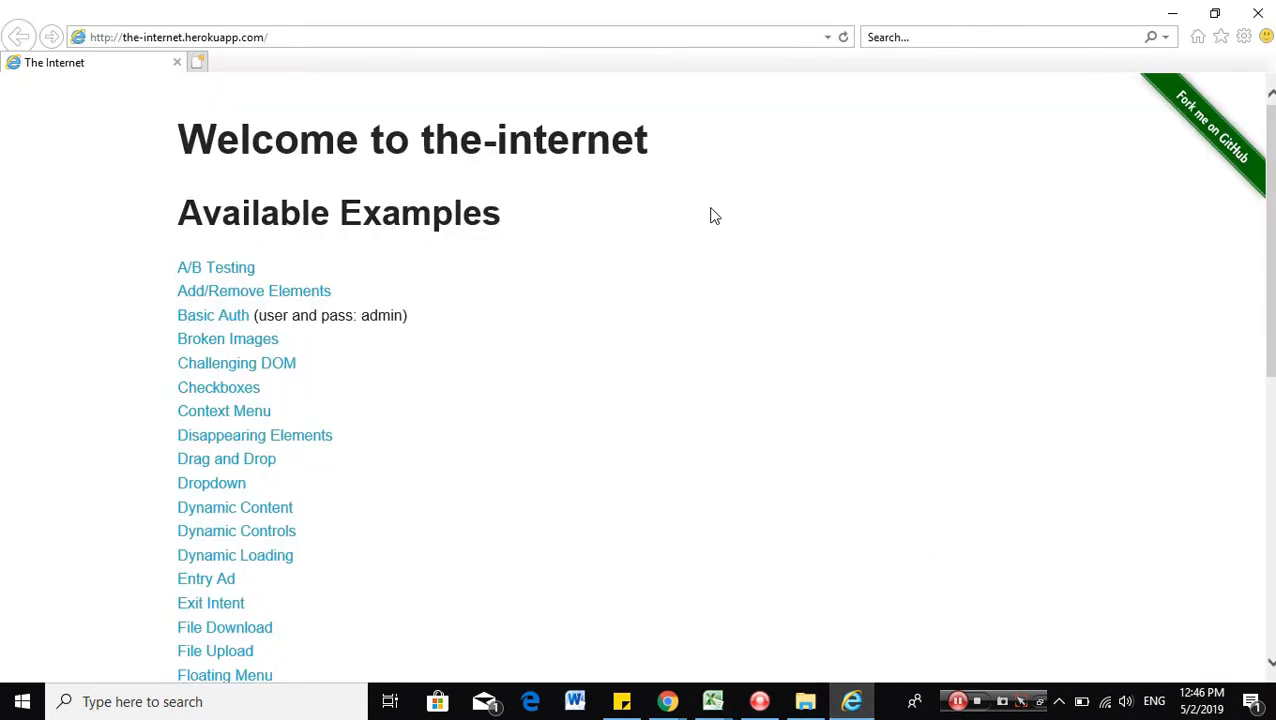
left_click(712, 701)
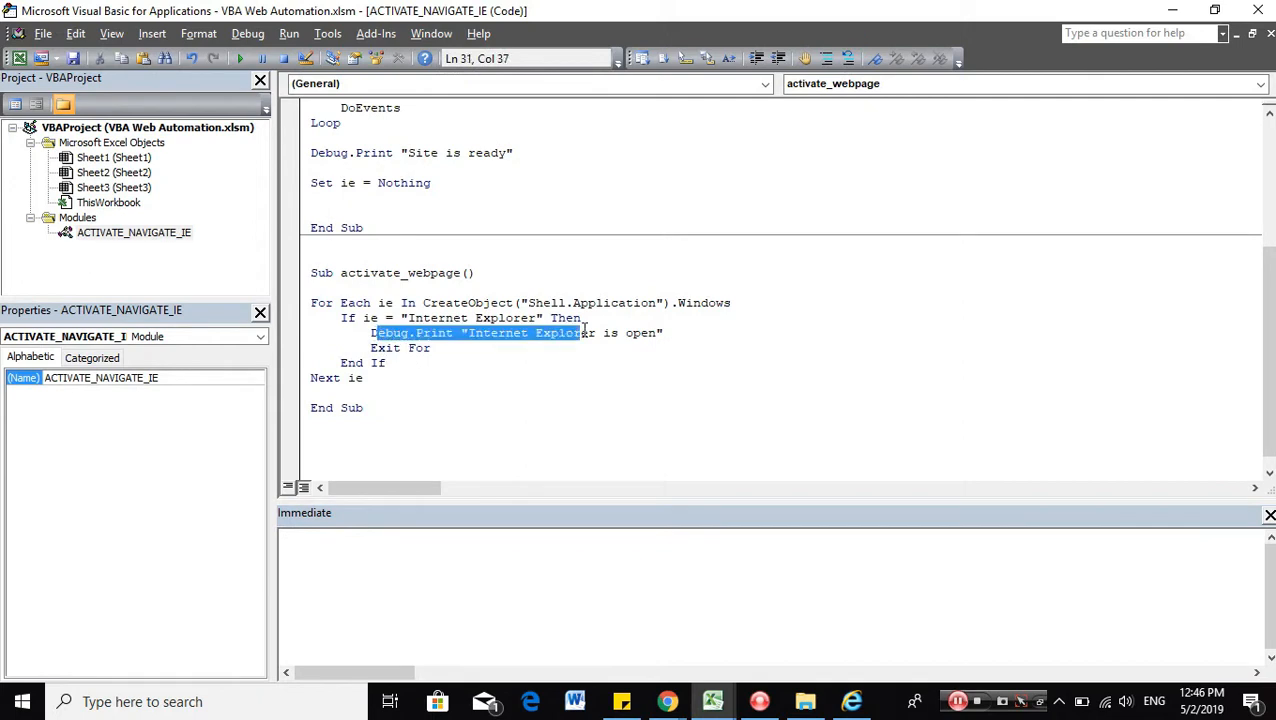
Swap the fixed message for Debug.Print ie.document.Title and ie.document.URL lines.
left_click(372, 333)
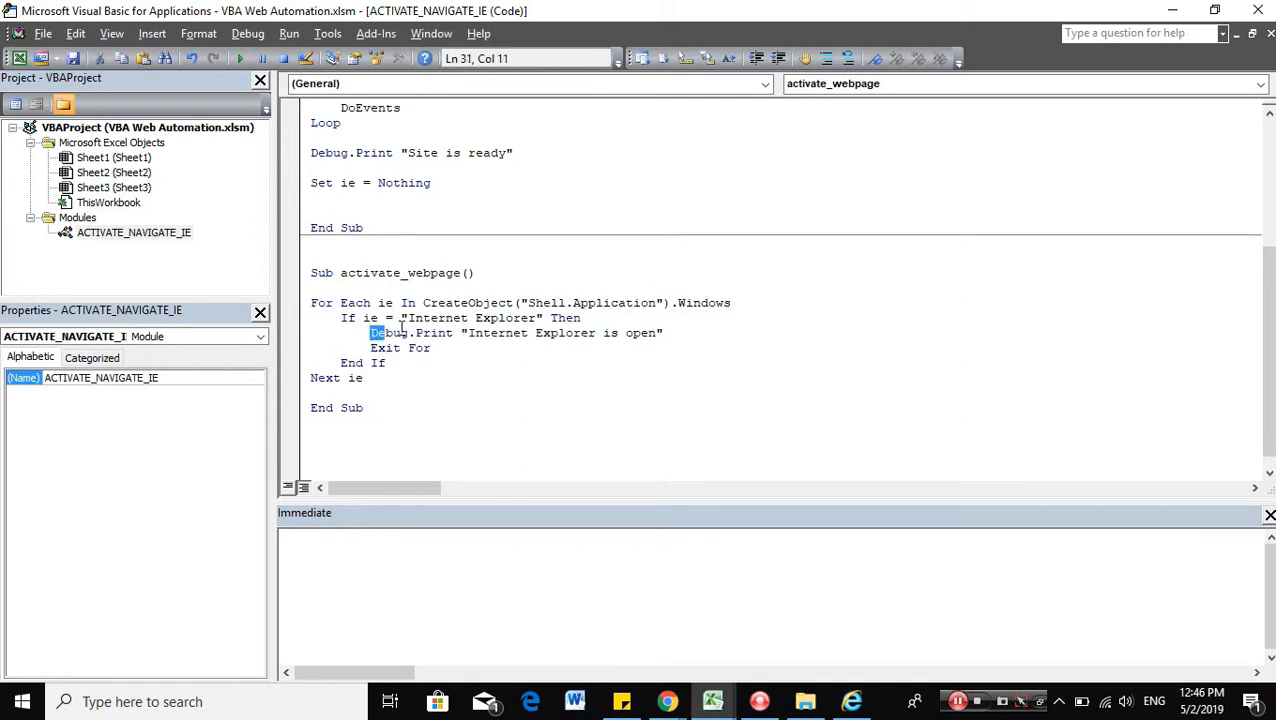
key("Delete")
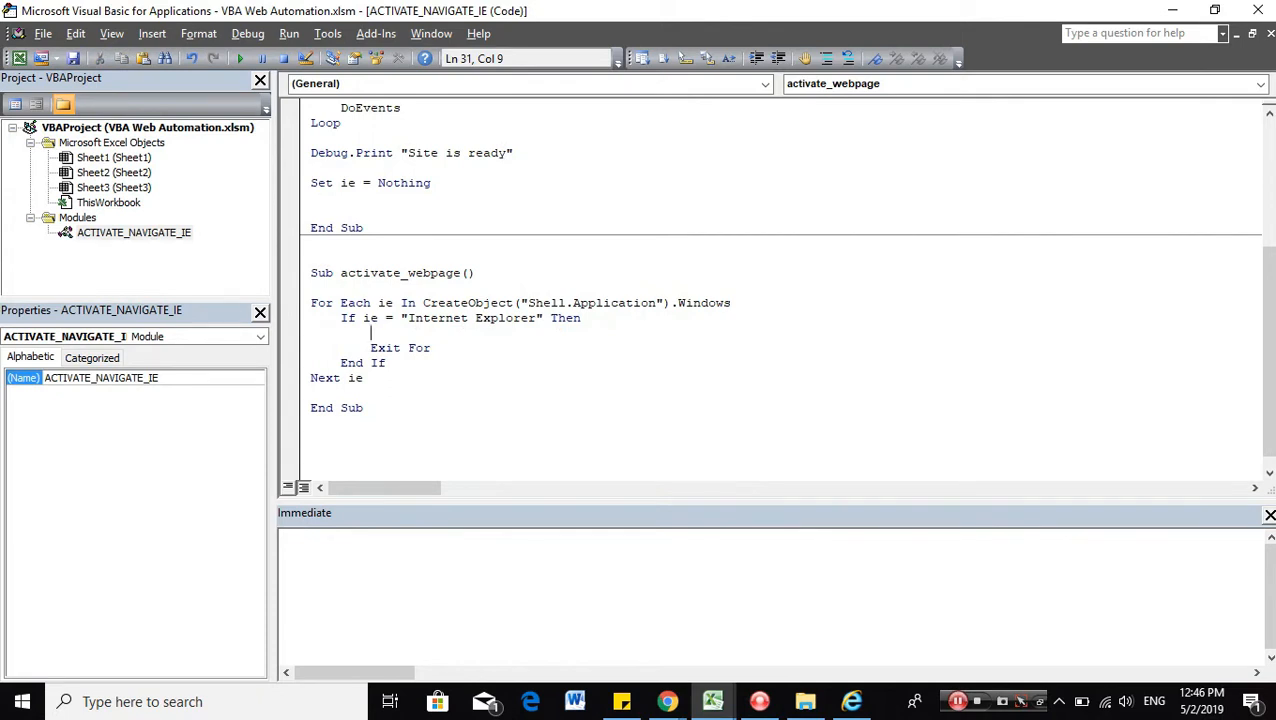
type("for")
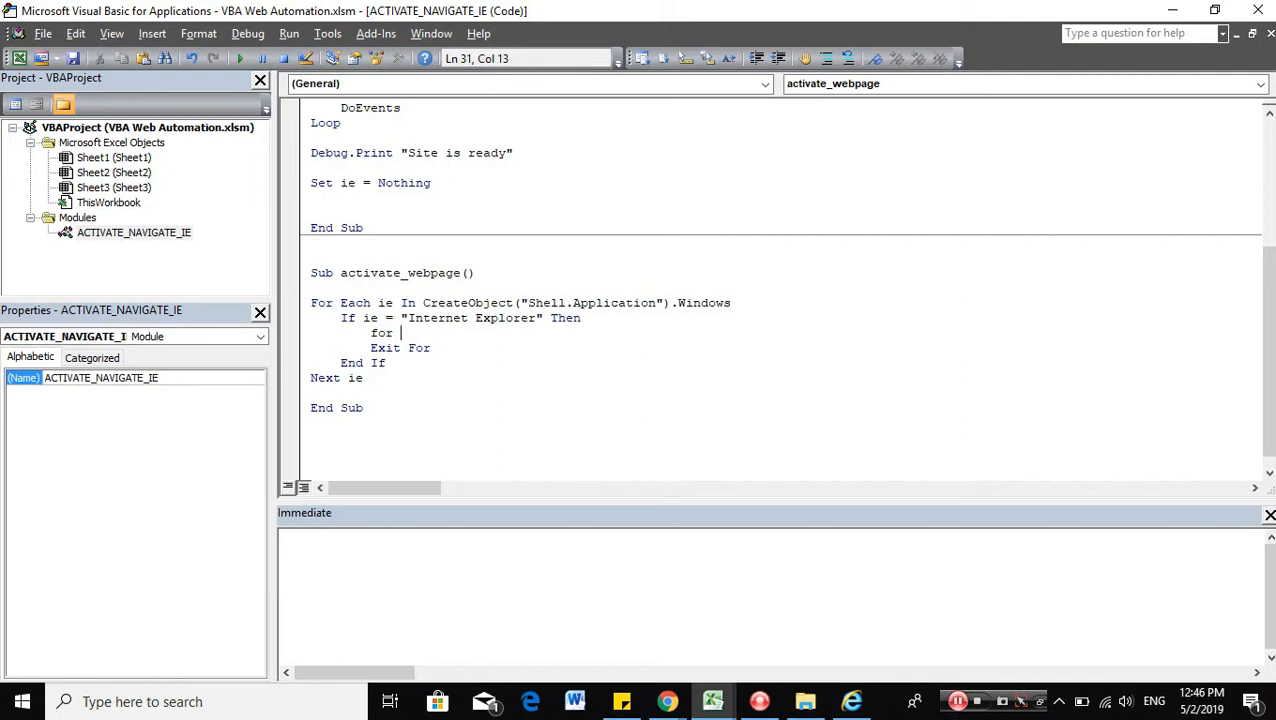
key("BackSpace")
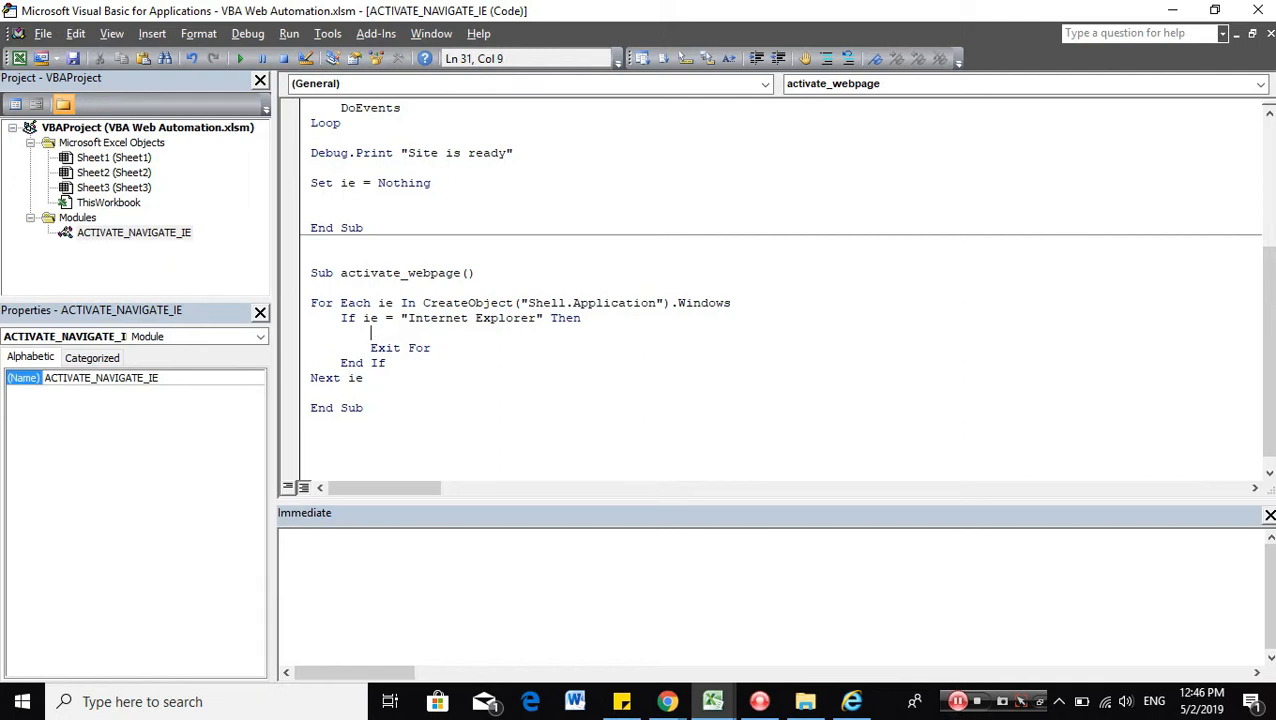
type("if")
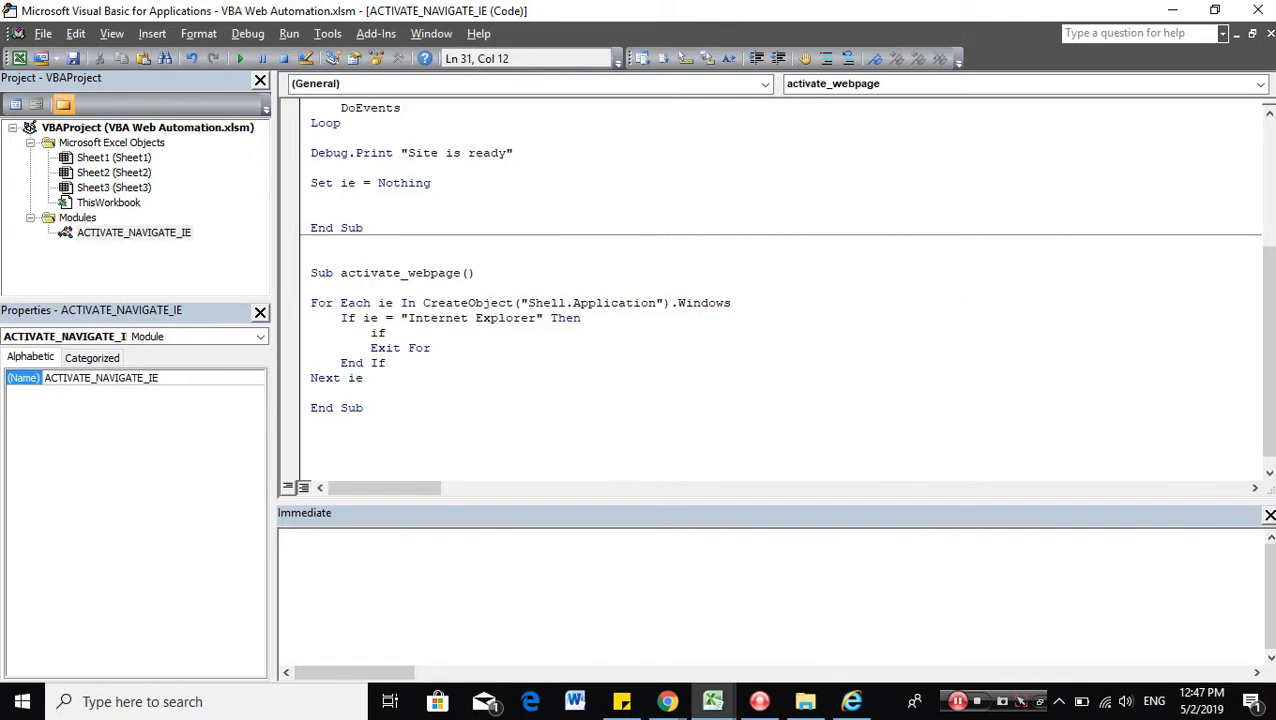
type("ie.")
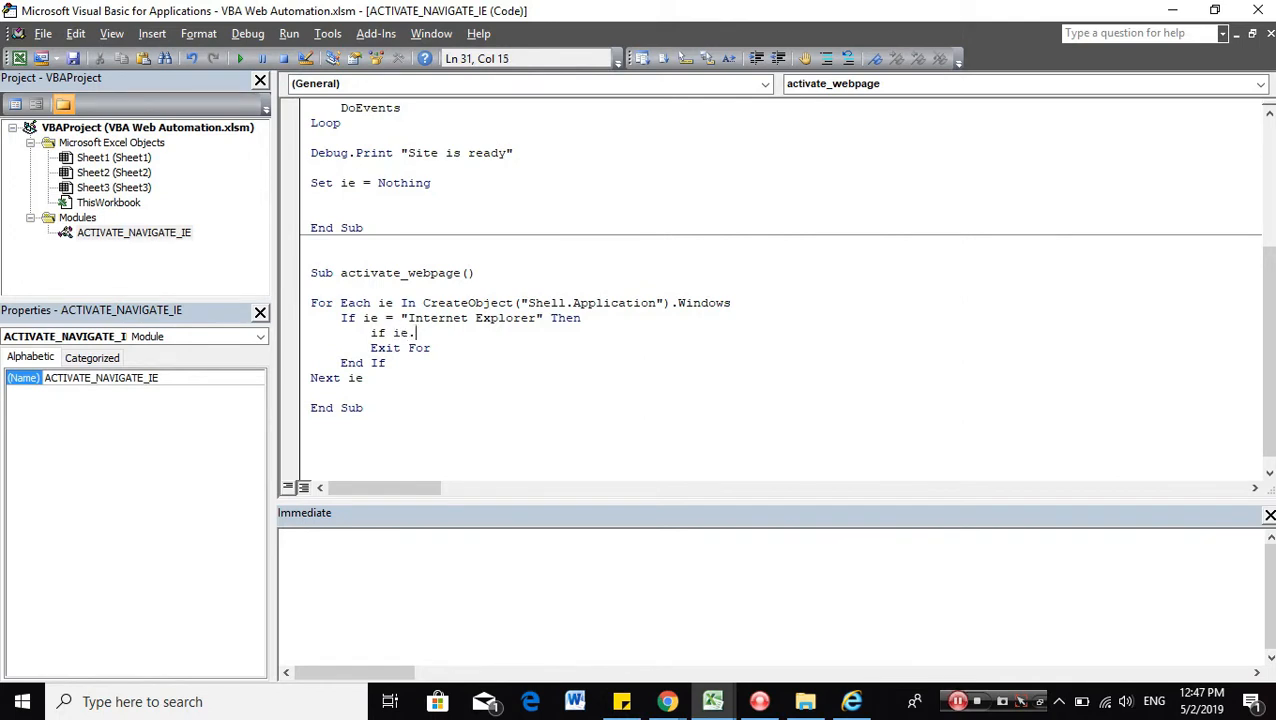
type("doc")
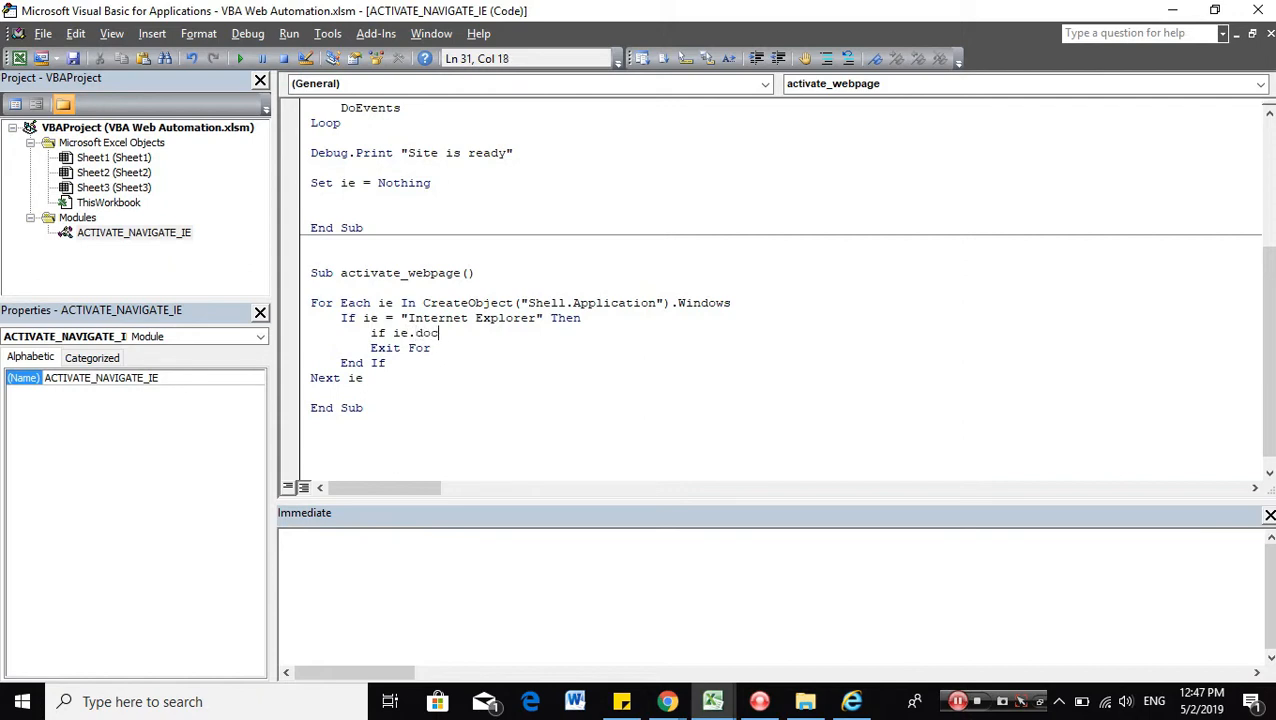
type("ument.")
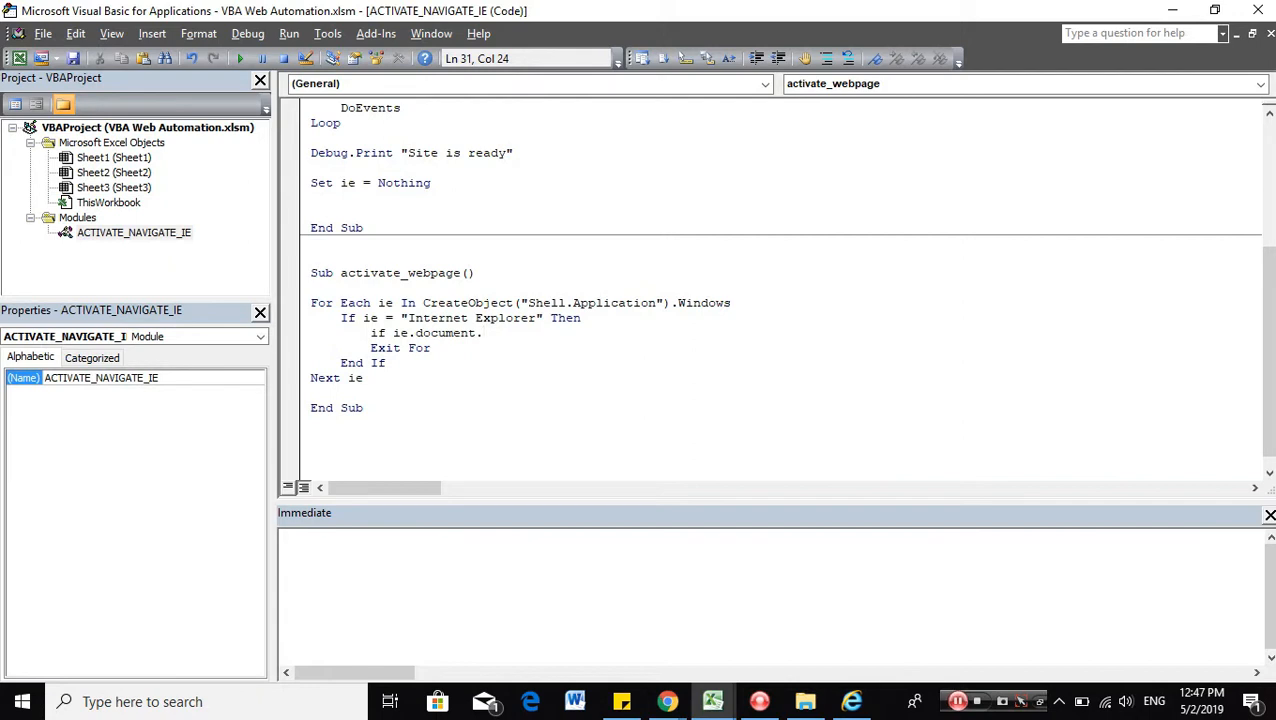
type("title")
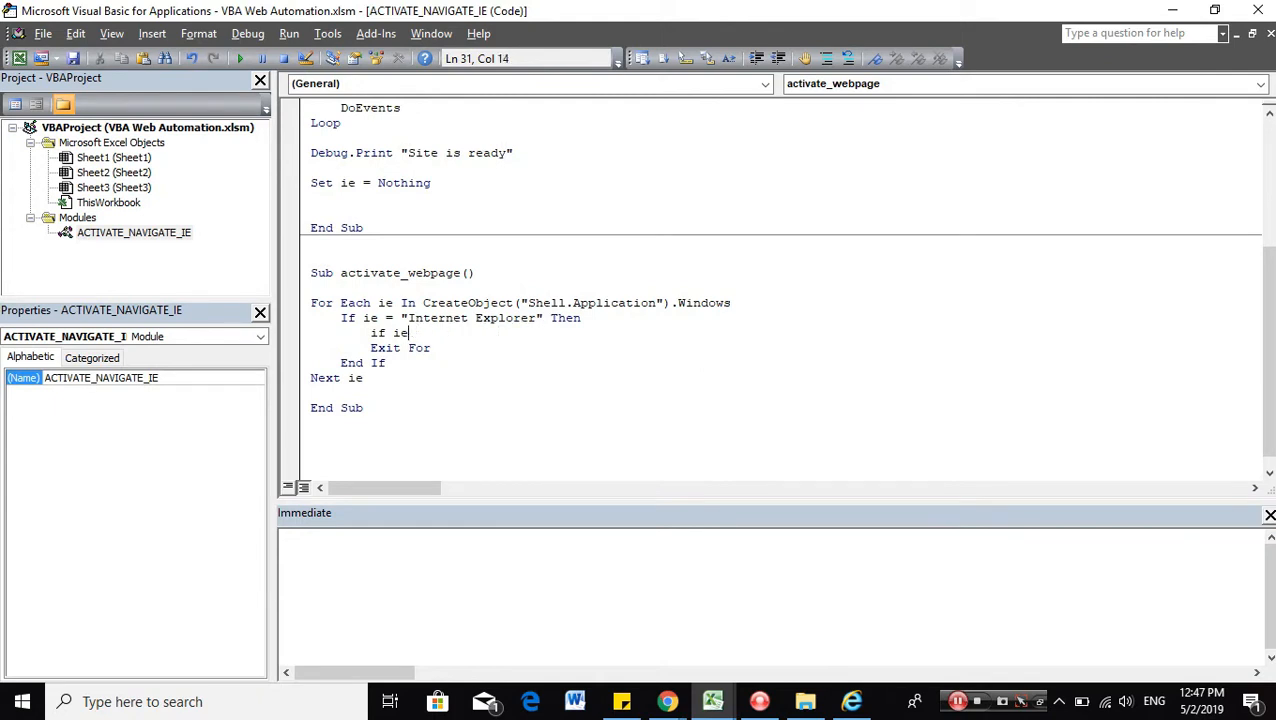
type("debug.p")
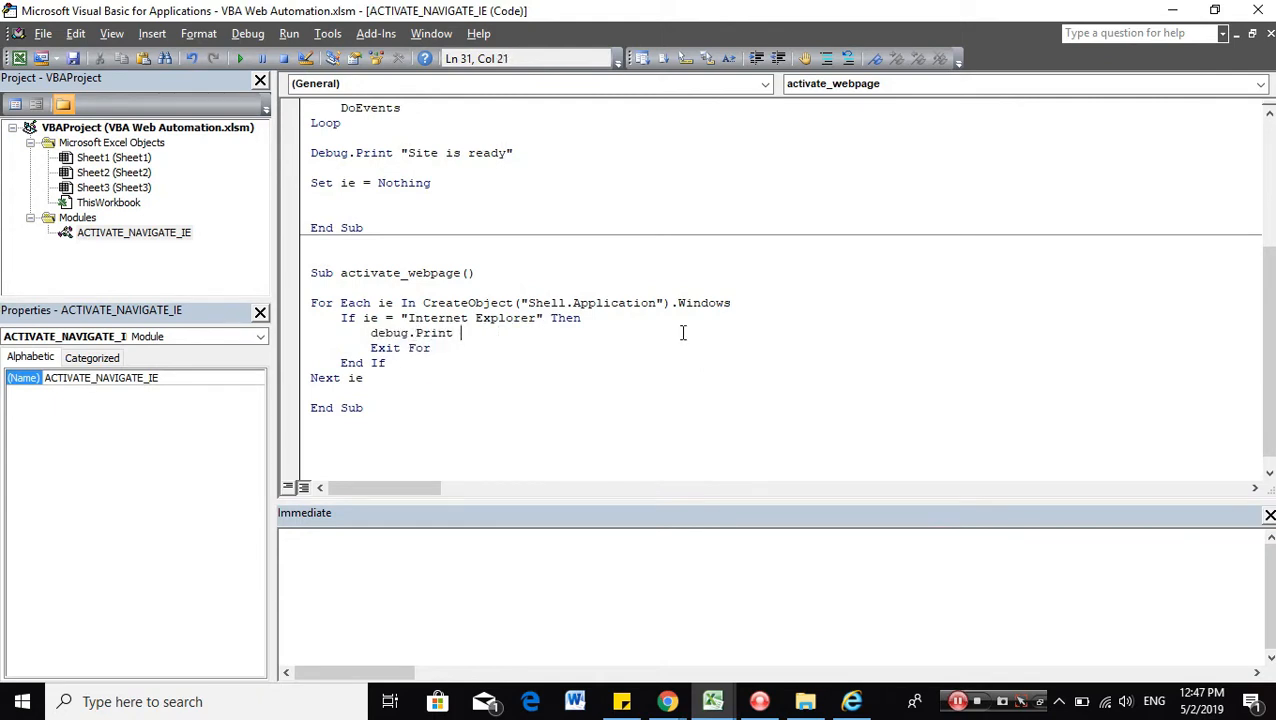
type("ie.document.title")
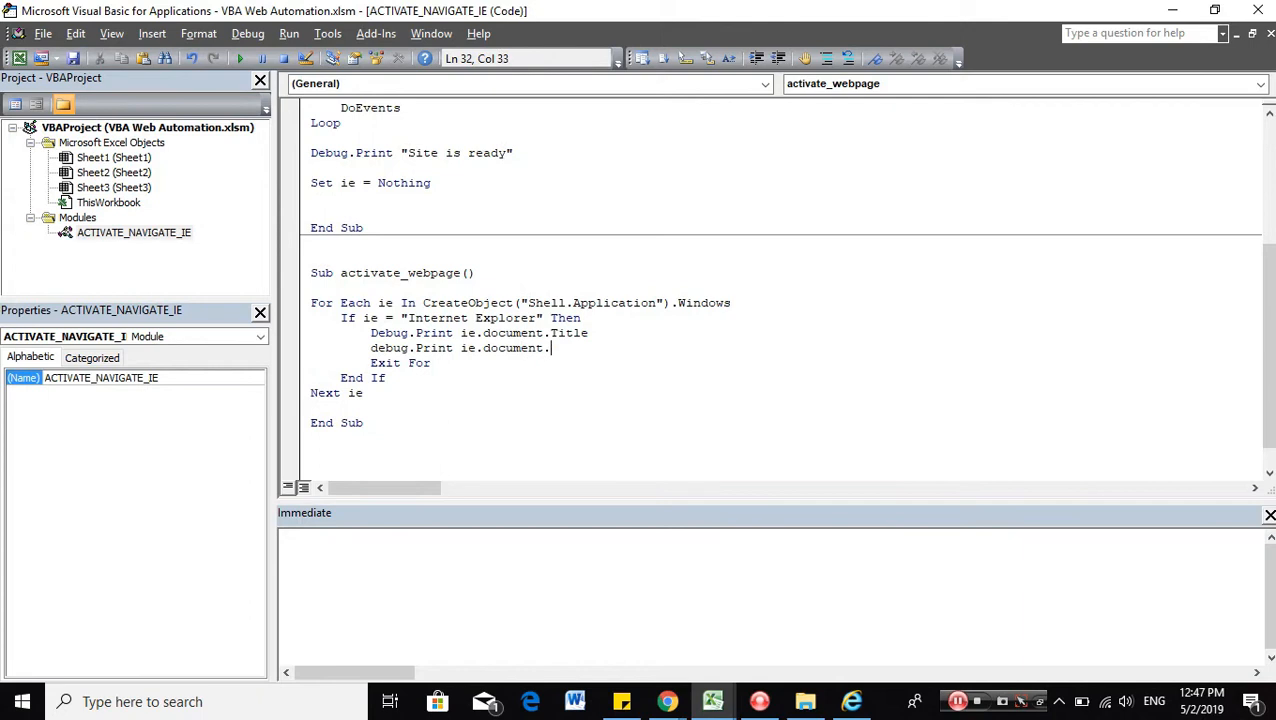
type("URL")
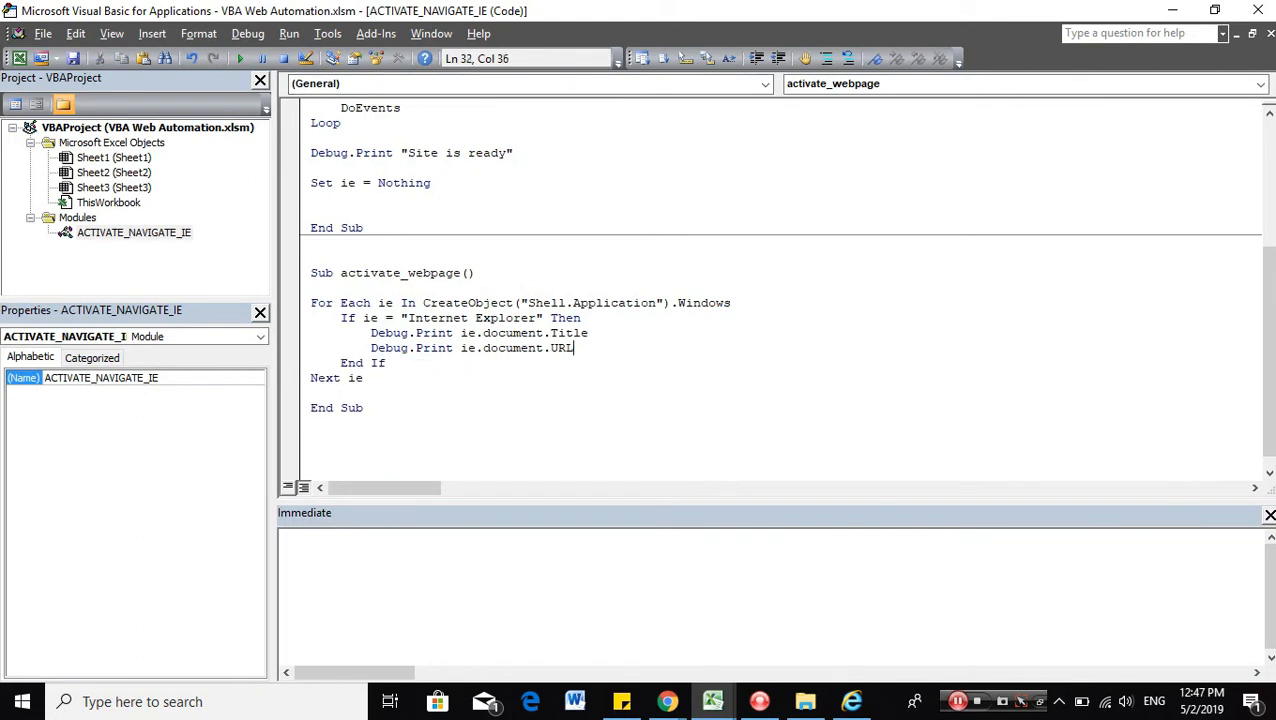
mouse_move(238, 58)
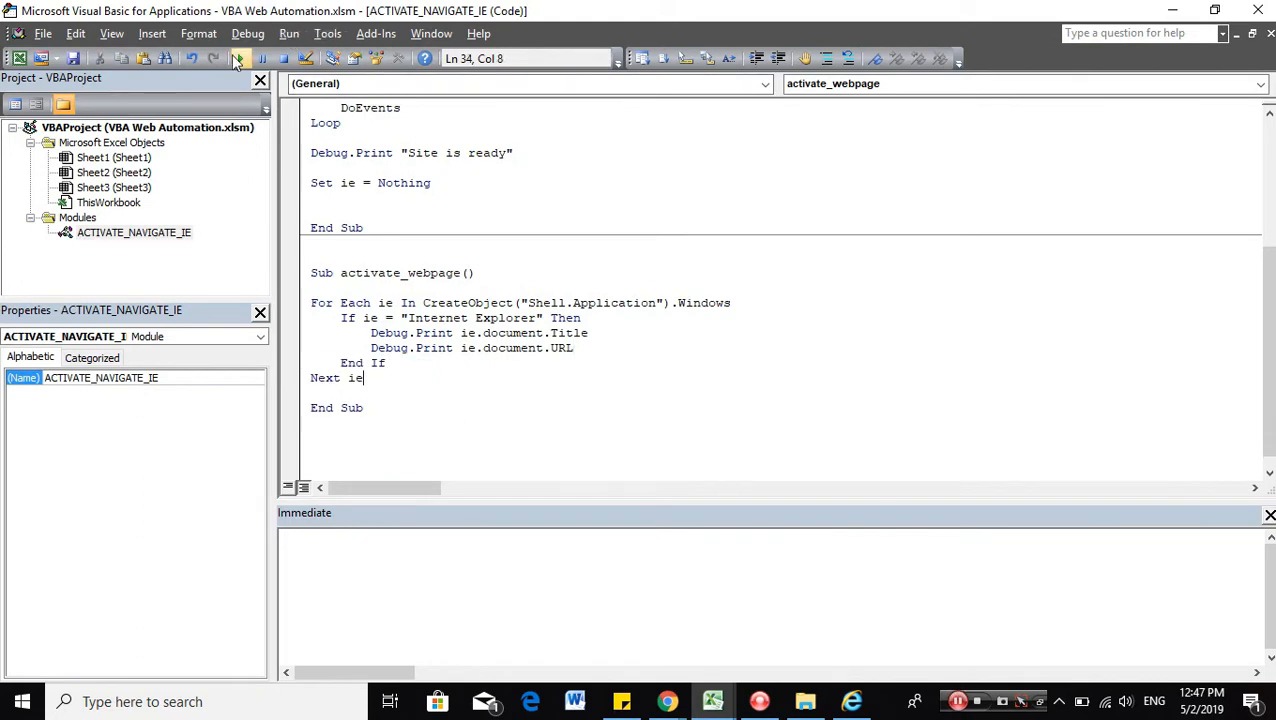
Run activate_webpage and switch over to the Internet Explorer window.
left_click(239, 58)
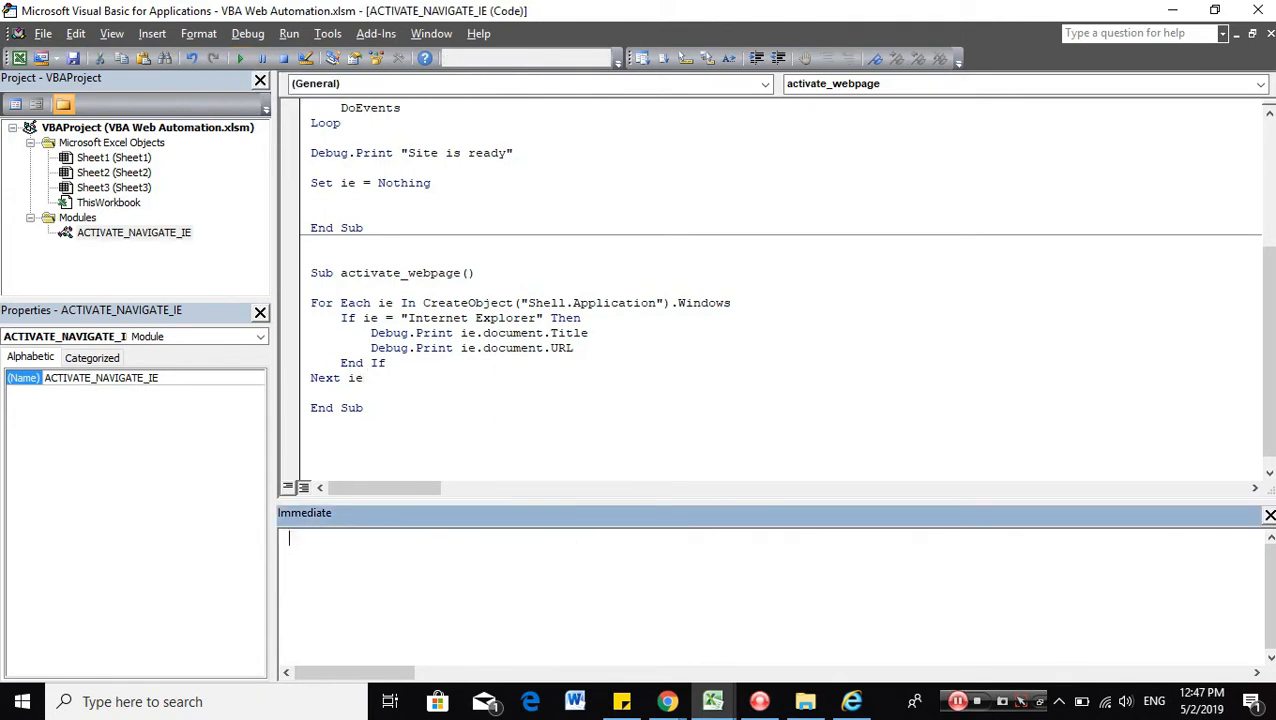
mouse_move(667, 701)
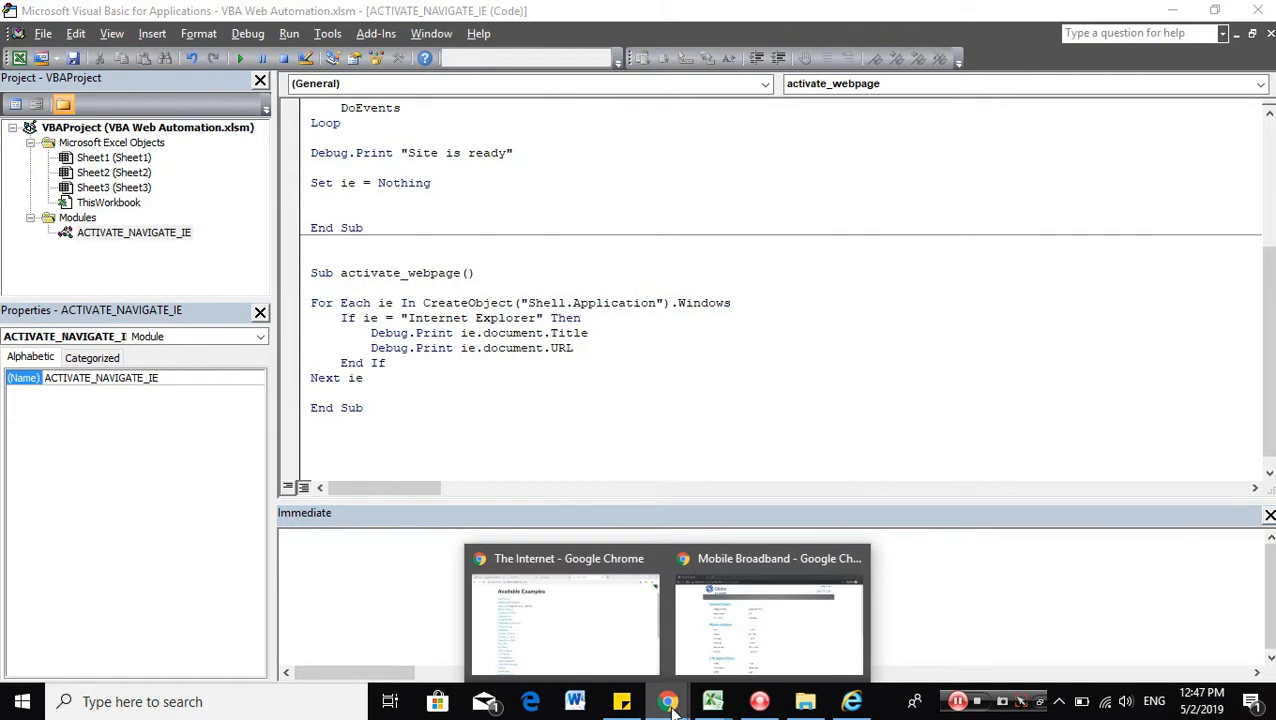
left_click(564, 620)
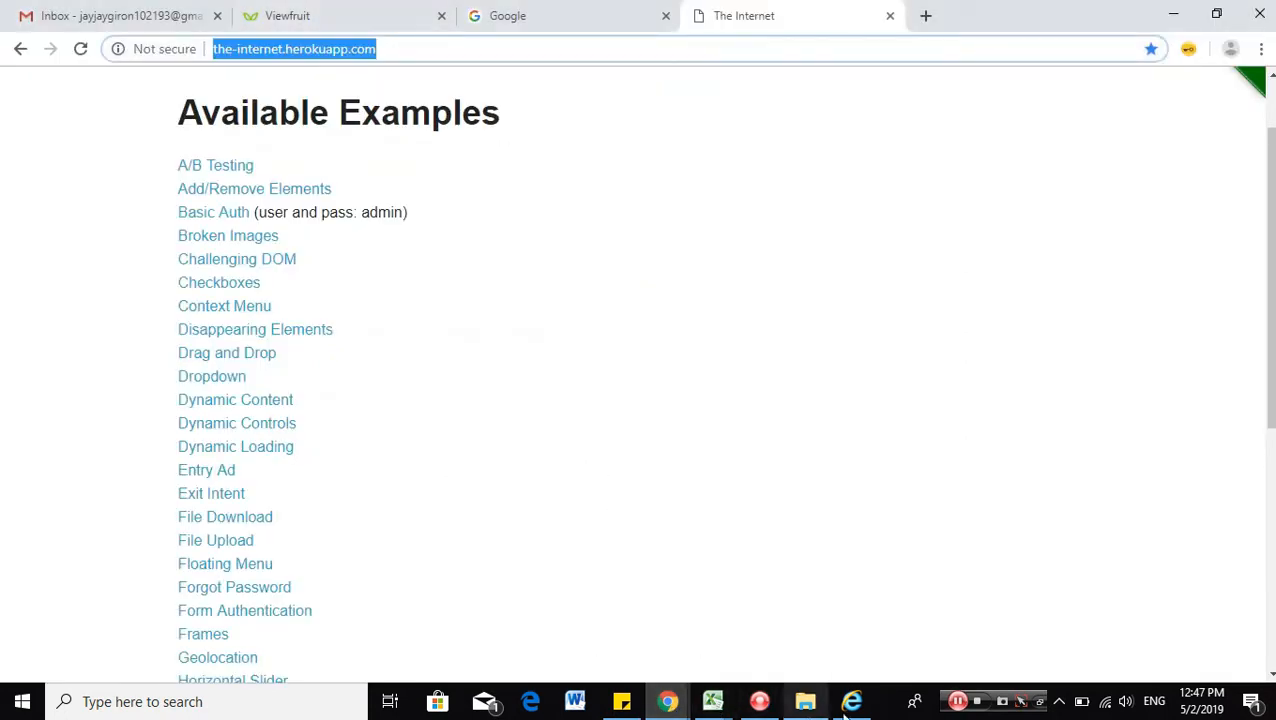
left_click(851, 701)
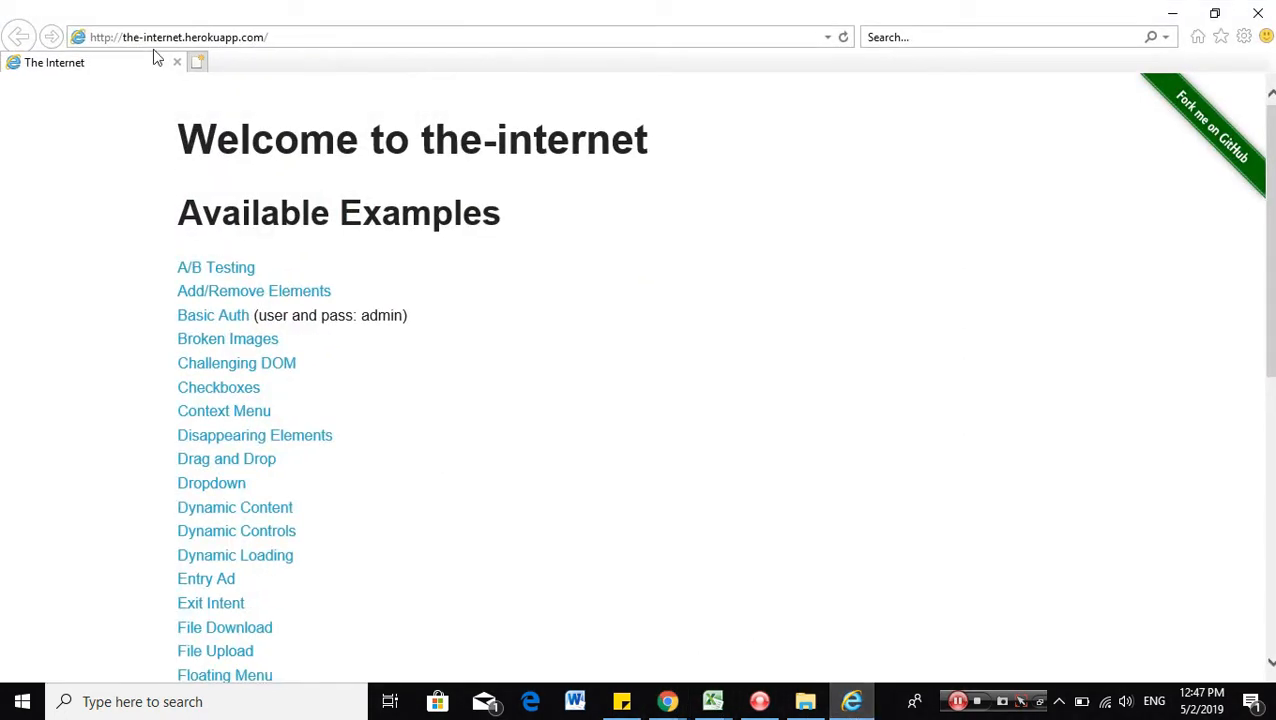
Open MSN Philippines and Google in new tabs, then return to the VBA editor.
left_click(198, 62)
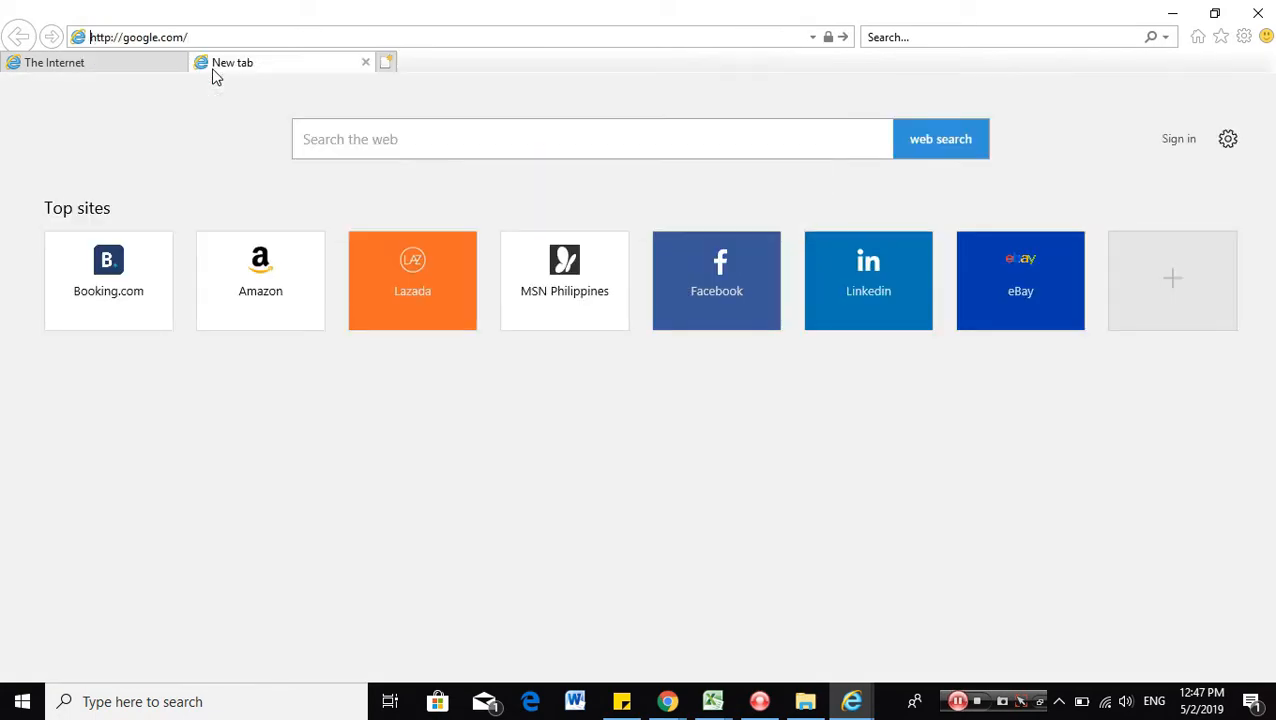
left_click(386, 62)
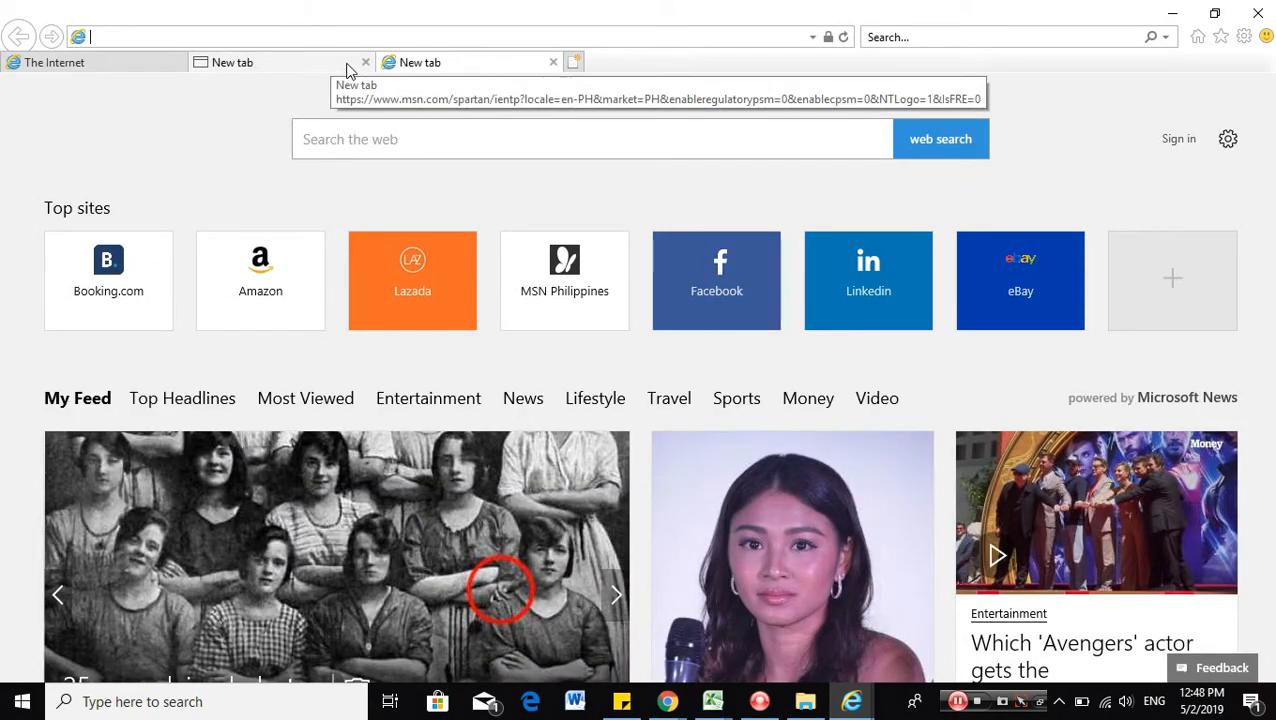
mouse_move(564, 280)
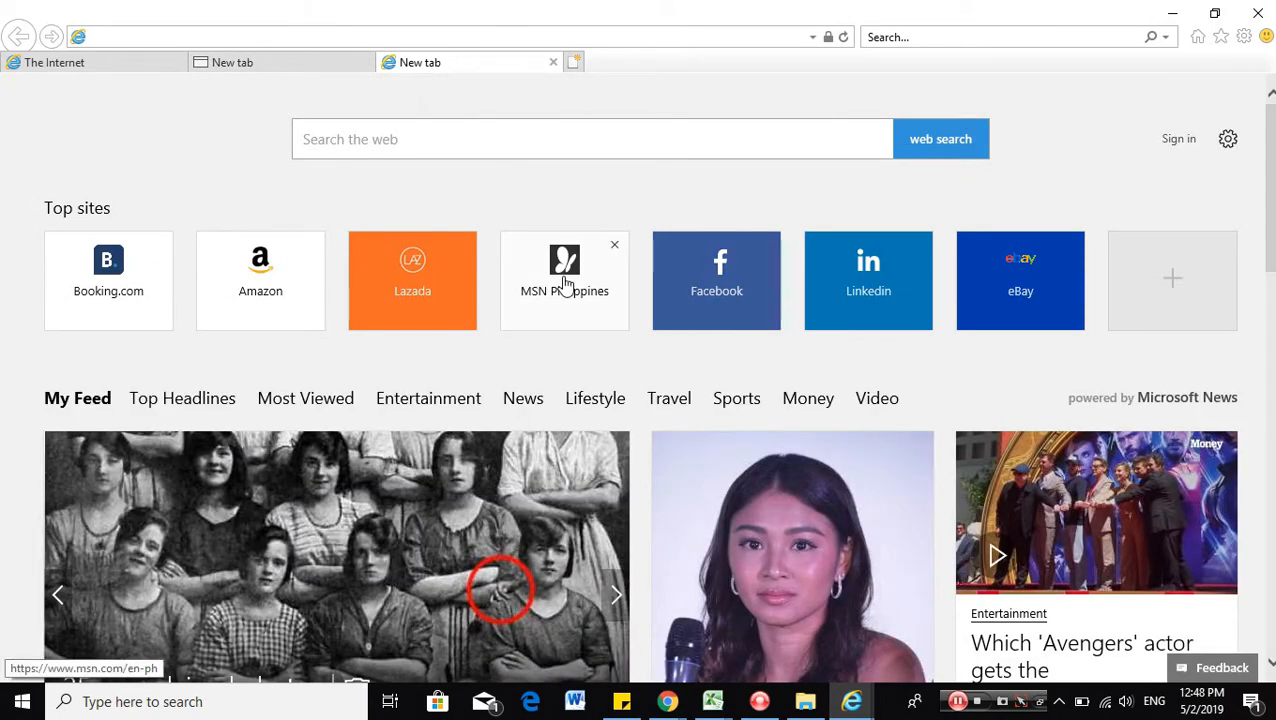
left_click(564, 280)
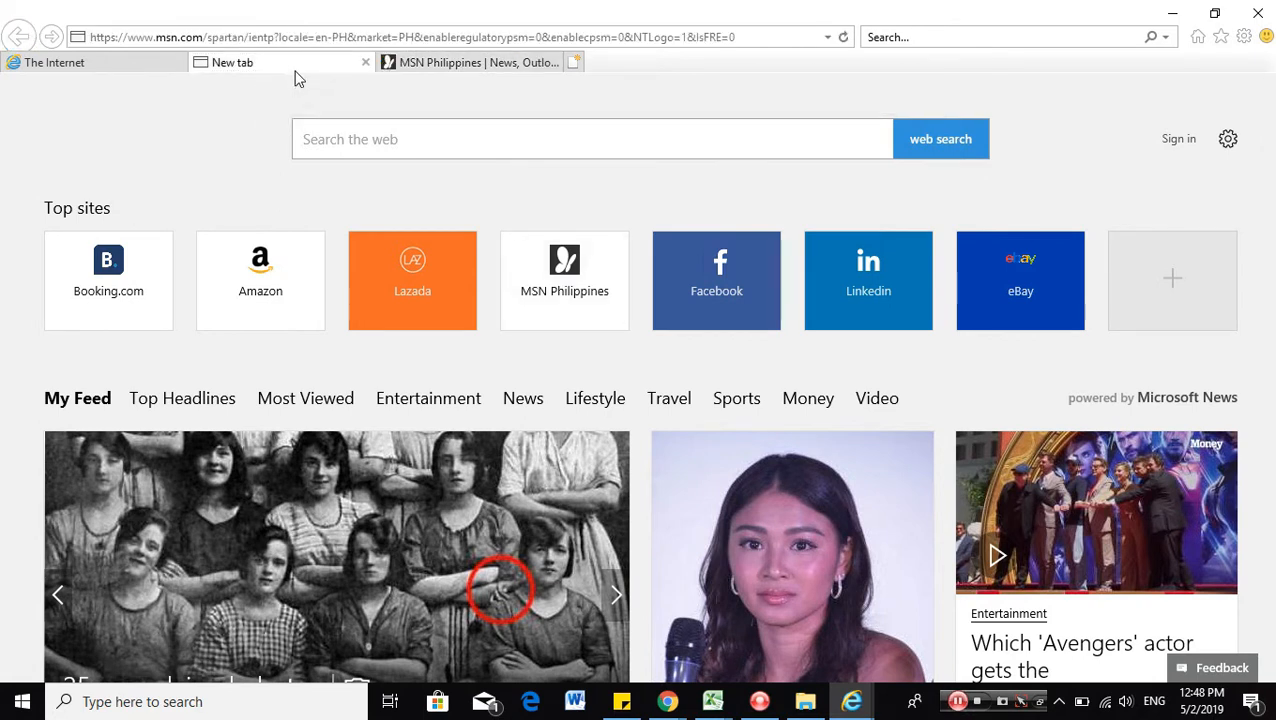
type("google.com/")
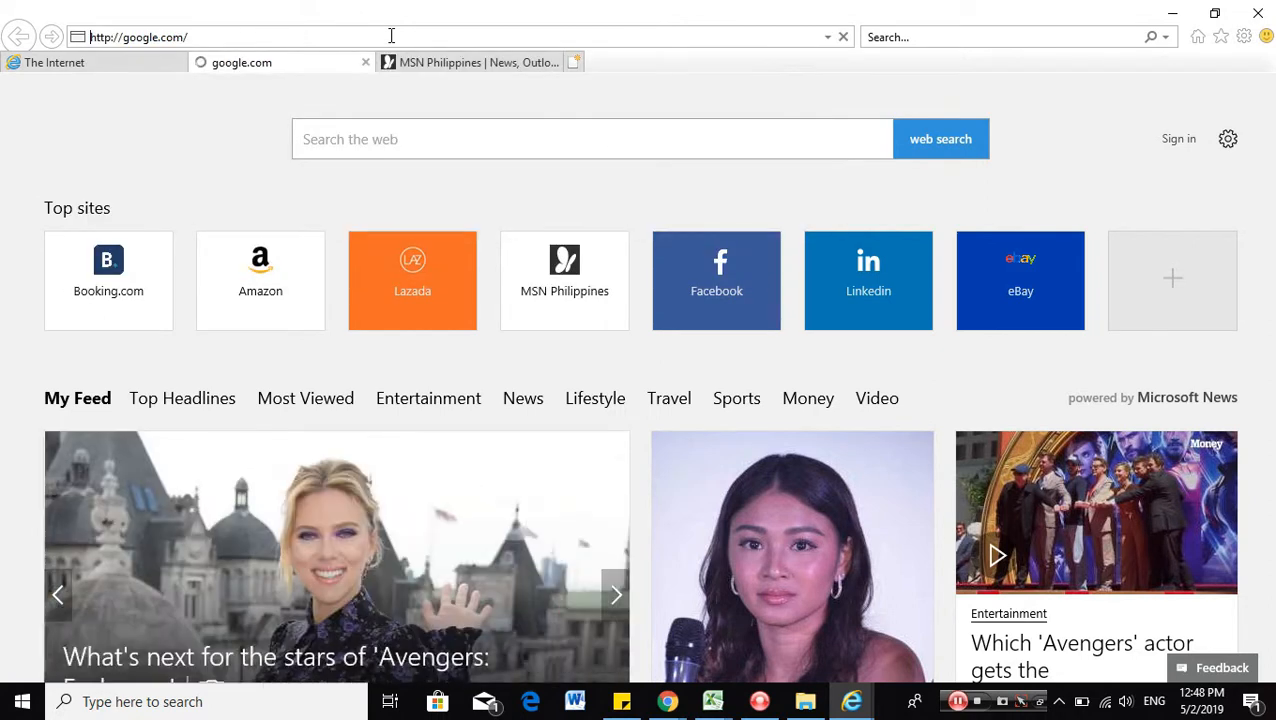
key("Return")
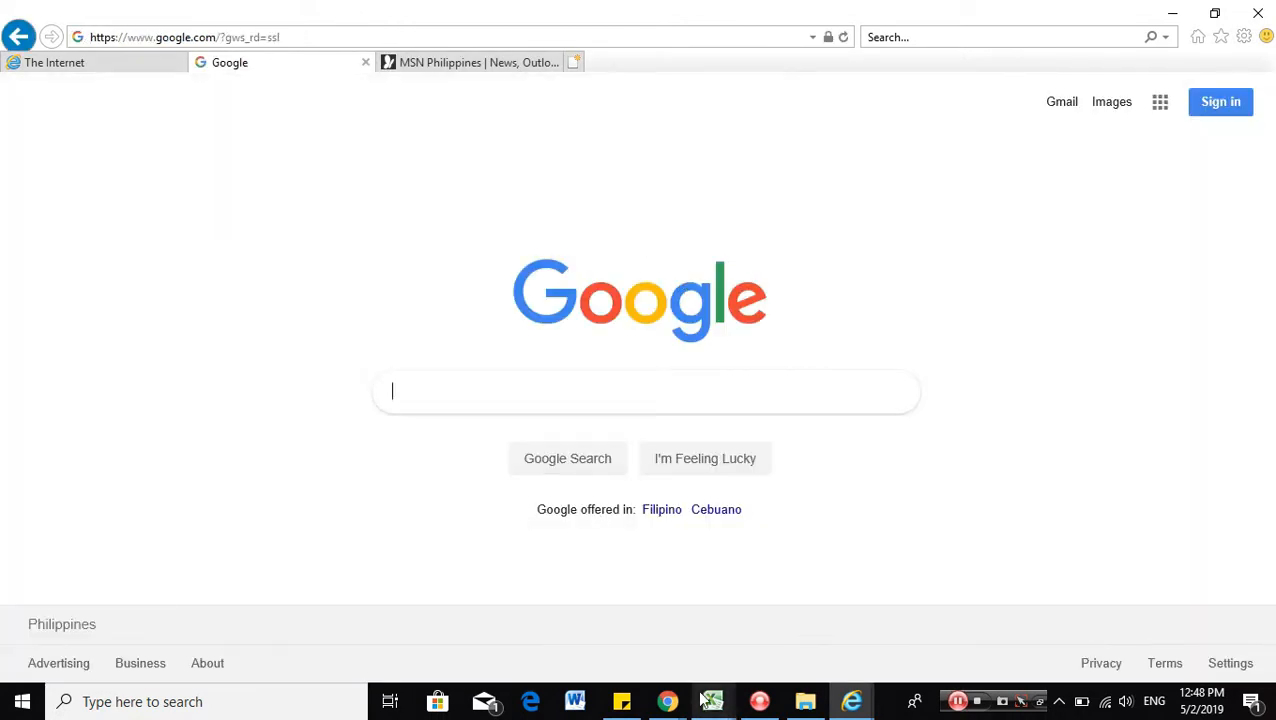
left_click(712, 701)
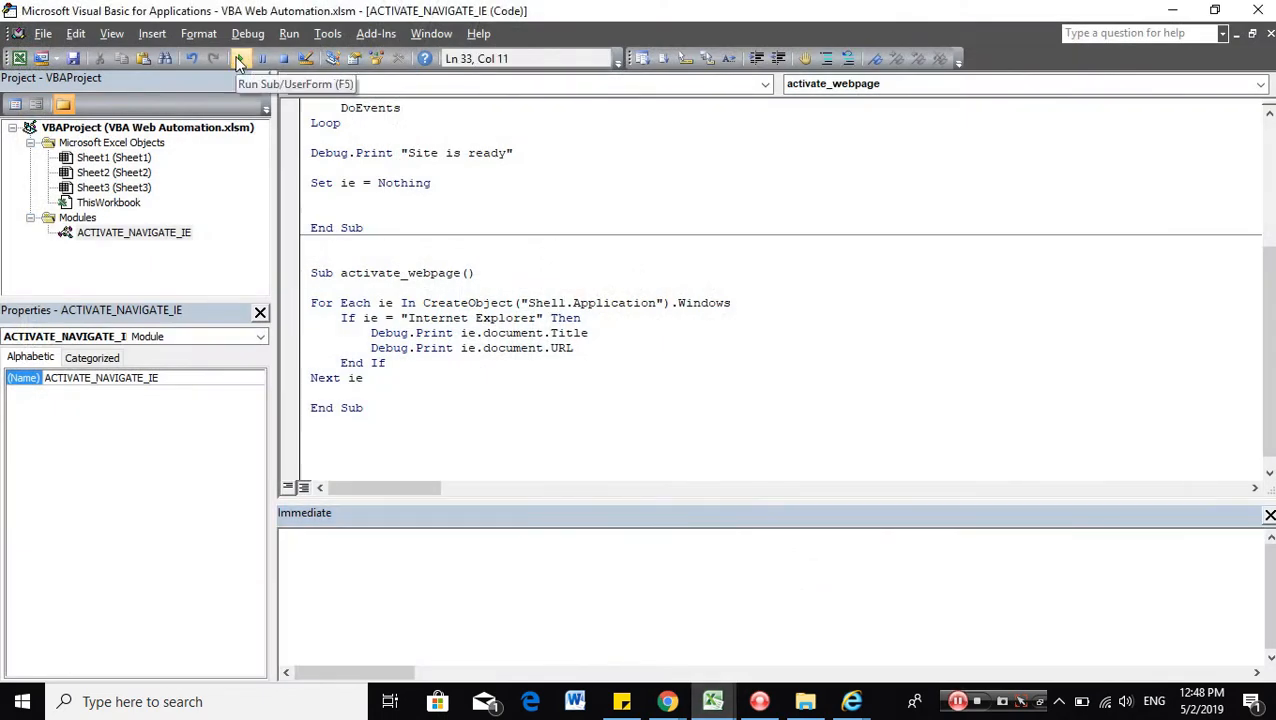
Add If ie.document.Title = "The Internet" that prints ie.document.URL and exits the loop.
left_click(239, 58)
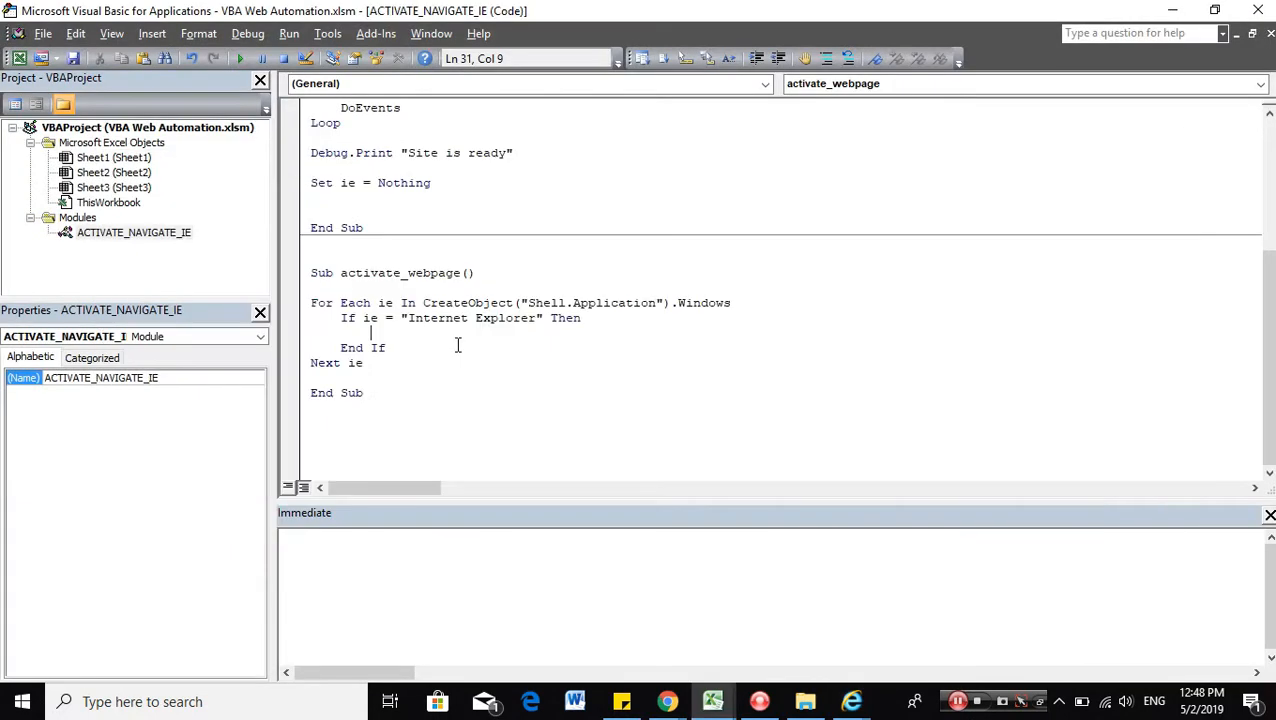
type("i")
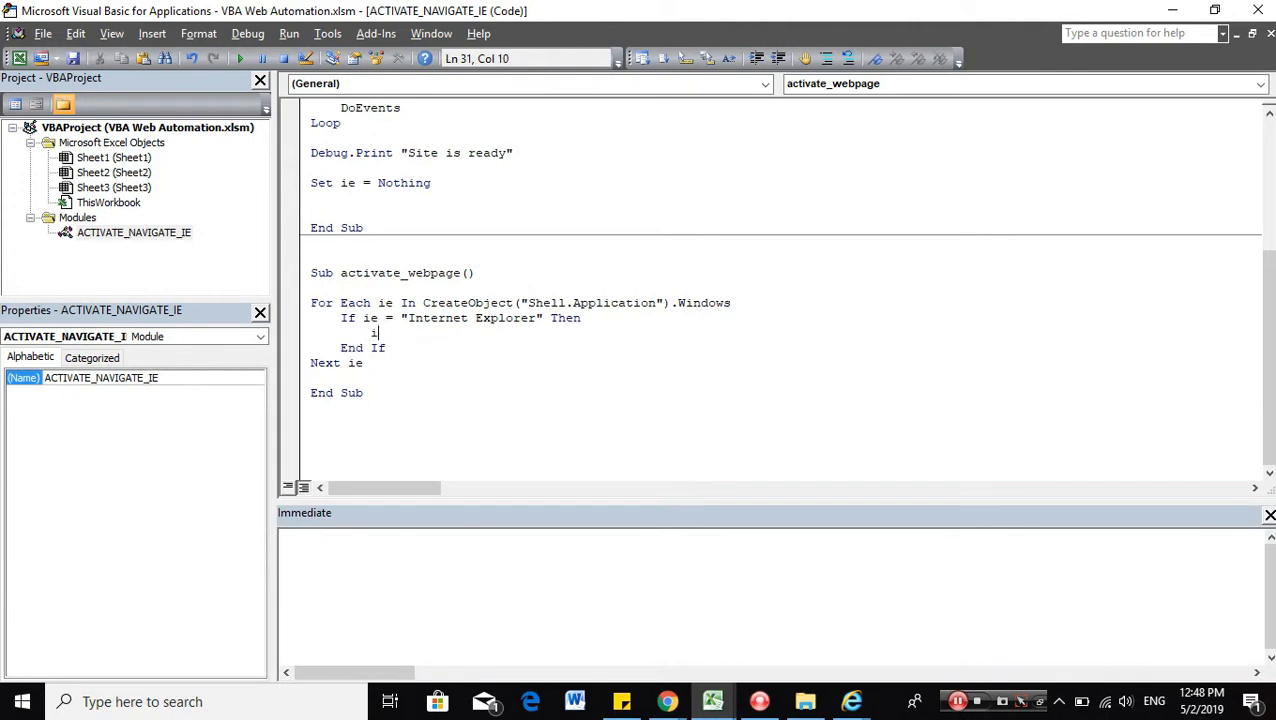
type("f ie.documentti")
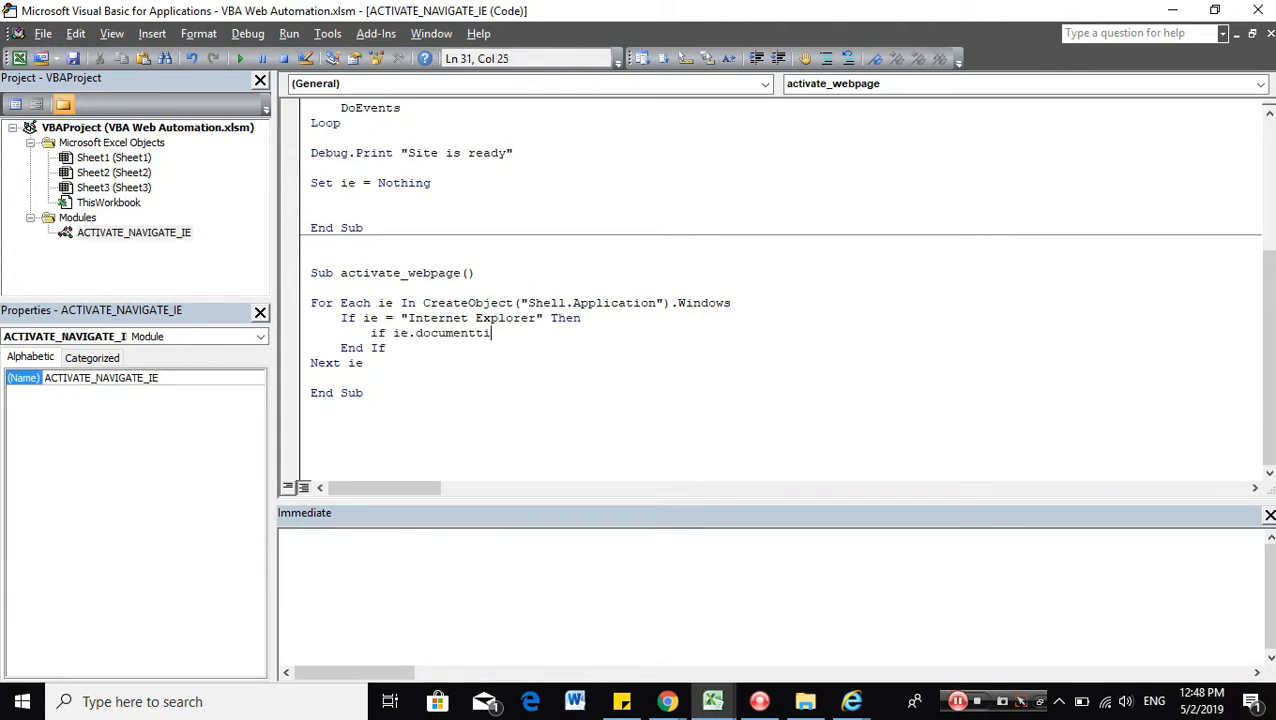
type(".title = \"")
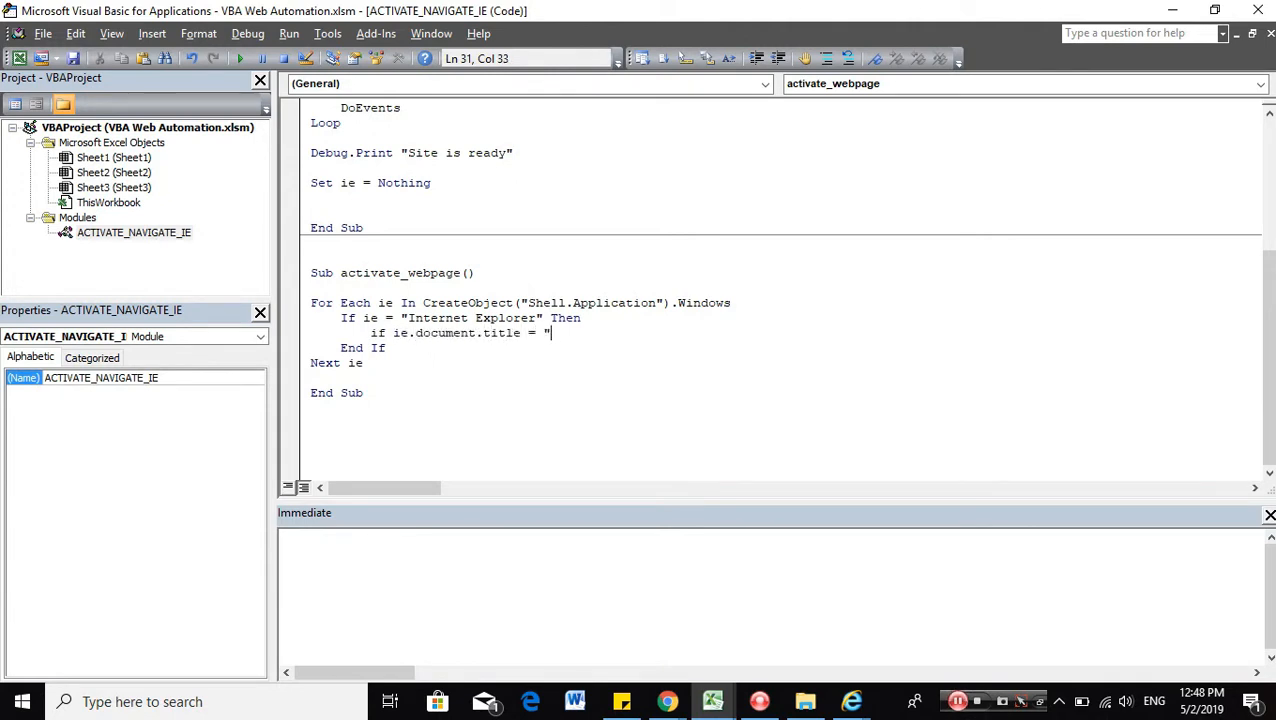
type("The Internet\" Then")
type("End If")
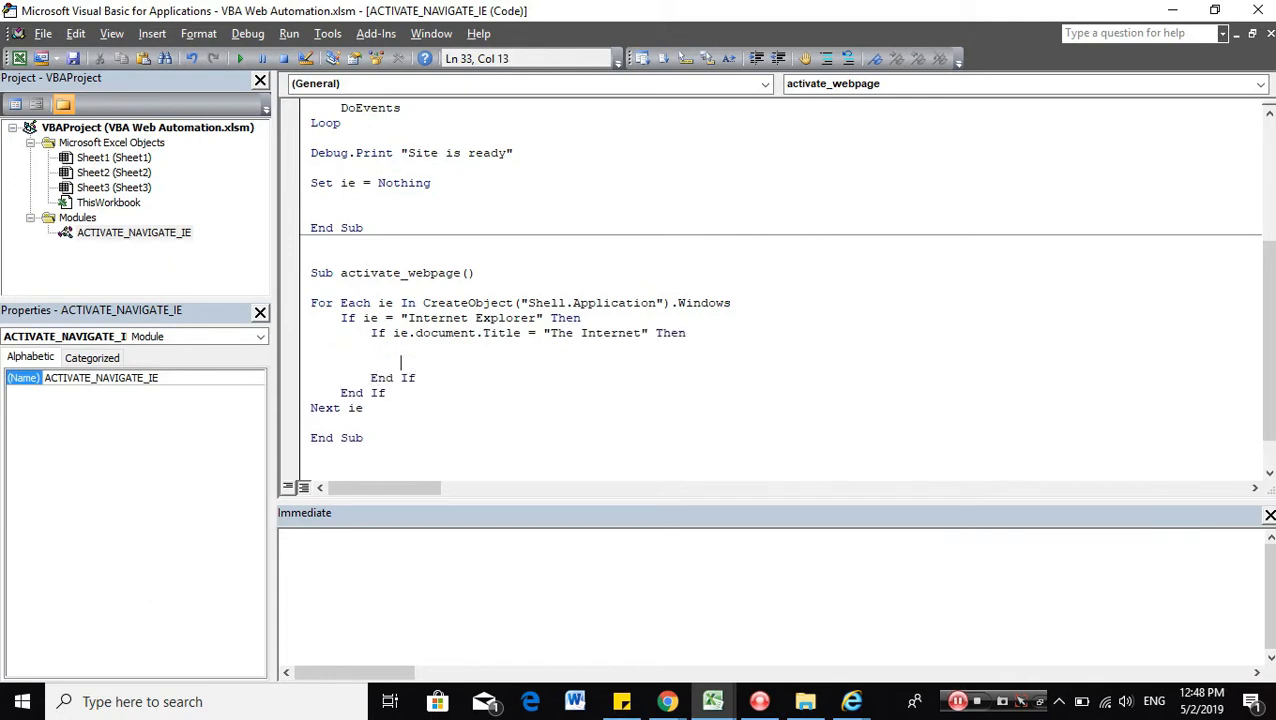
type("Exit For")
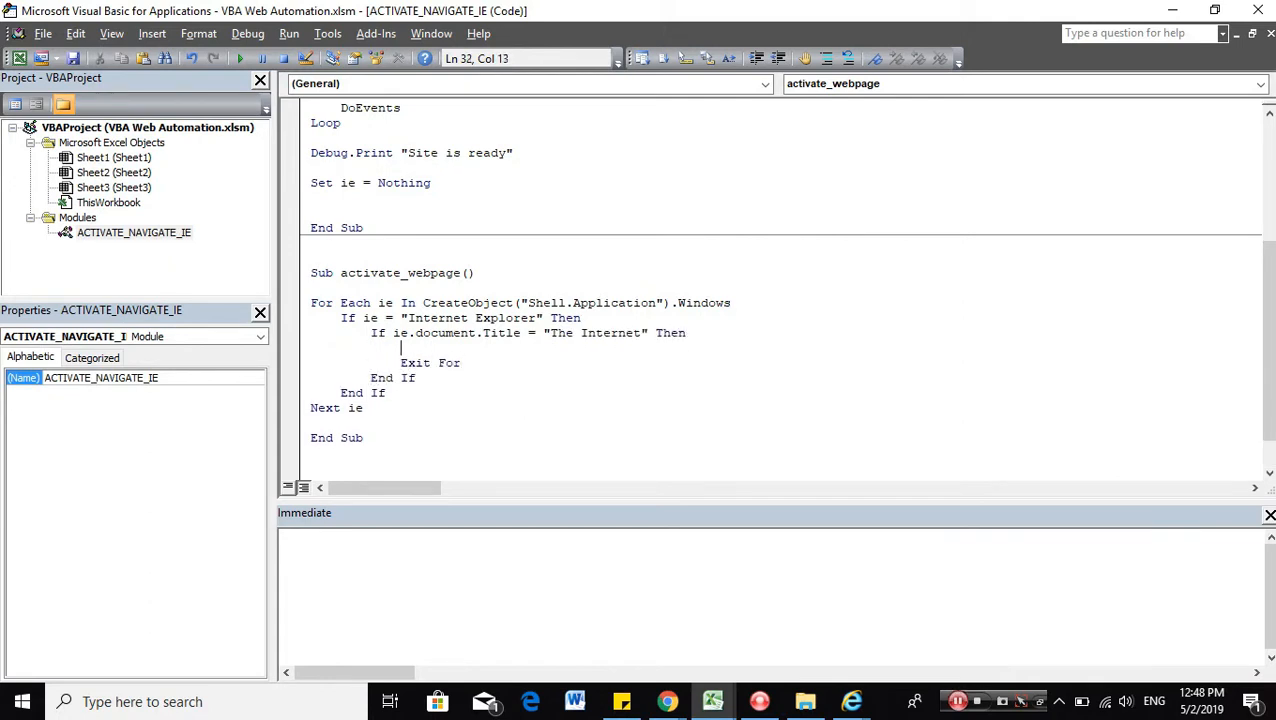
type("debug.Print l")
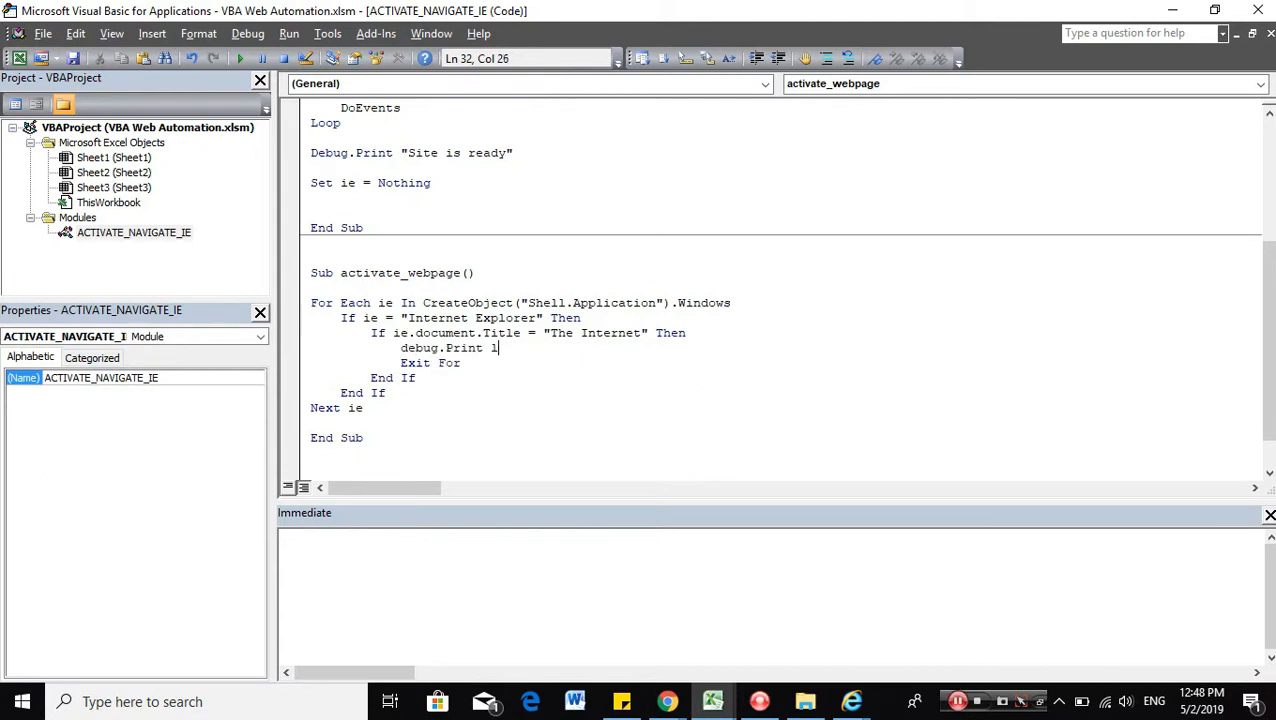
type("ie.document.url")
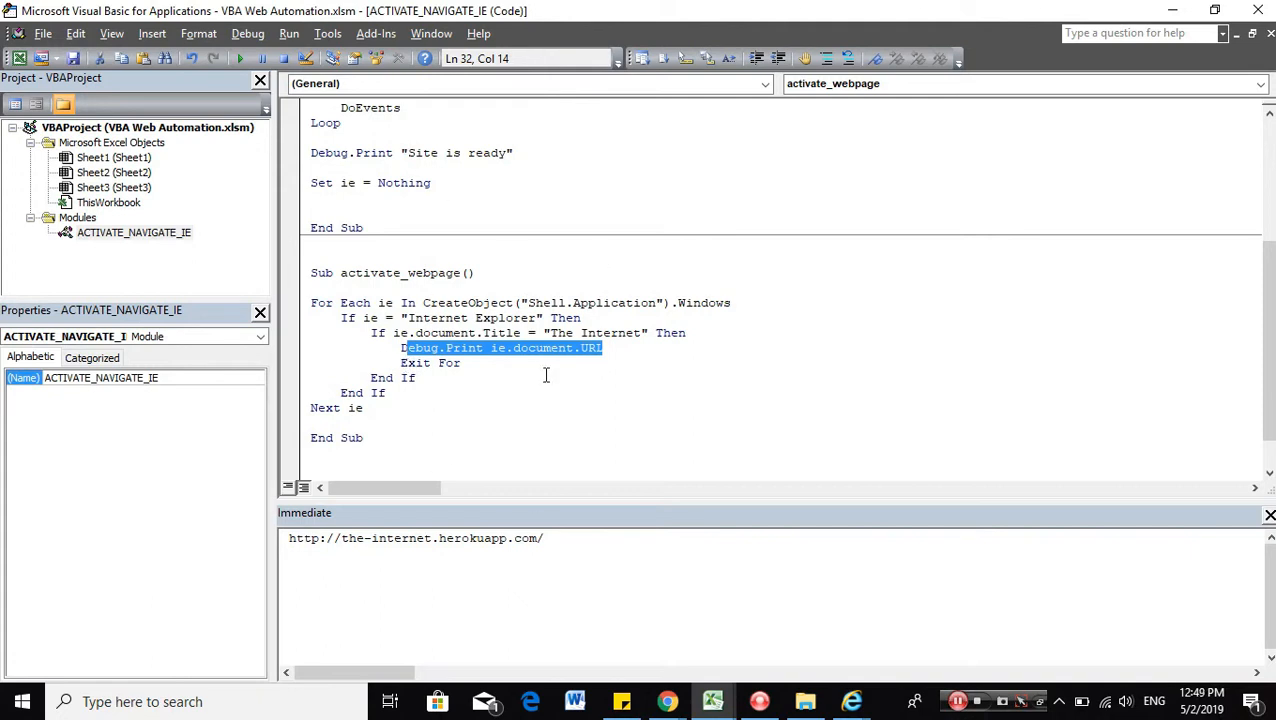
mouse_move(705, 434)
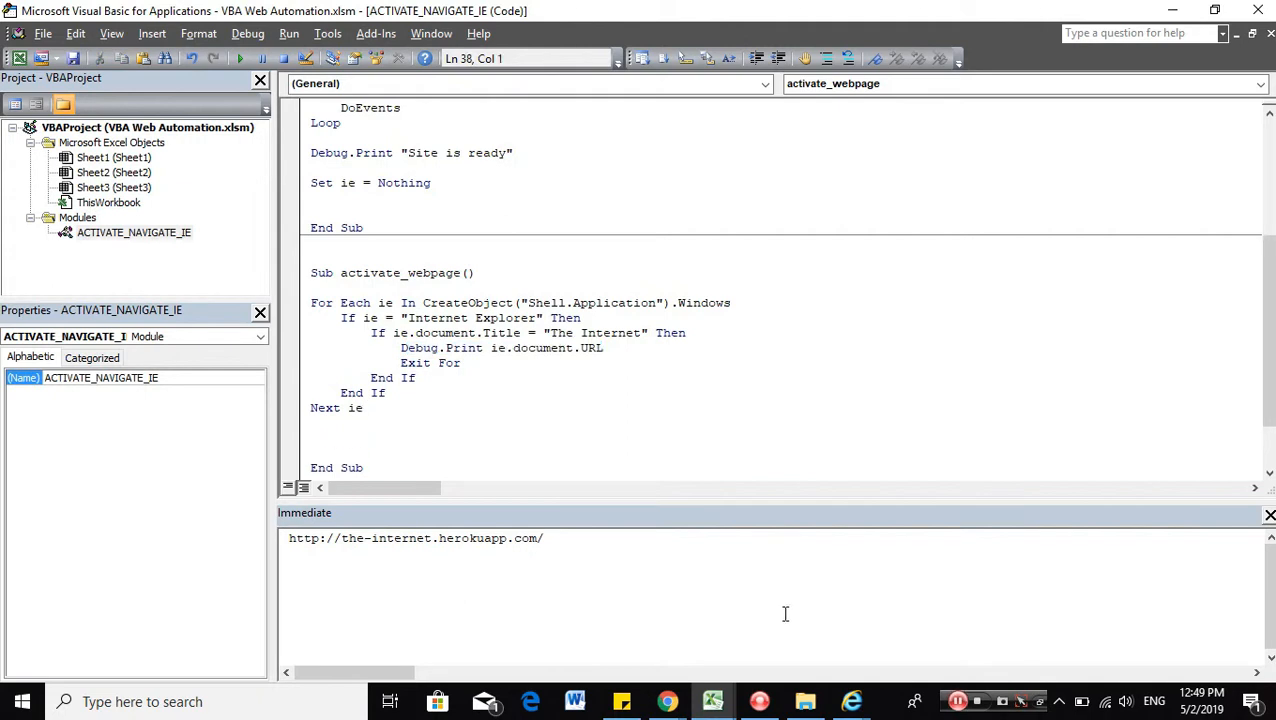
Clear the URL output and add Debug.Print ie.document.innerText after Next ie.
left_click(851, 701)
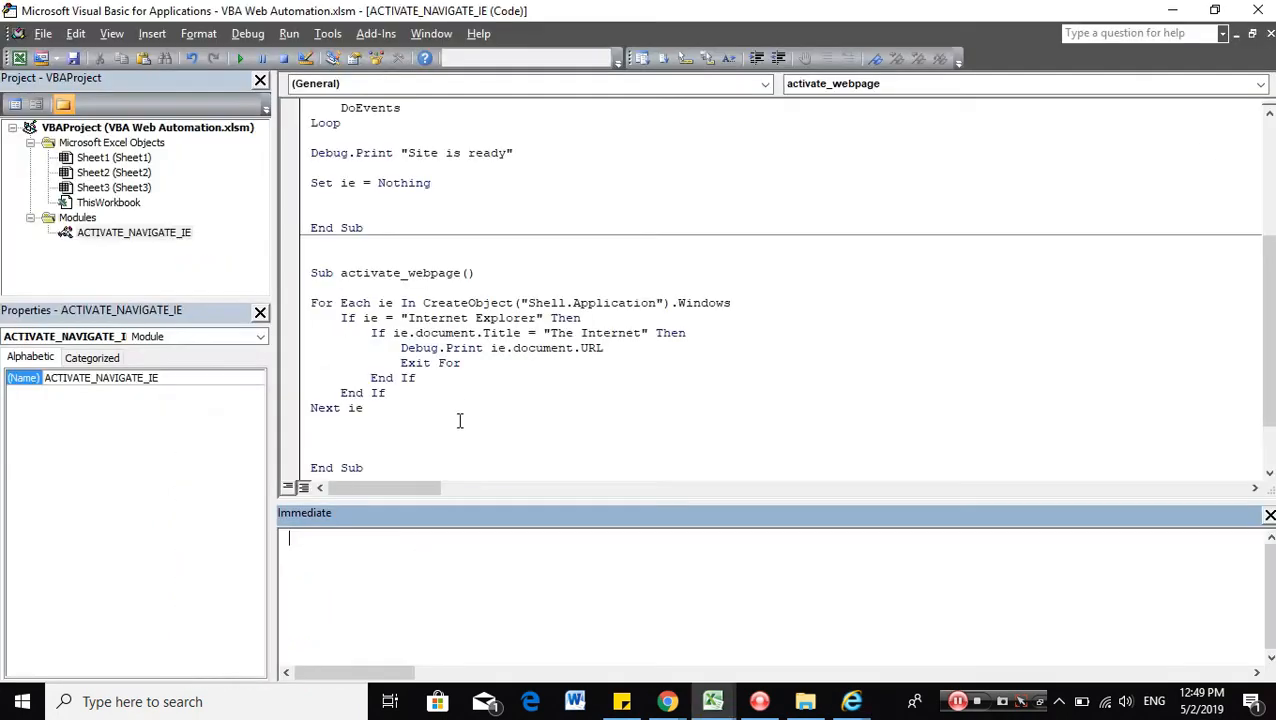
left_click(465, 435)
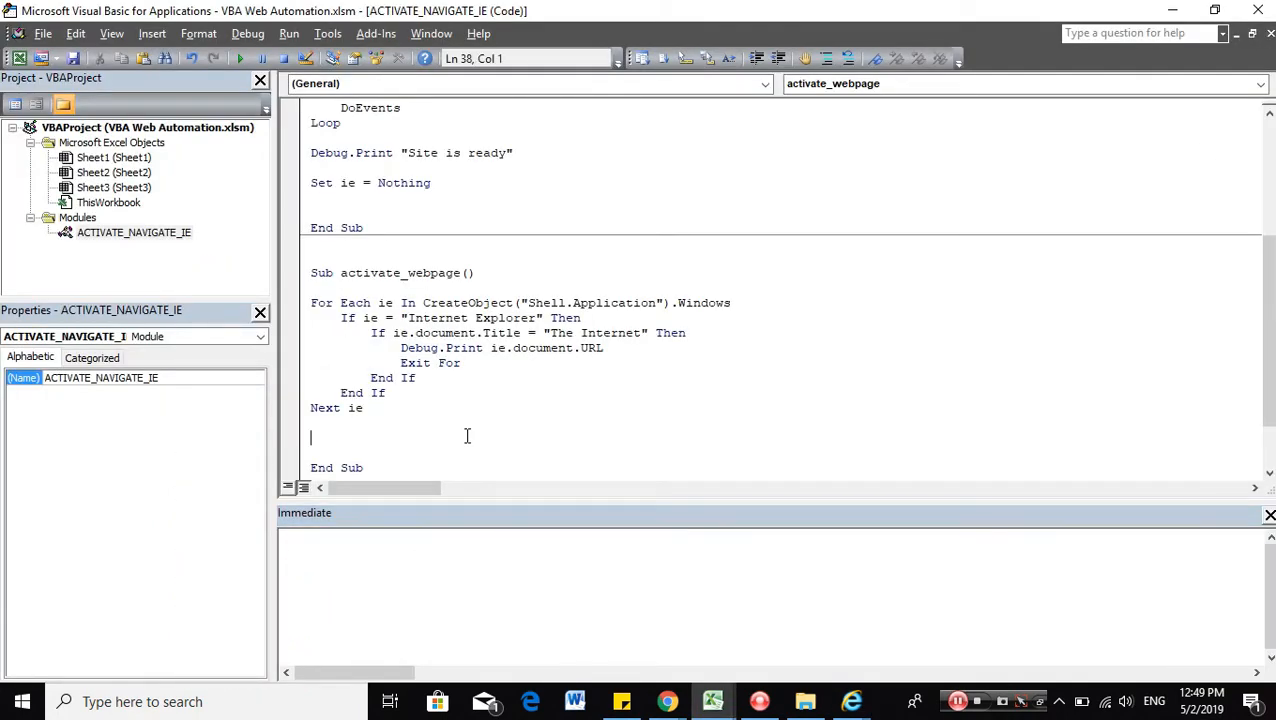
type("debug")
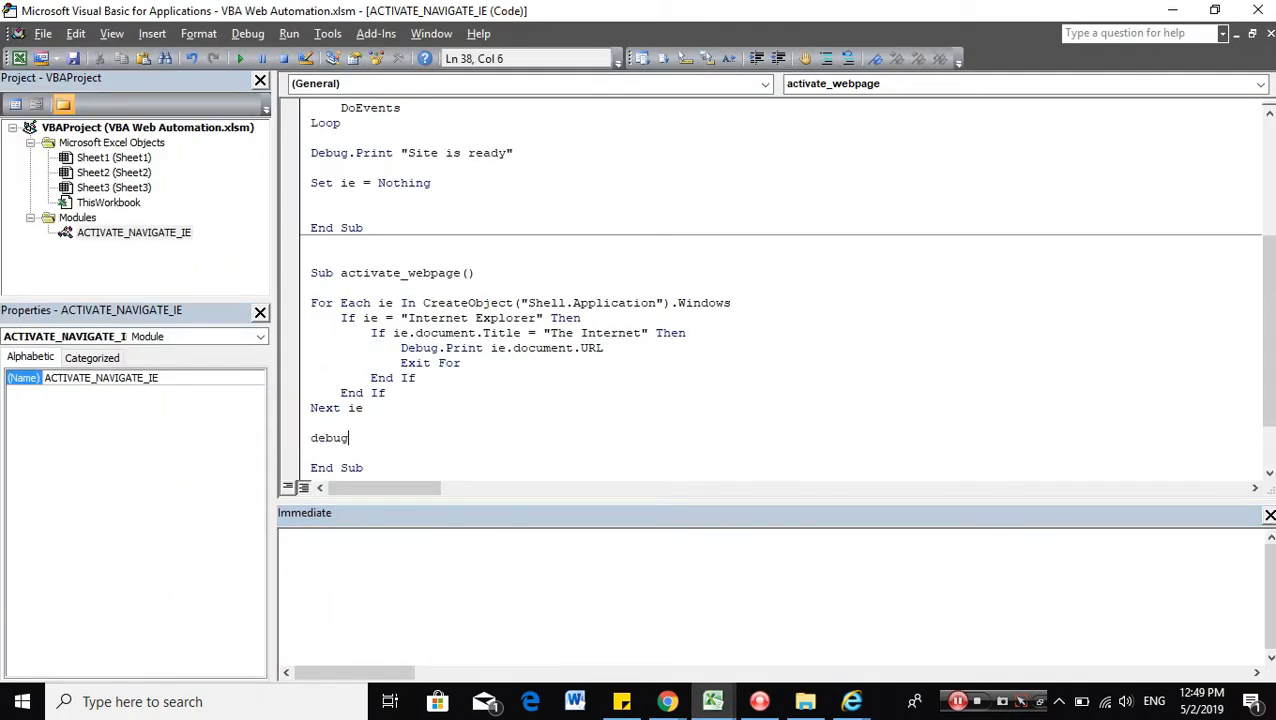
type(".Print ie.docu")
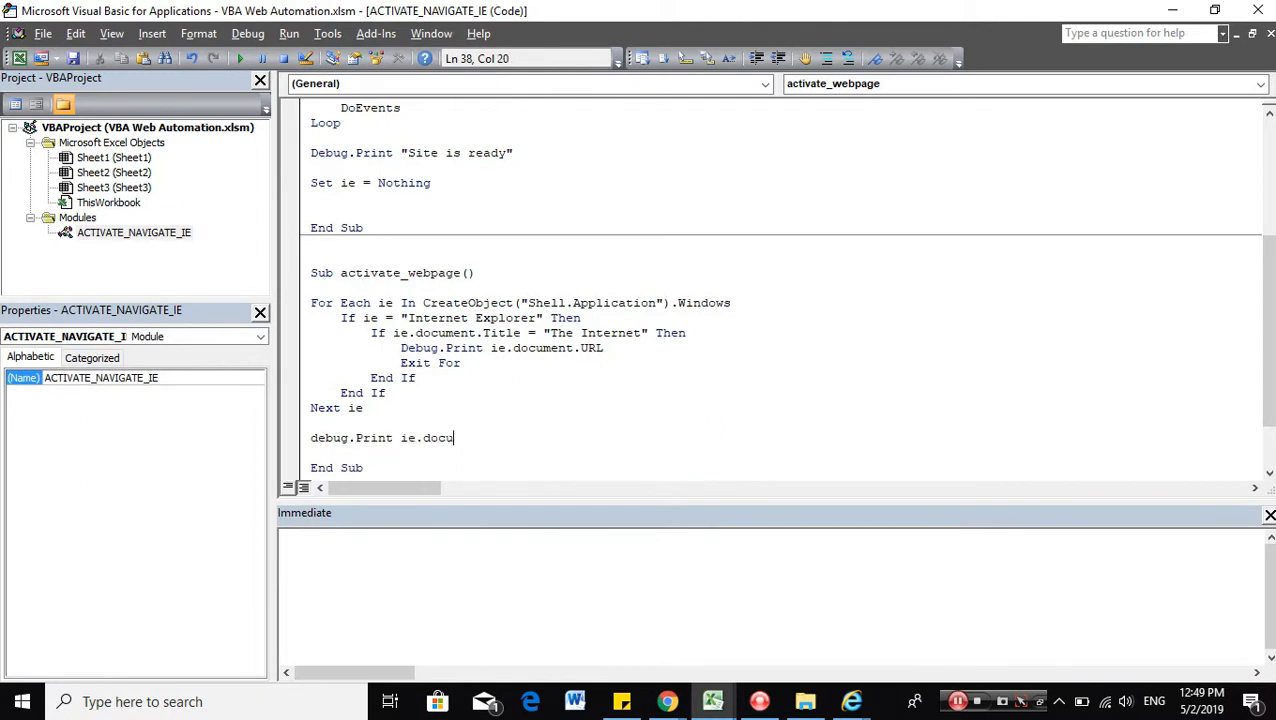
type("ment.innerText")
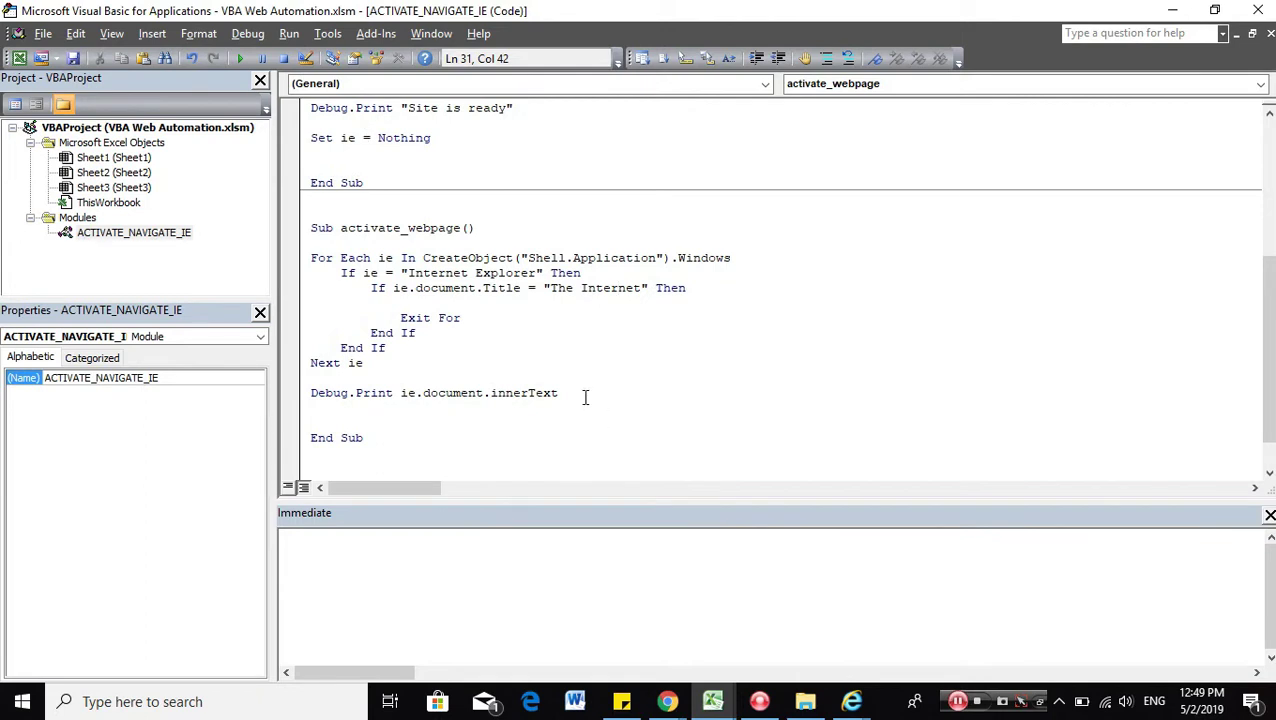
left_click(400, 303)
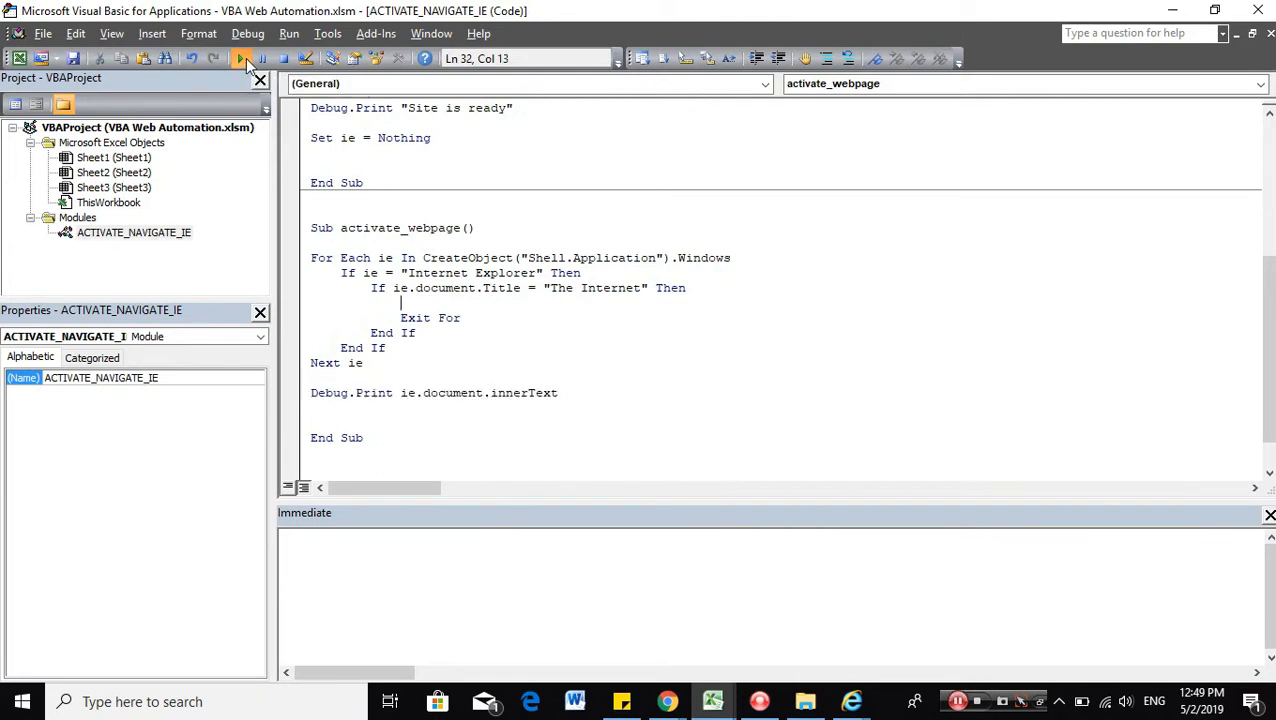
Fix run-time error 438 with ie.document.body.innerText and add Set ie = Nothing.
left_click(241, 58)
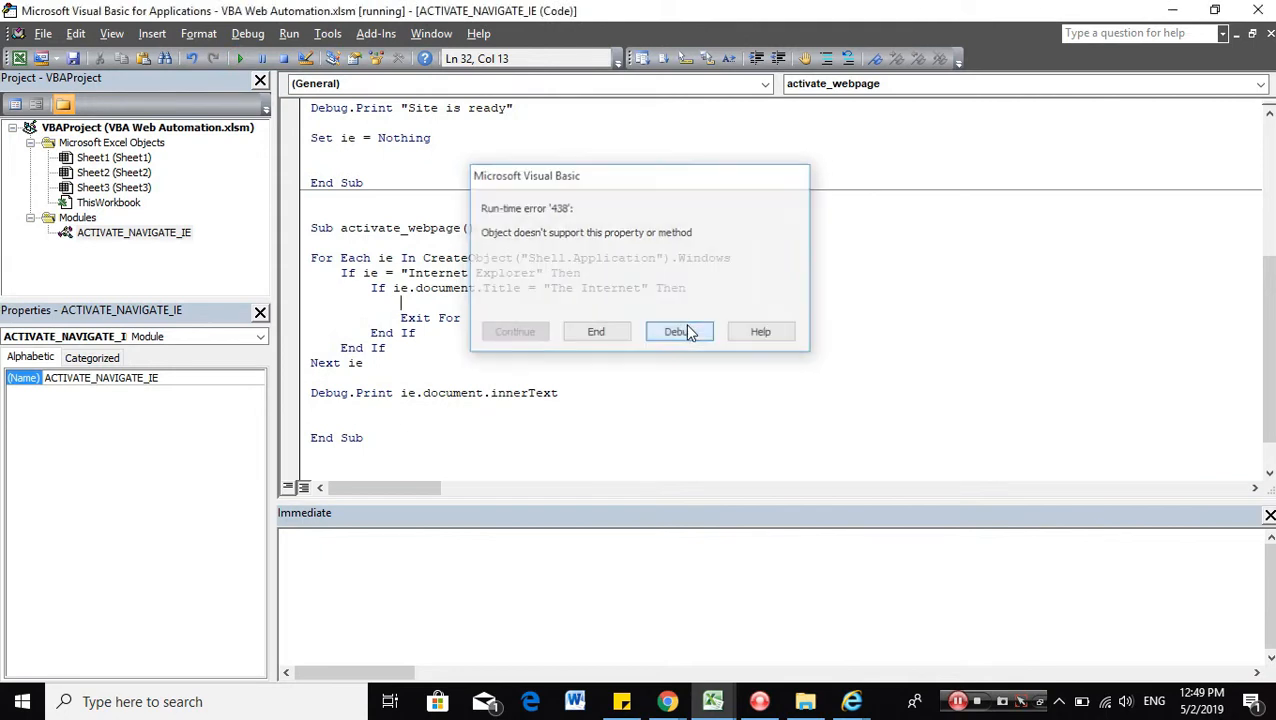
left_click(678, 331)
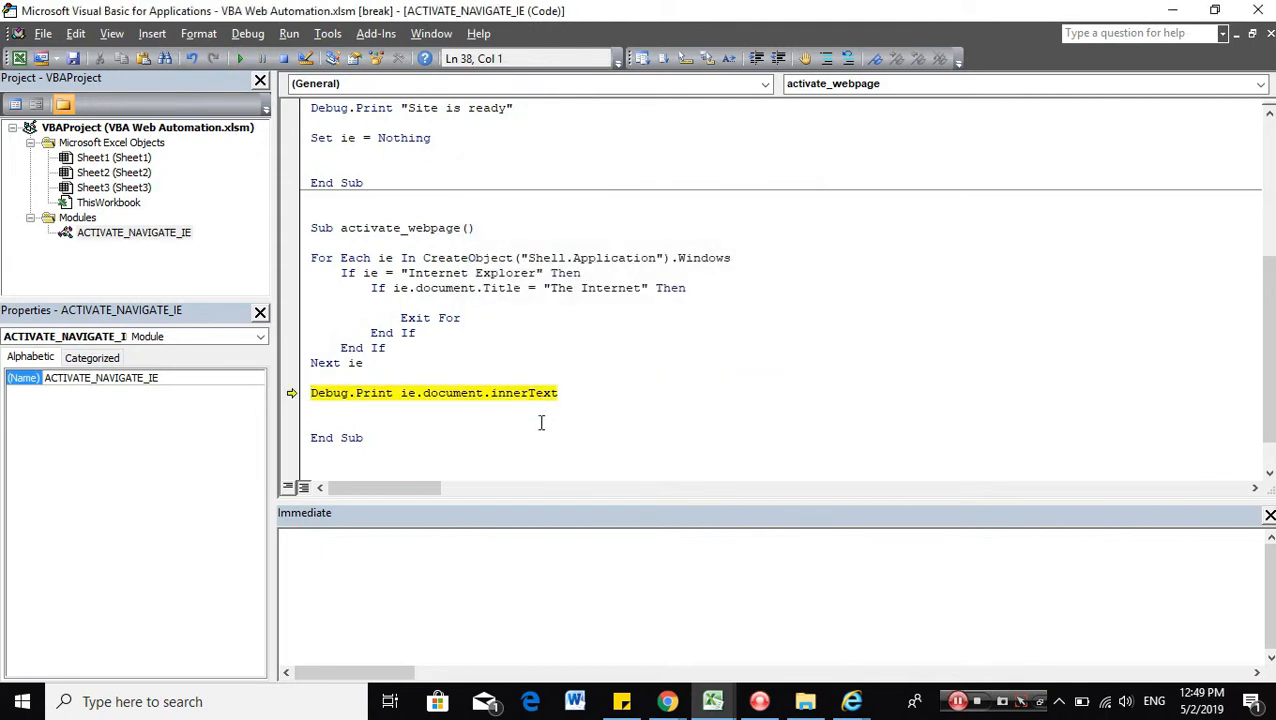
left_click(489, 392)
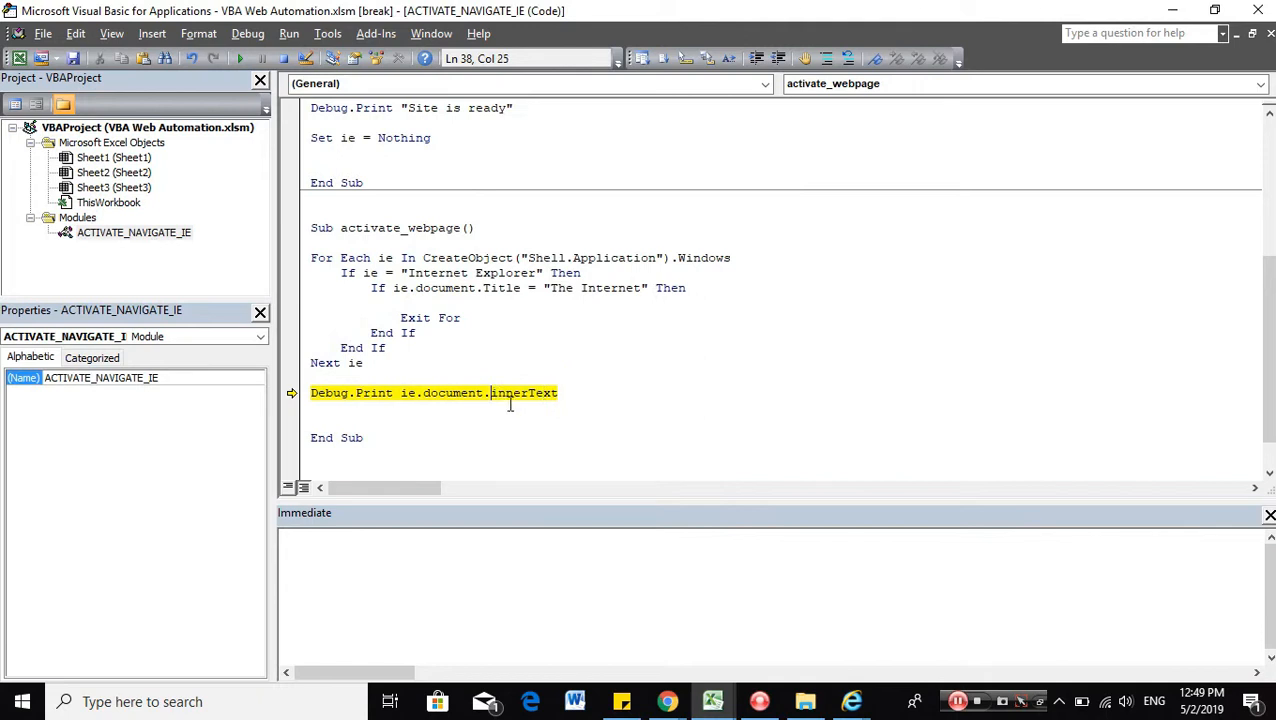
type("body.")
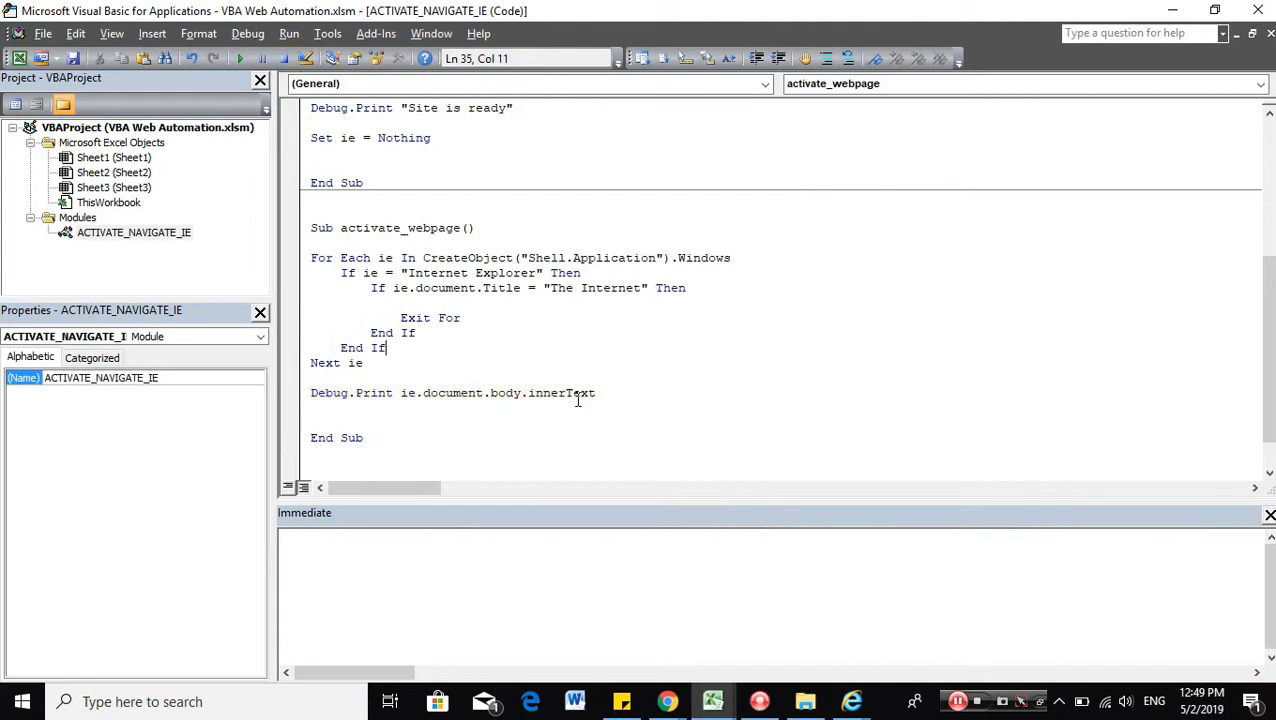
left_click(340, 422)
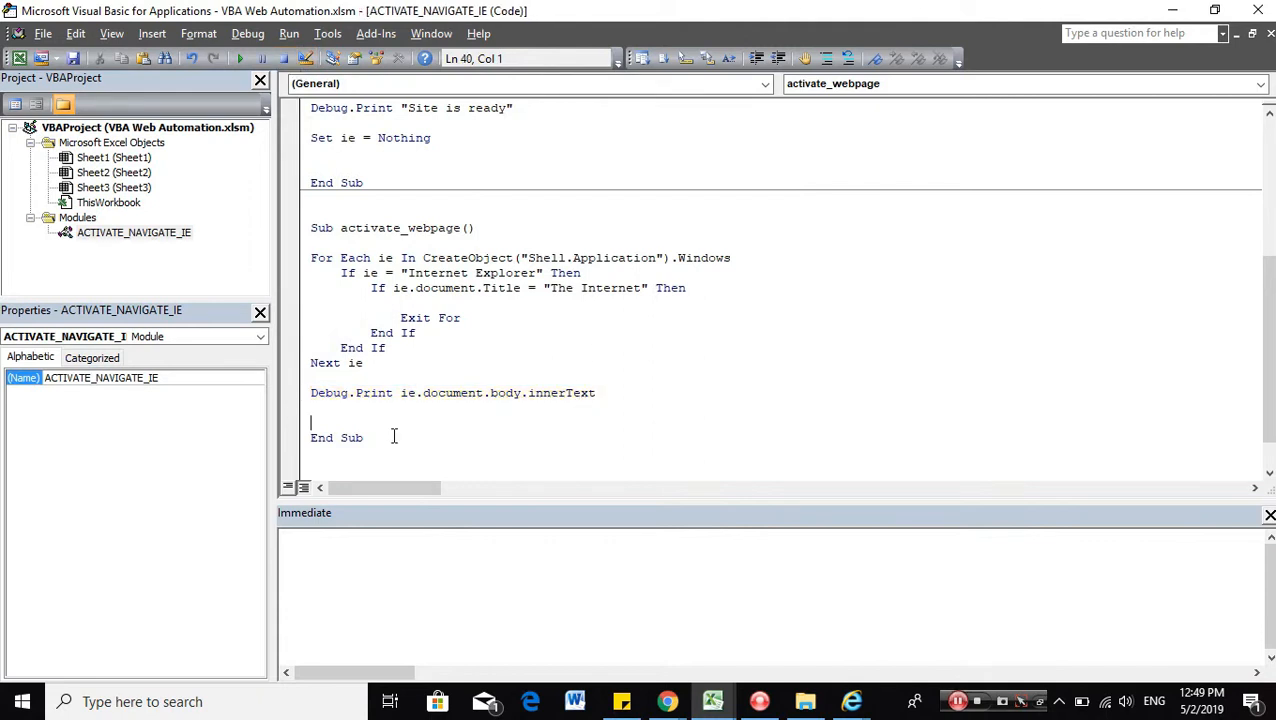
type("set ie = nothing")
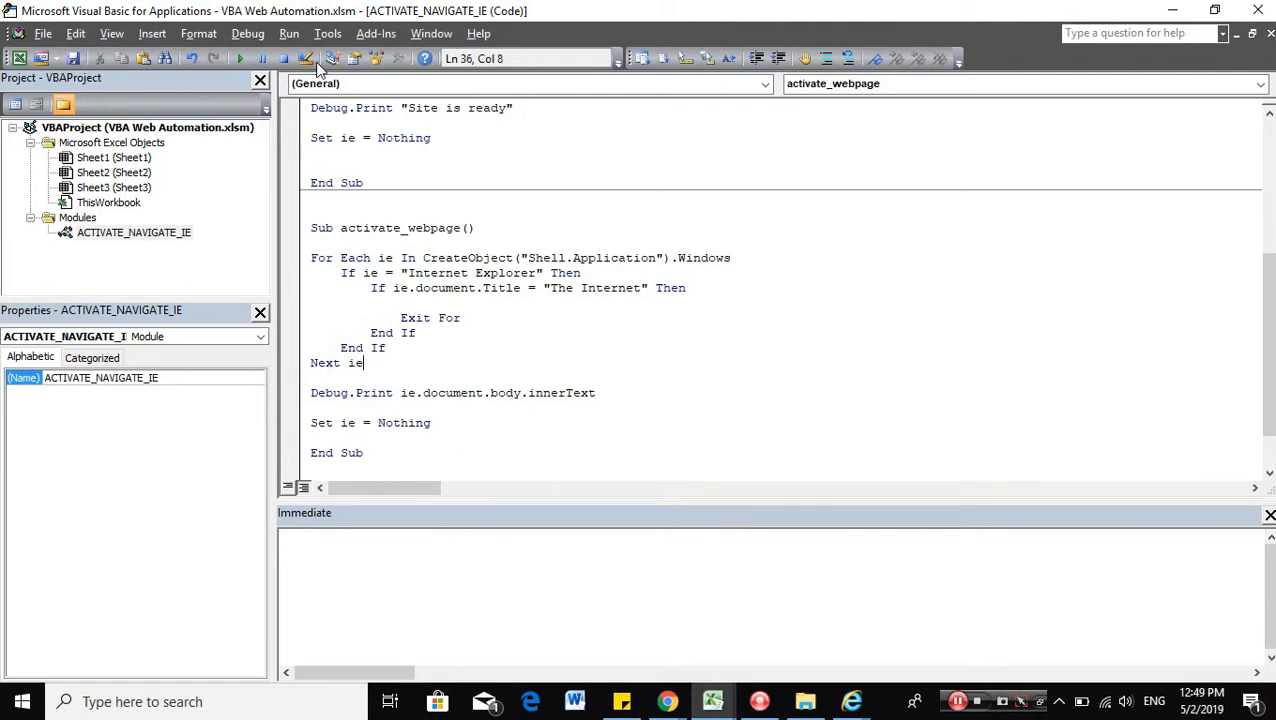
Run the macro, scroll the printed page text, and compare it with Internet Explorer.
left_click(240, 57)
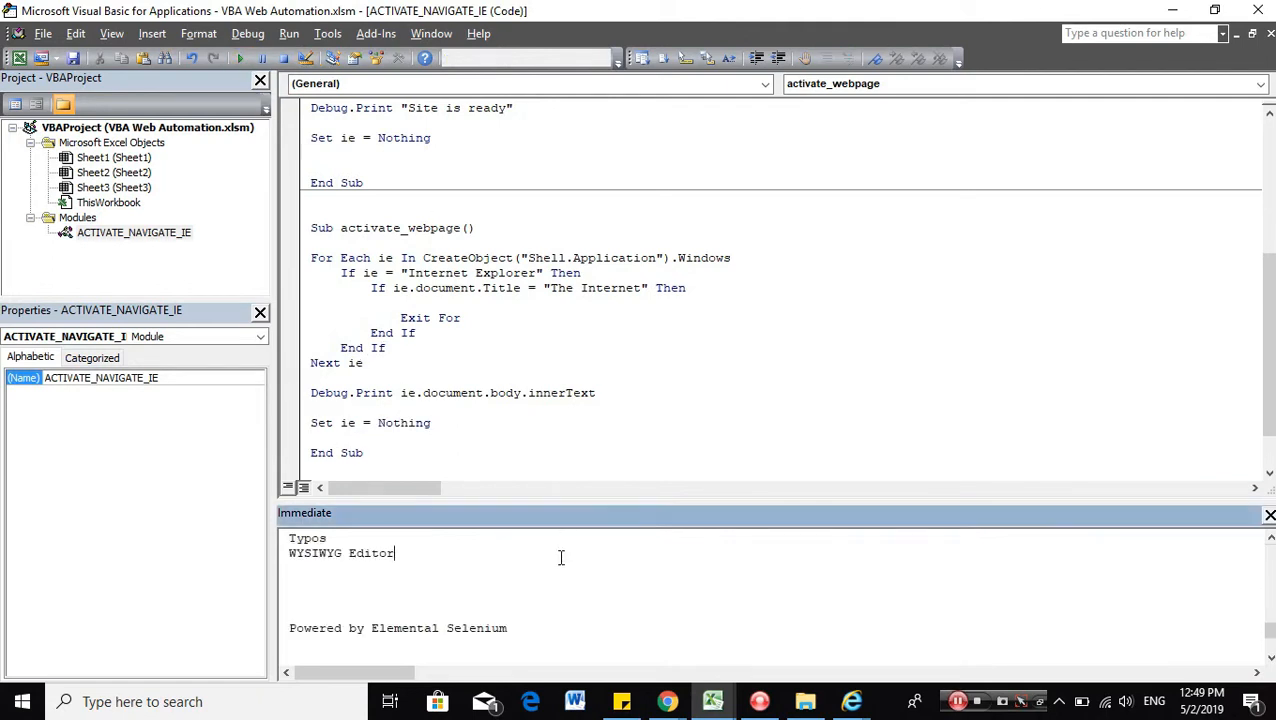
scroll("down", 3)
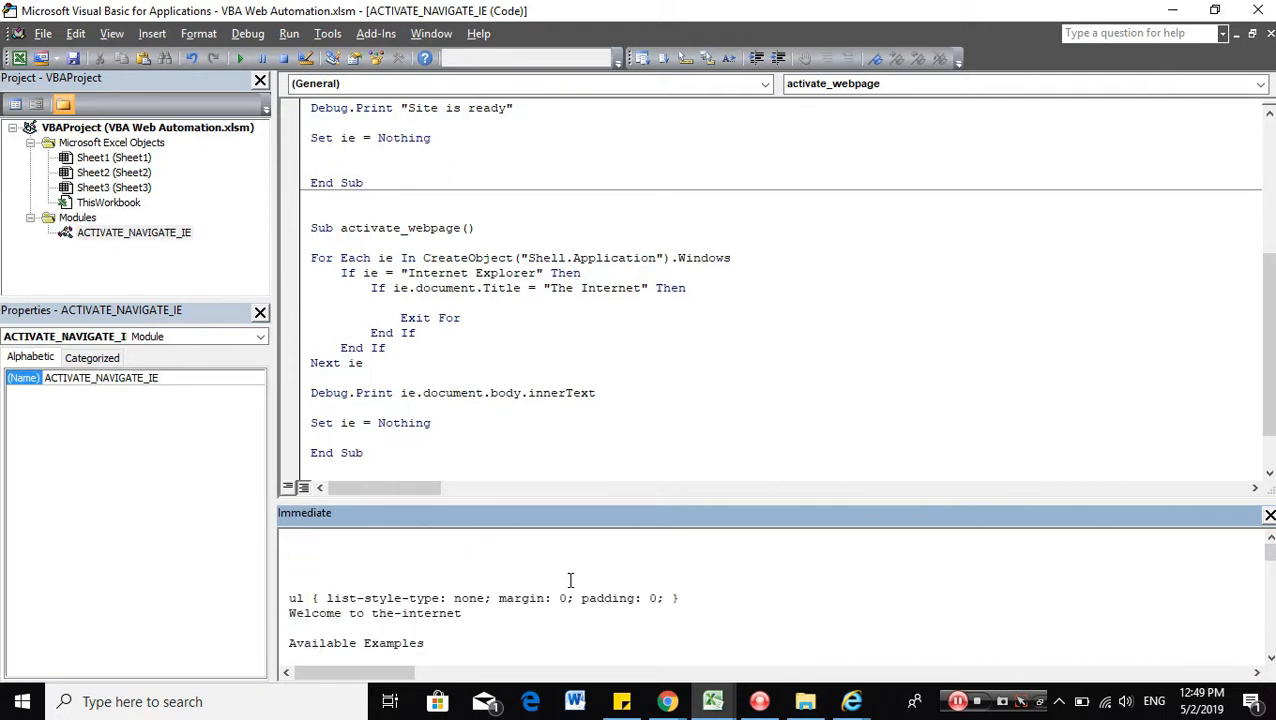
scroll("down", 3)
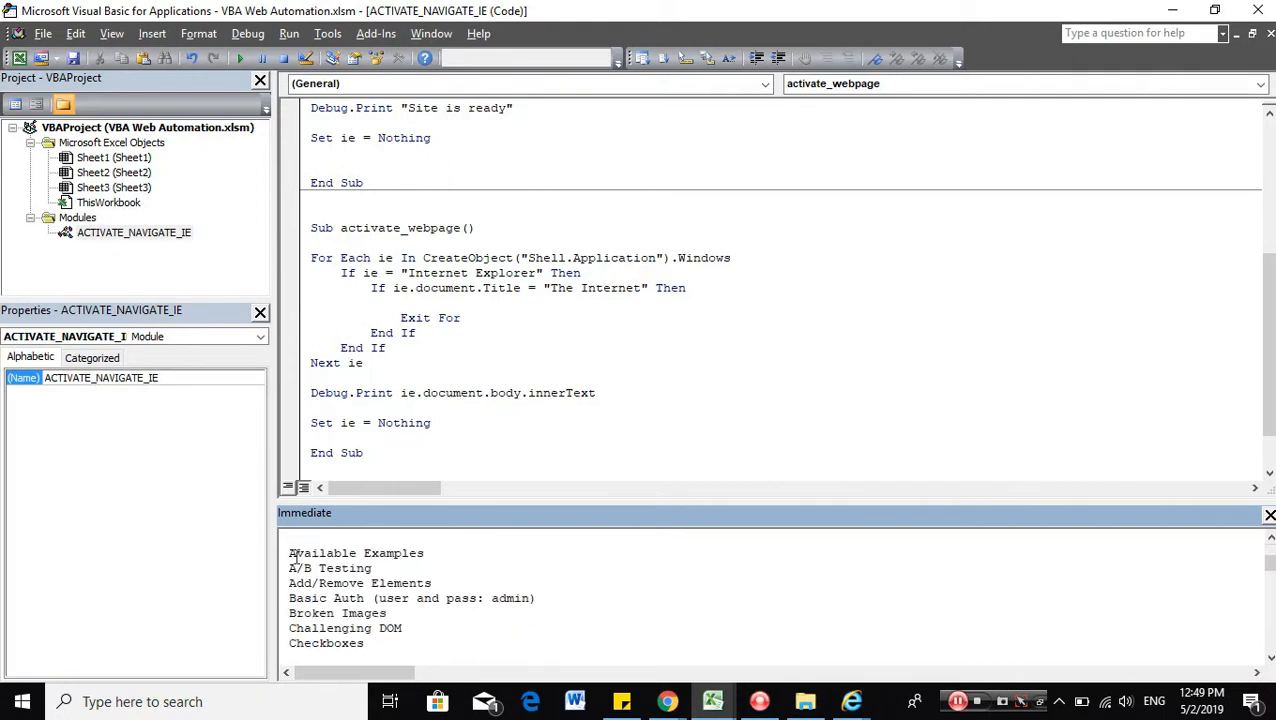
left_click(849, 701)
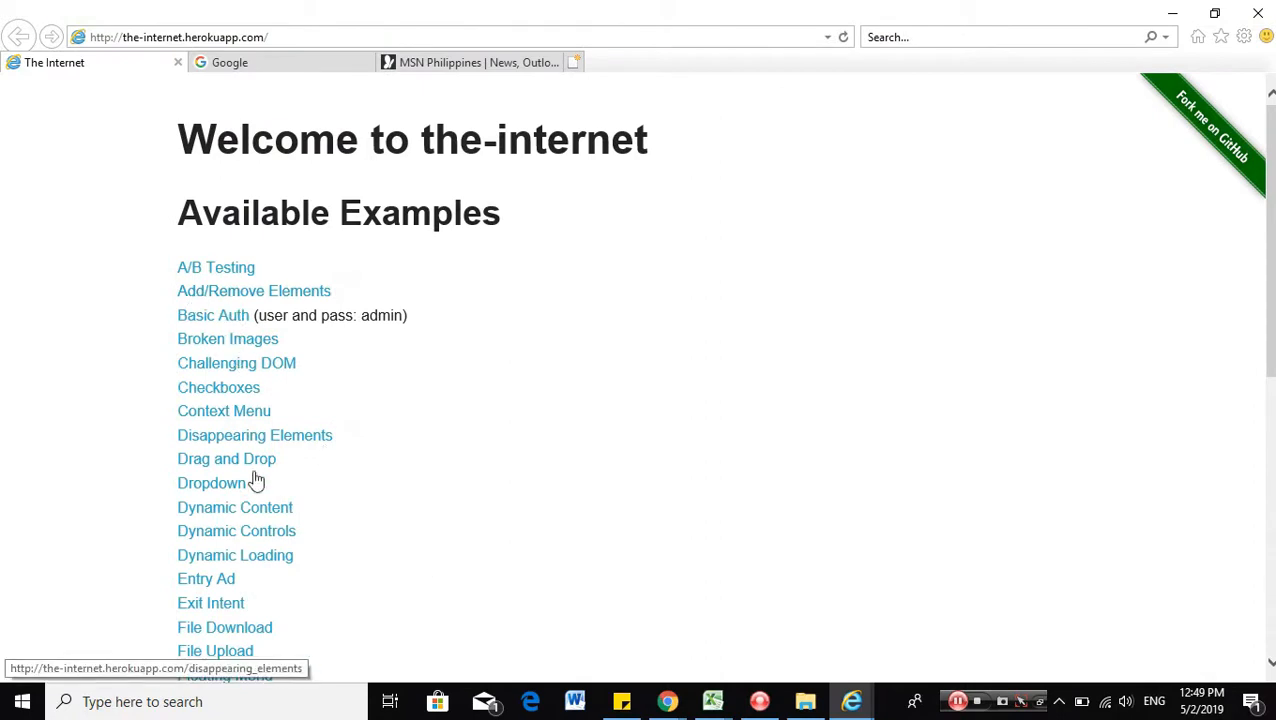
left_click(712, 701)
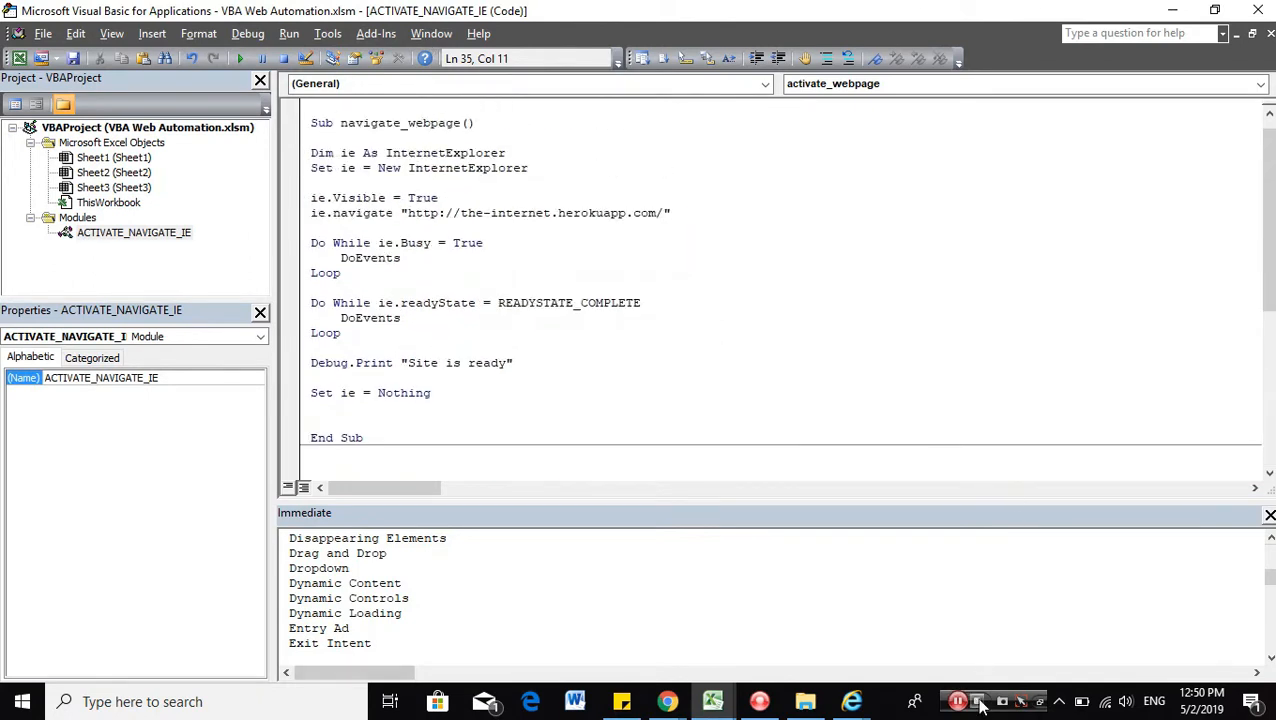
mouse_move(978, 701)
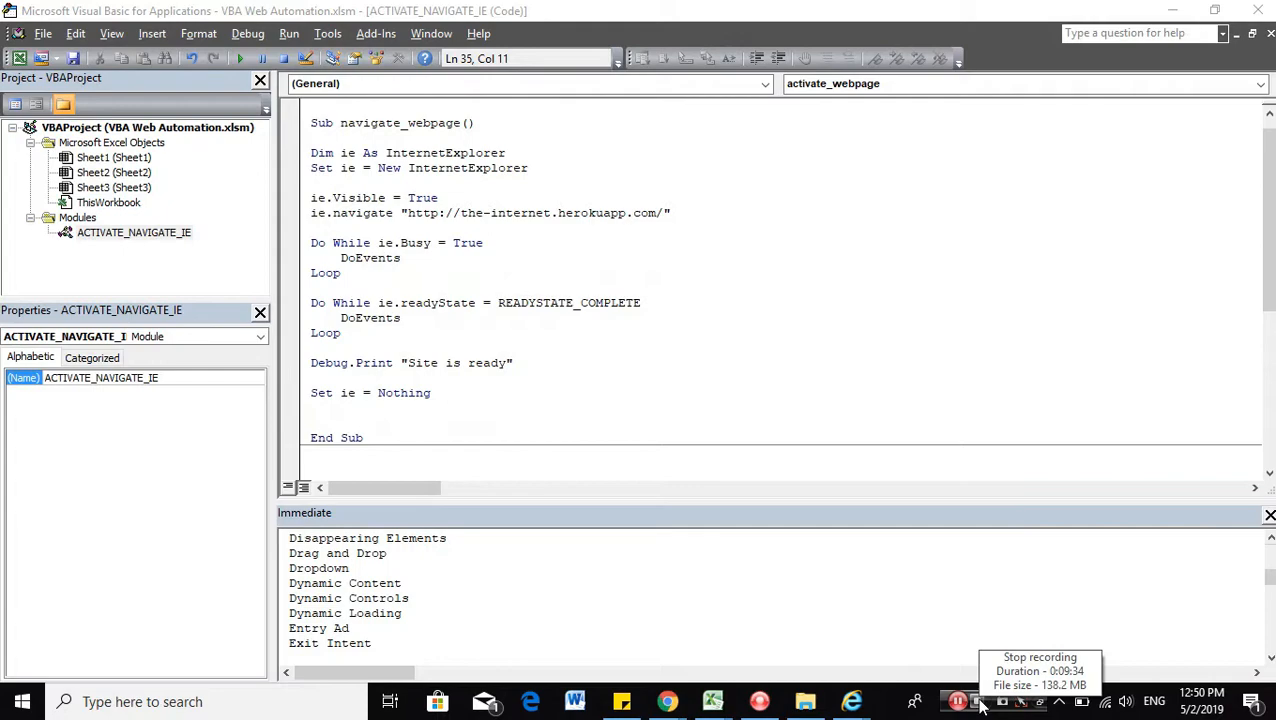